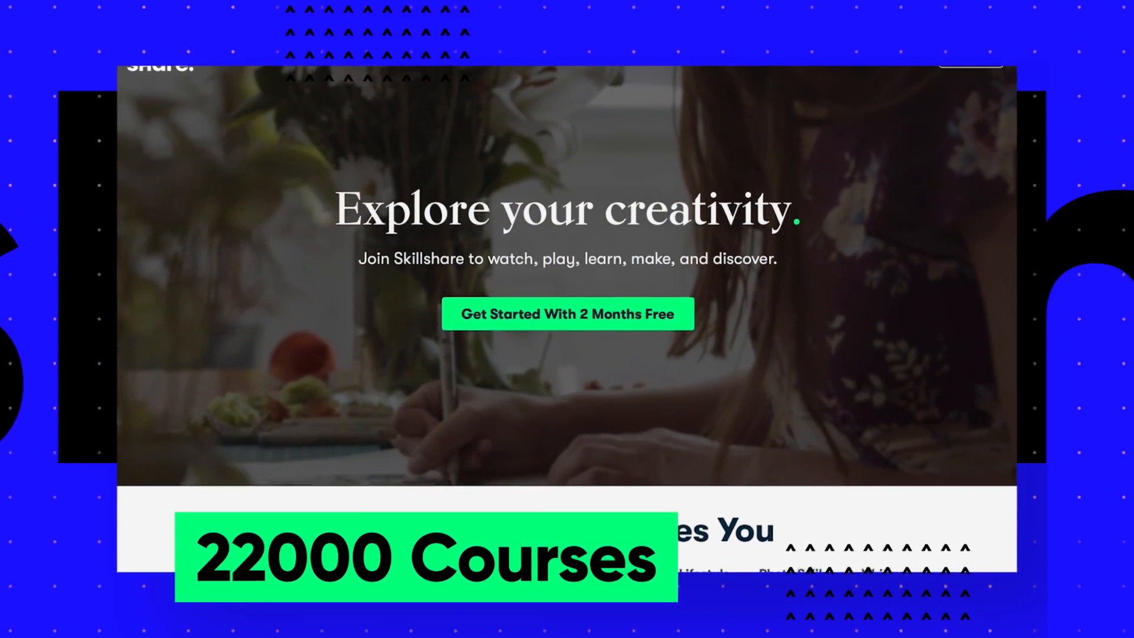
Search the Skillshare catalogue for Logo Design courses
scroll(down, 3)
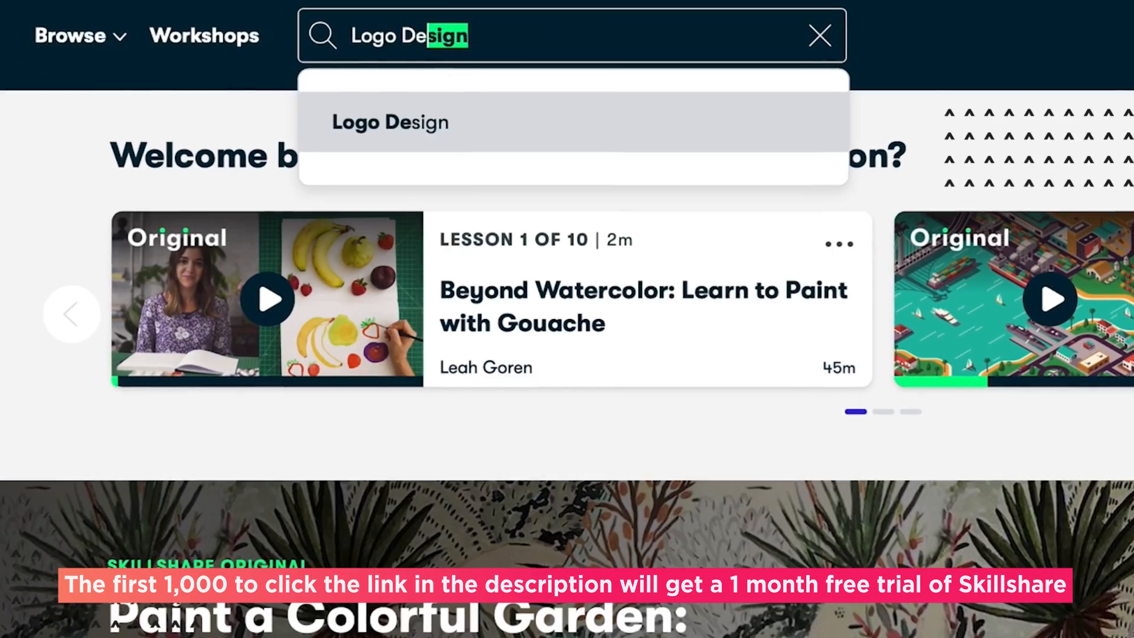
click(388, 121)
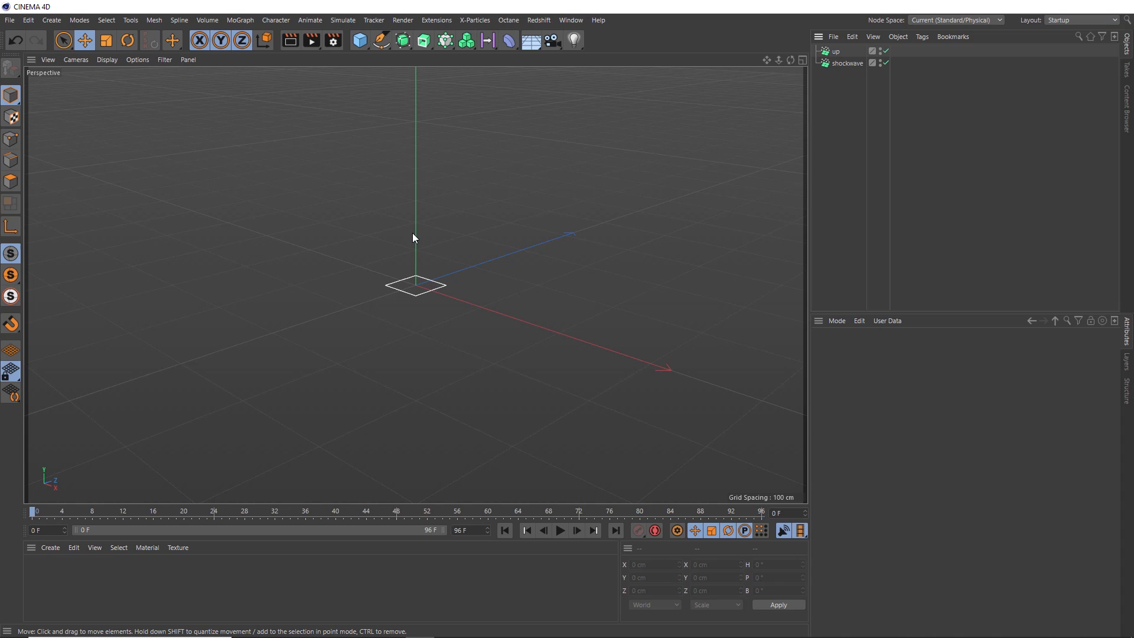
mouse_move(398, 247)
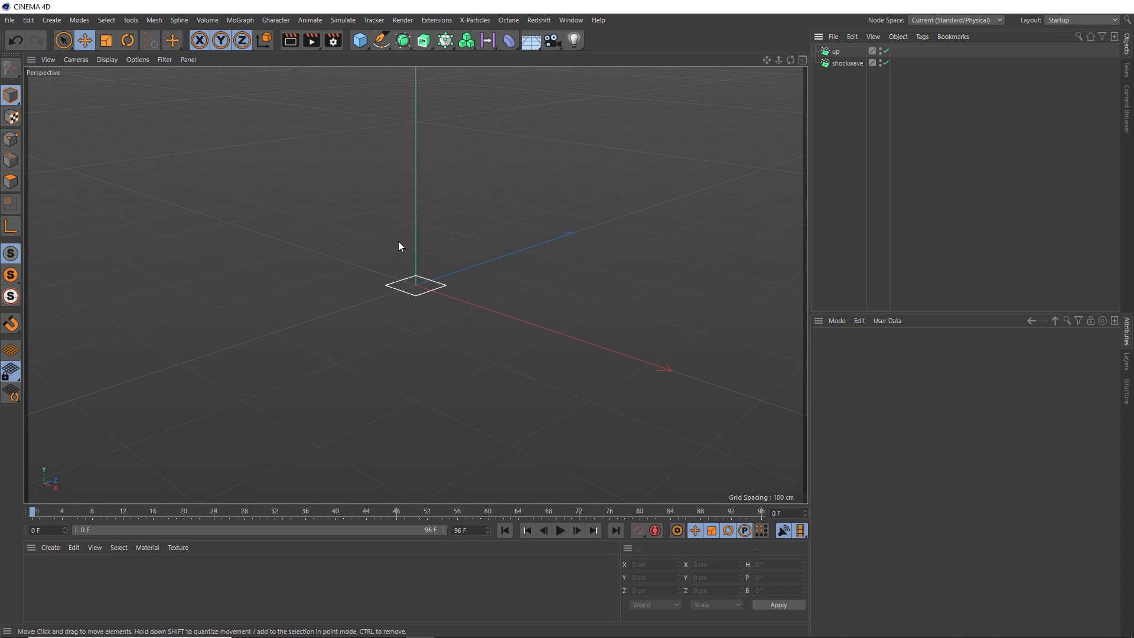
click(560, 531)
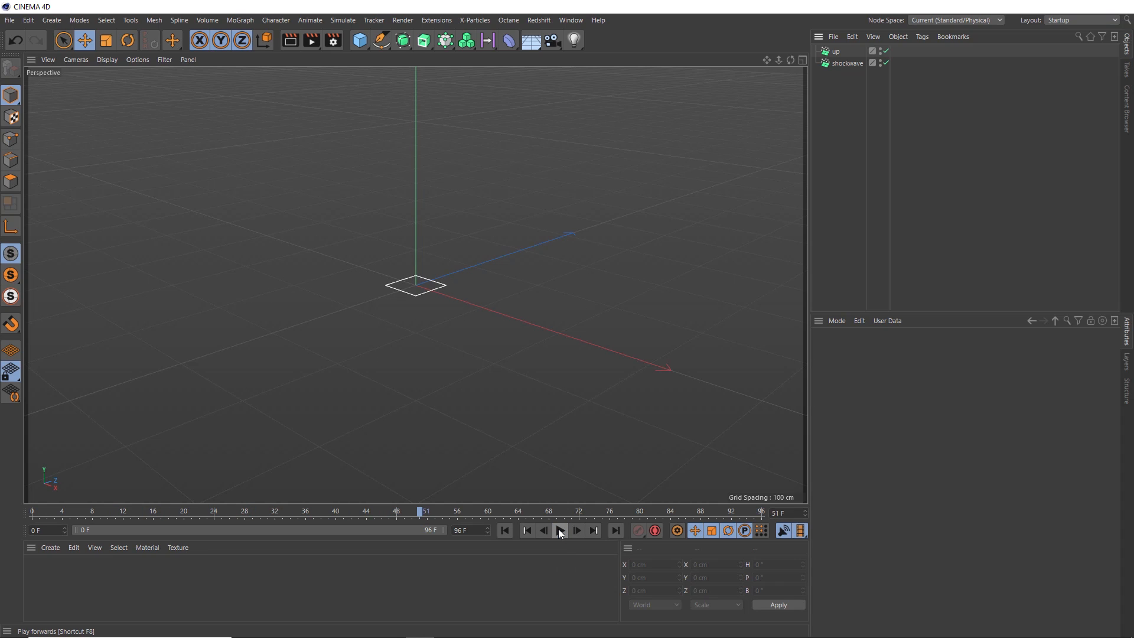
mouse_move(516, 534)
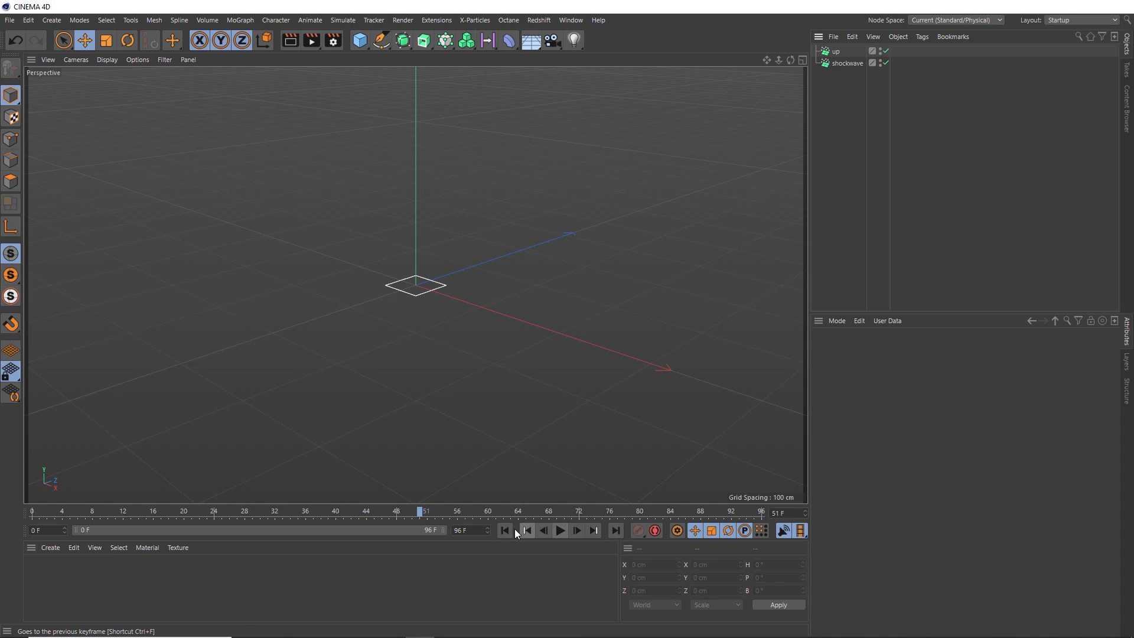
click(505, 530)
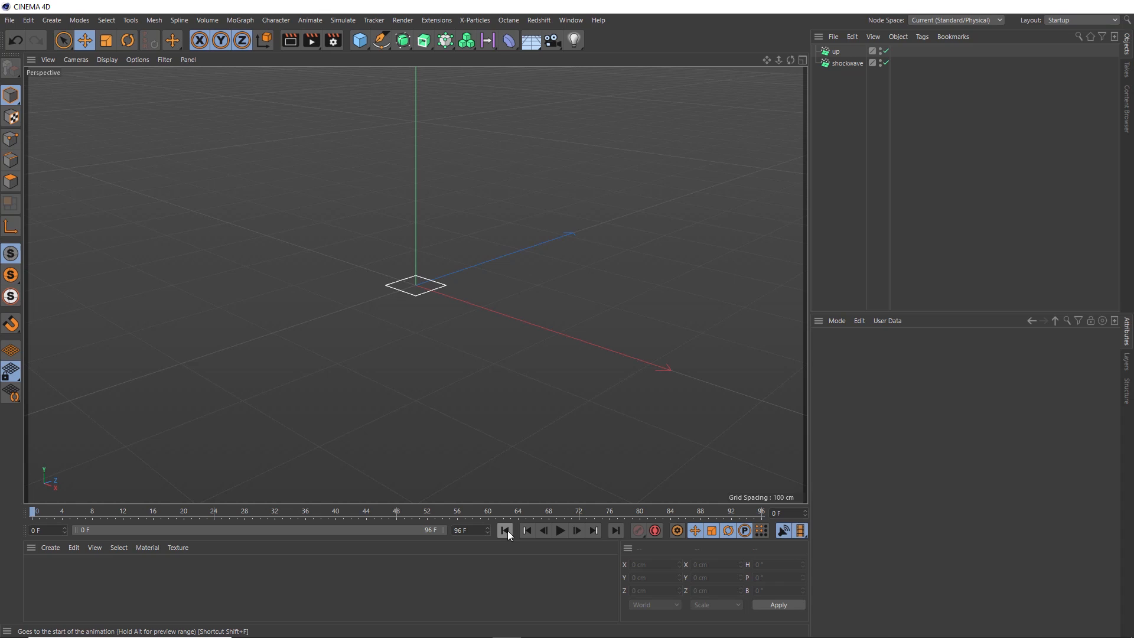
mouse_move(444, 40)
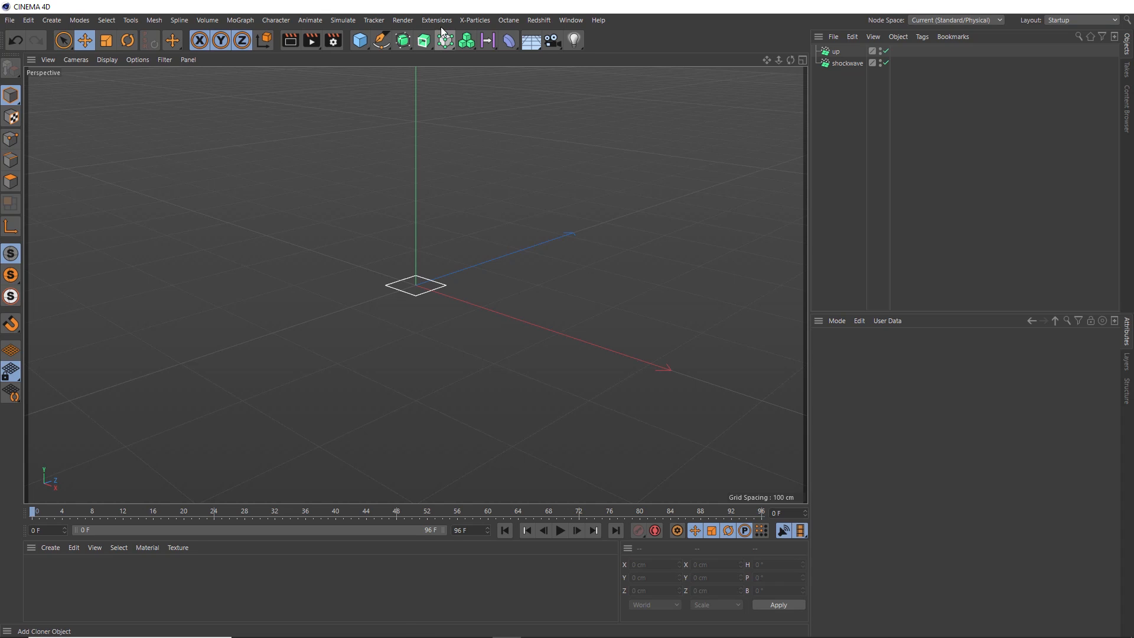
Browse the Extensions menu of installed plug-ins to reach FumeFX
click(436, 20)
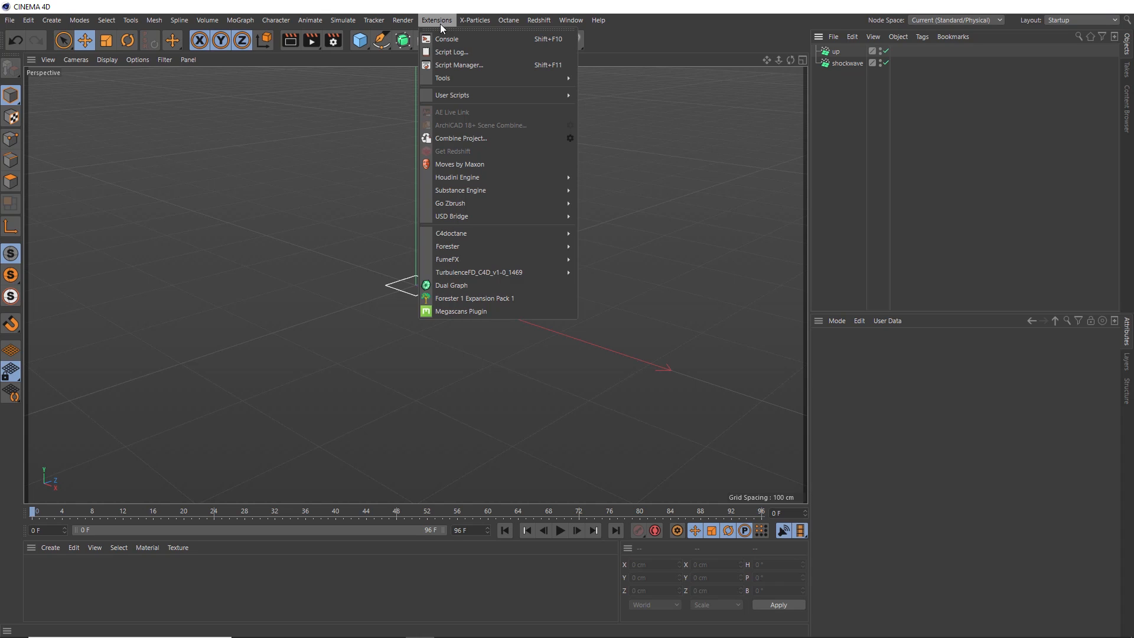
mouse_move(448, 259)
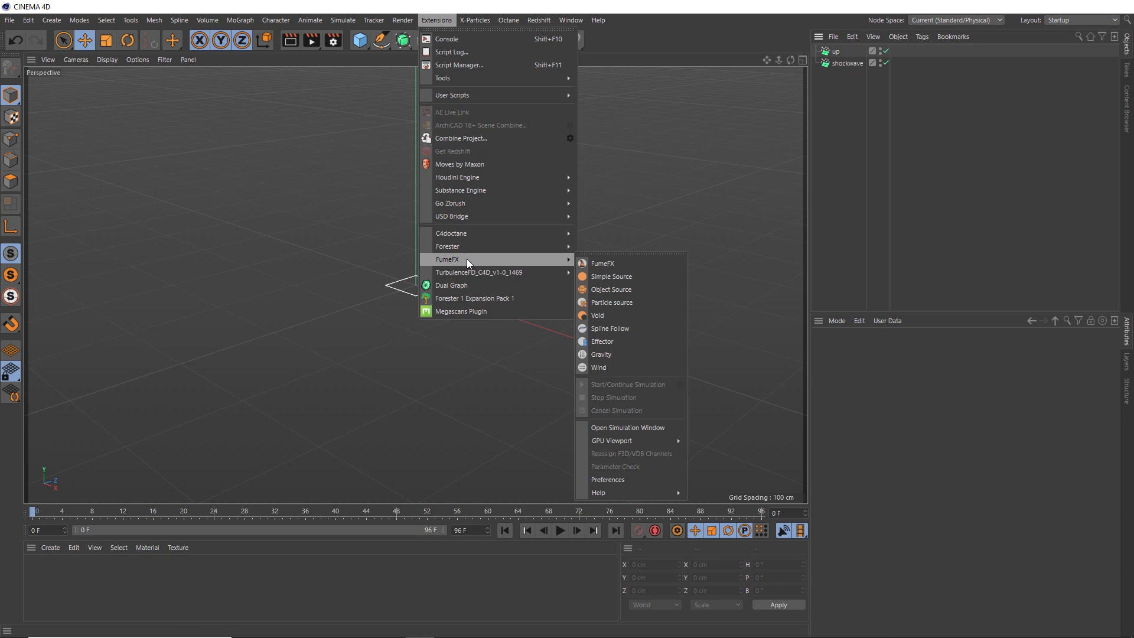
mouse_move(525, 266)
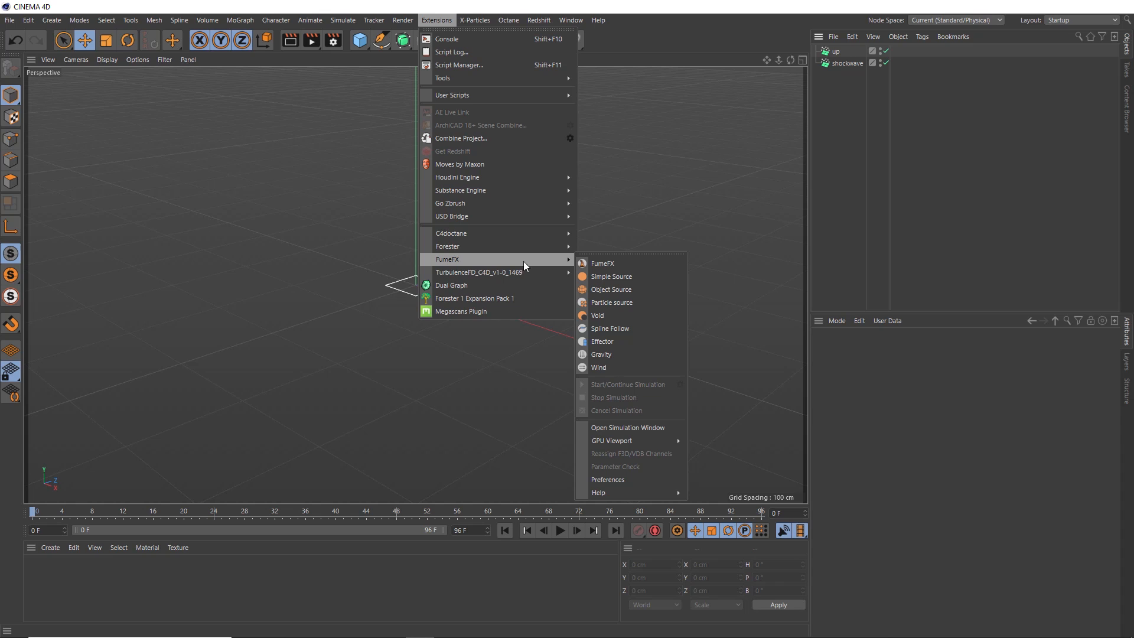
mouse_move(612, 262)
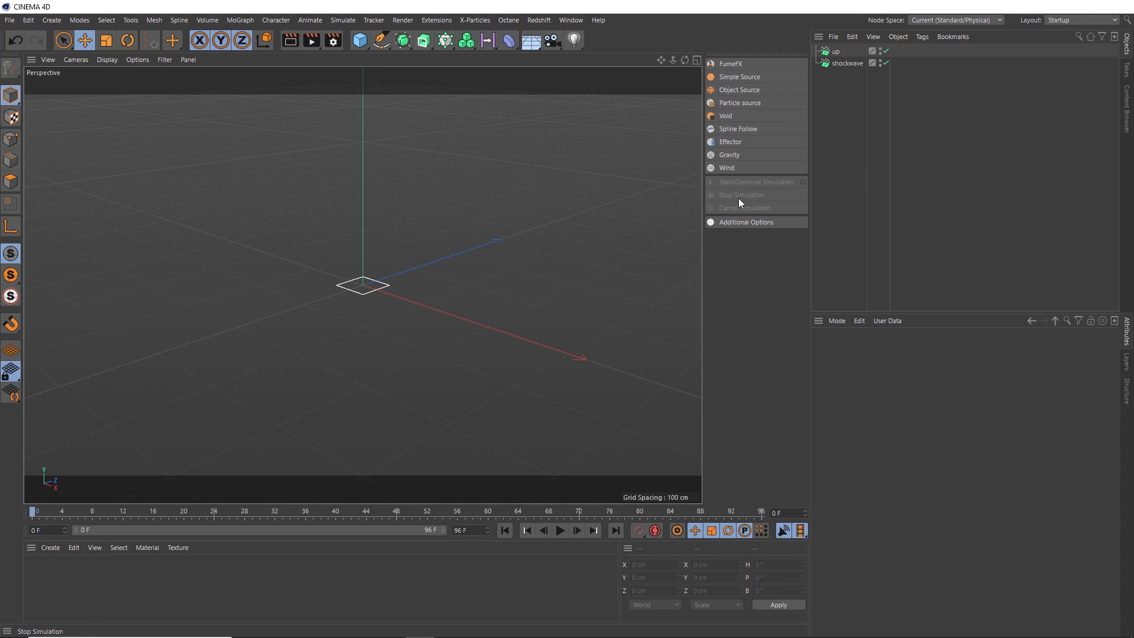
mouse_move(739, 195)
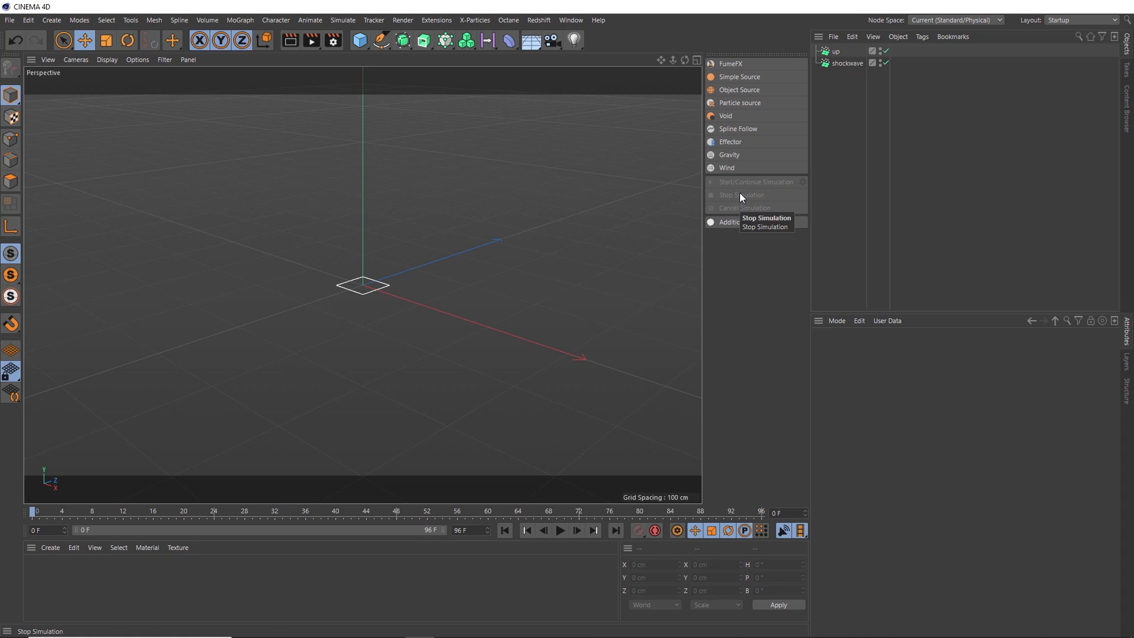
mouse_move(739, 103)
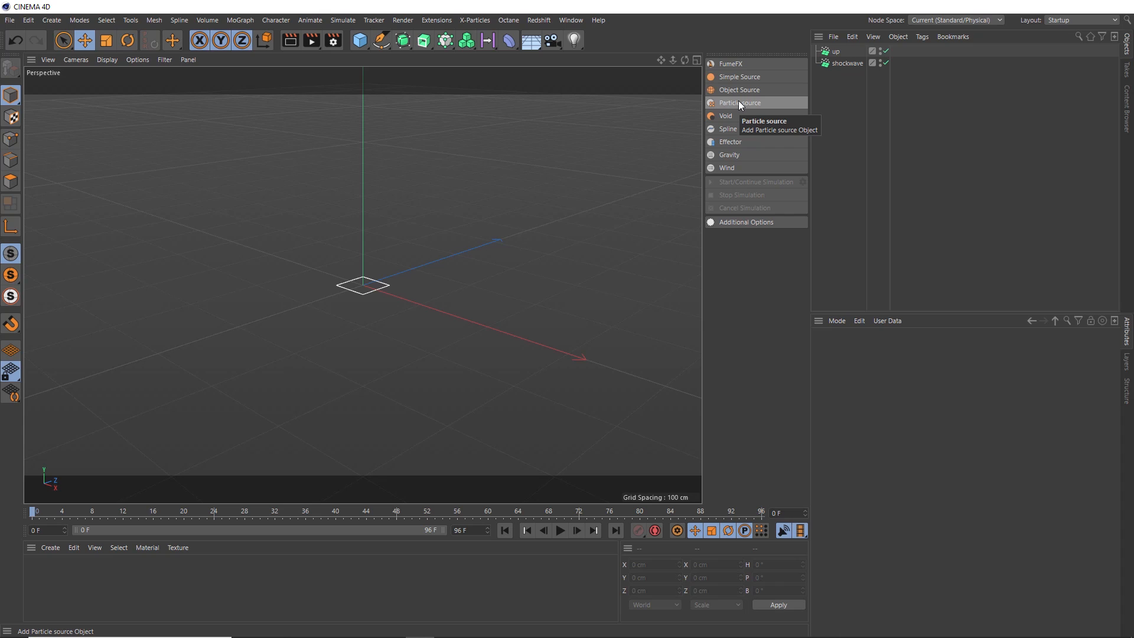
Add a FumeFX particle source fed by the up particle system
click(740, 102)
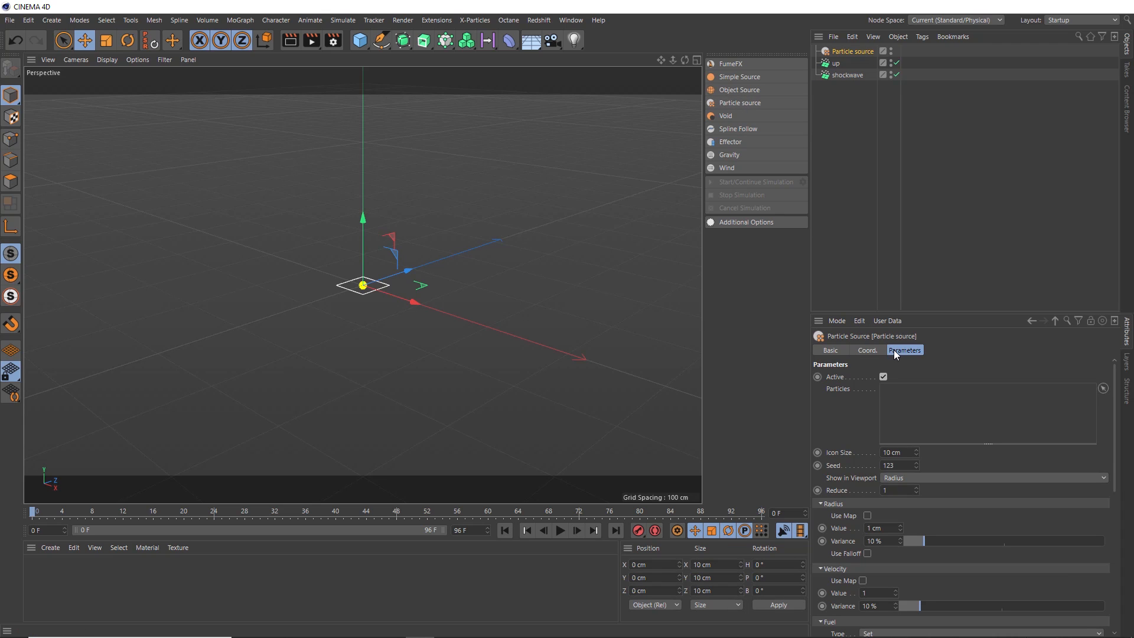
mouse_move(908, 406)
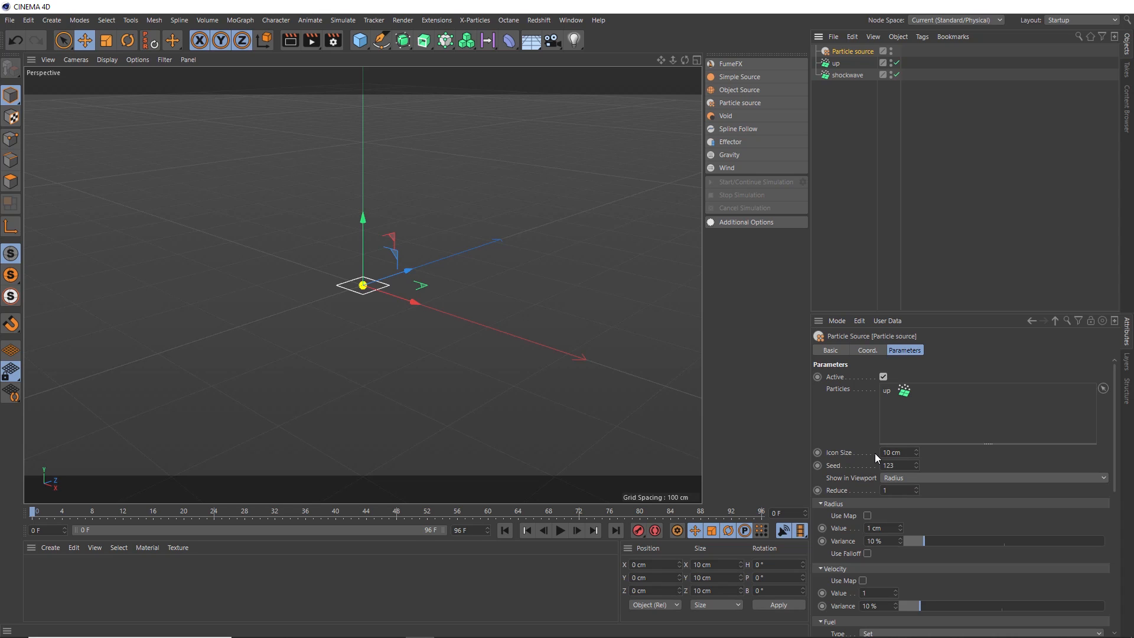
mouse_move(863, 491)
text(3)
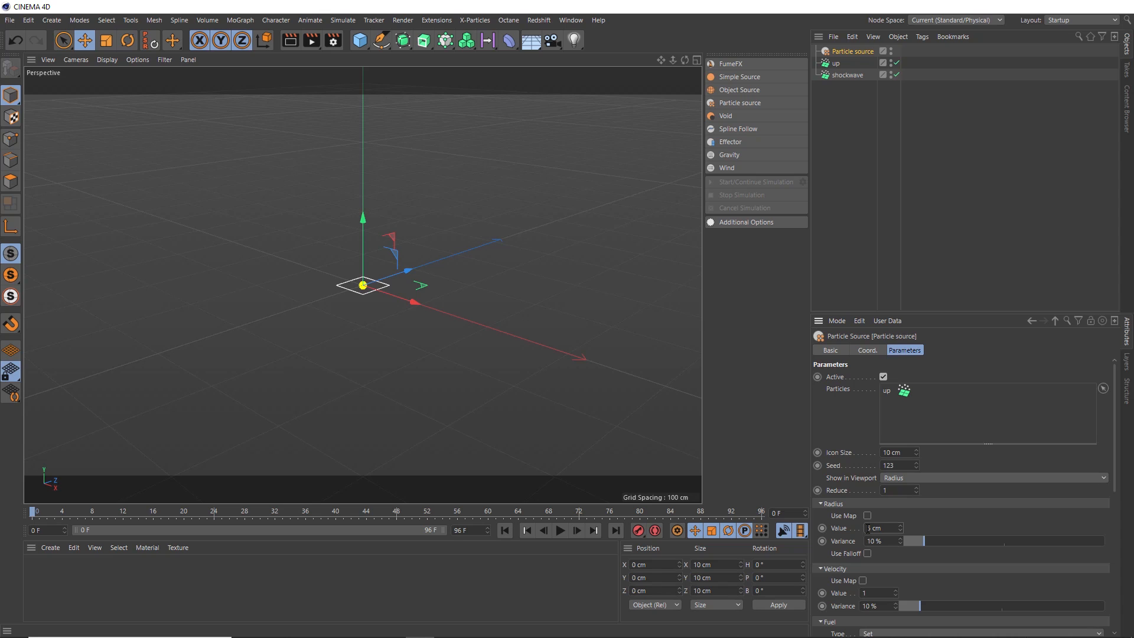
scroll(down, 3)
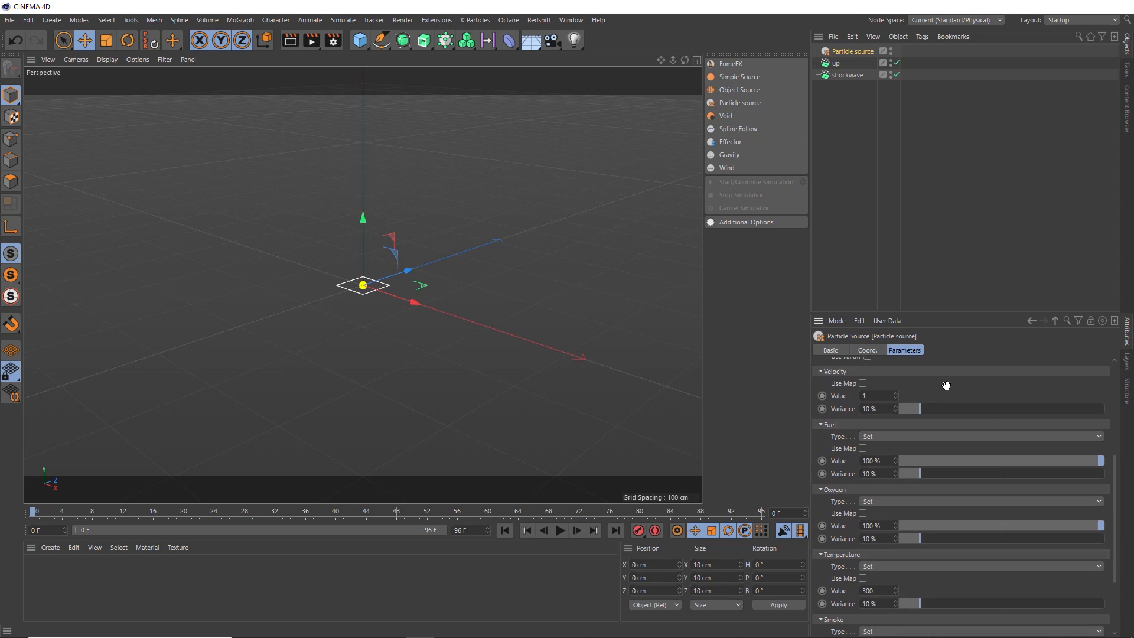
scroll(down, 3)
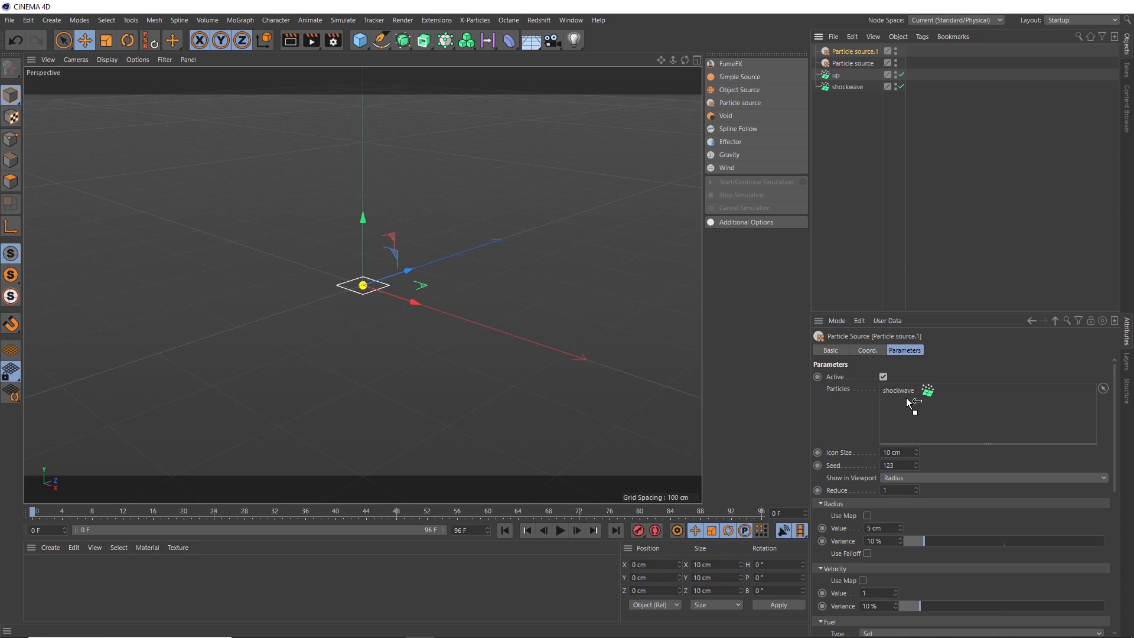
mouse_move(560, 531)
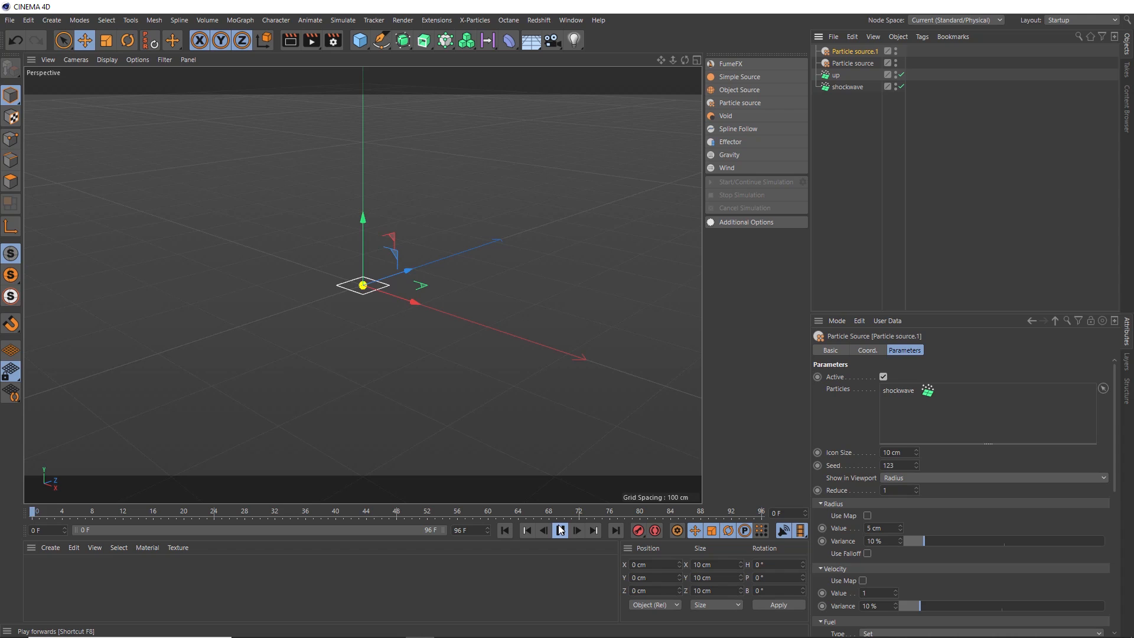
Preview both particle sources by playing to about frame 37 and rewinding to frame 0
click(559, 530)
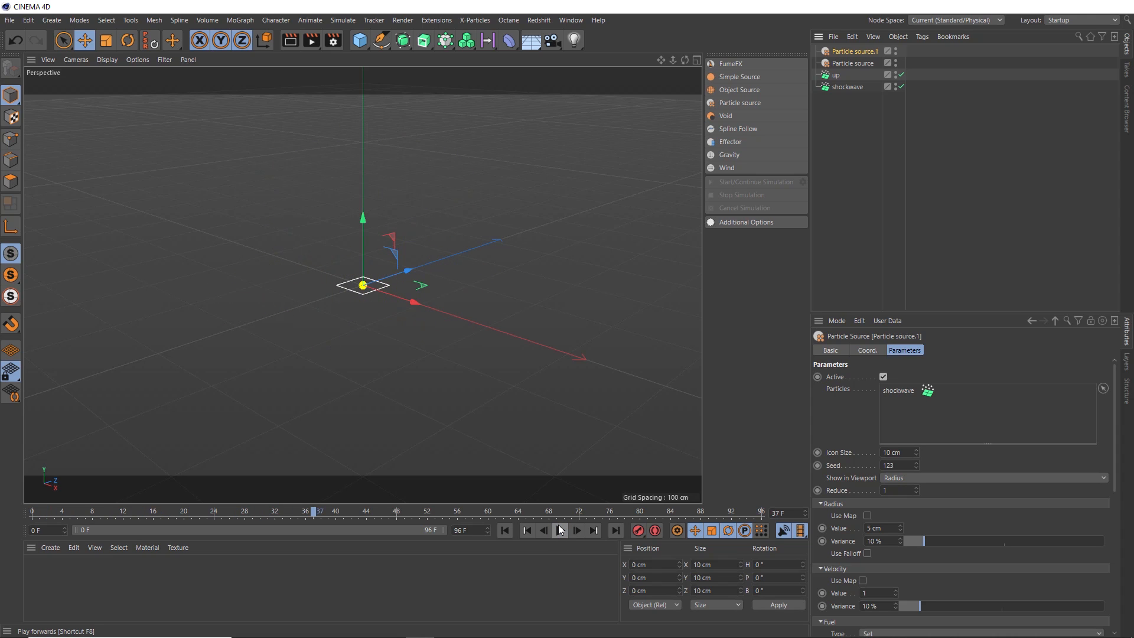
mouse_move(576, 531)
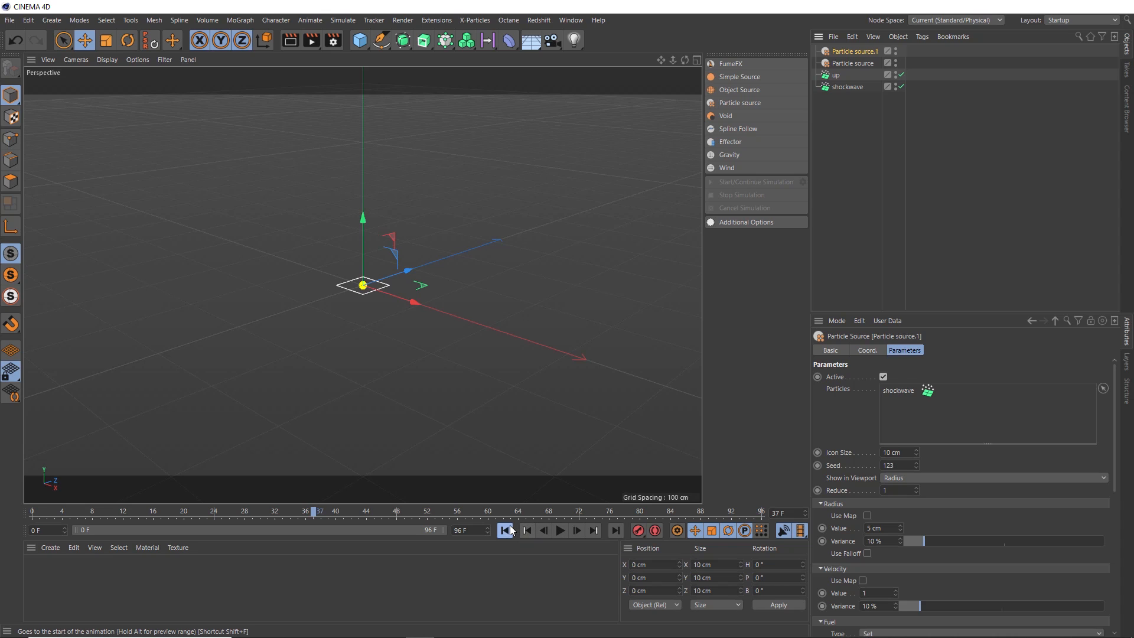
click(507, 531)
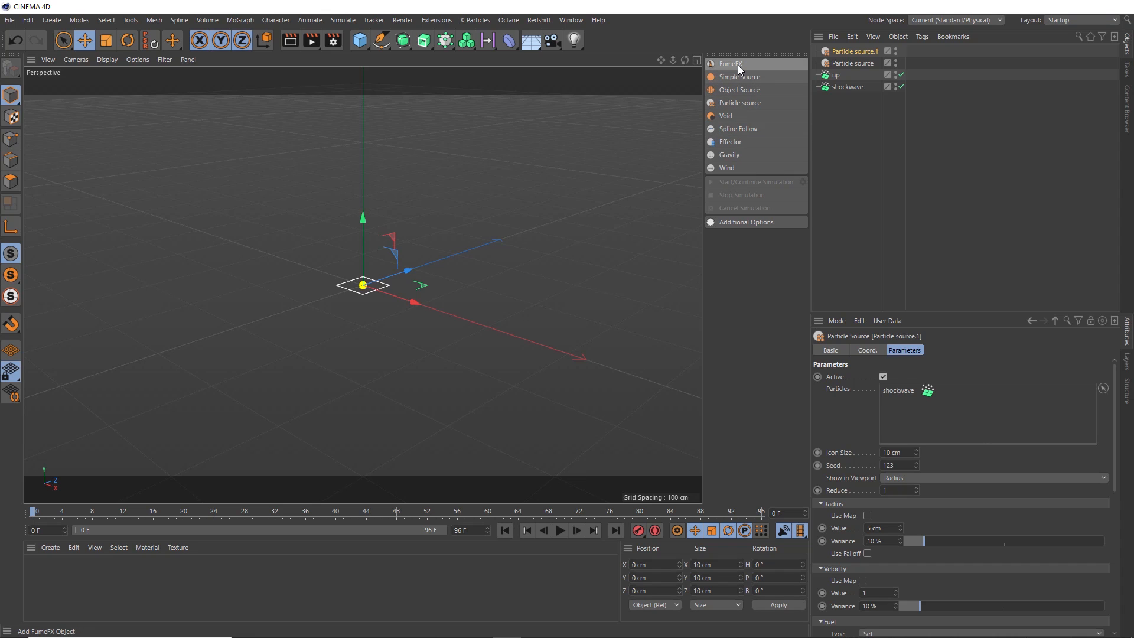
Add a FumeFX container and set its grid to 1200 cm width, length and height
click(730, 63)
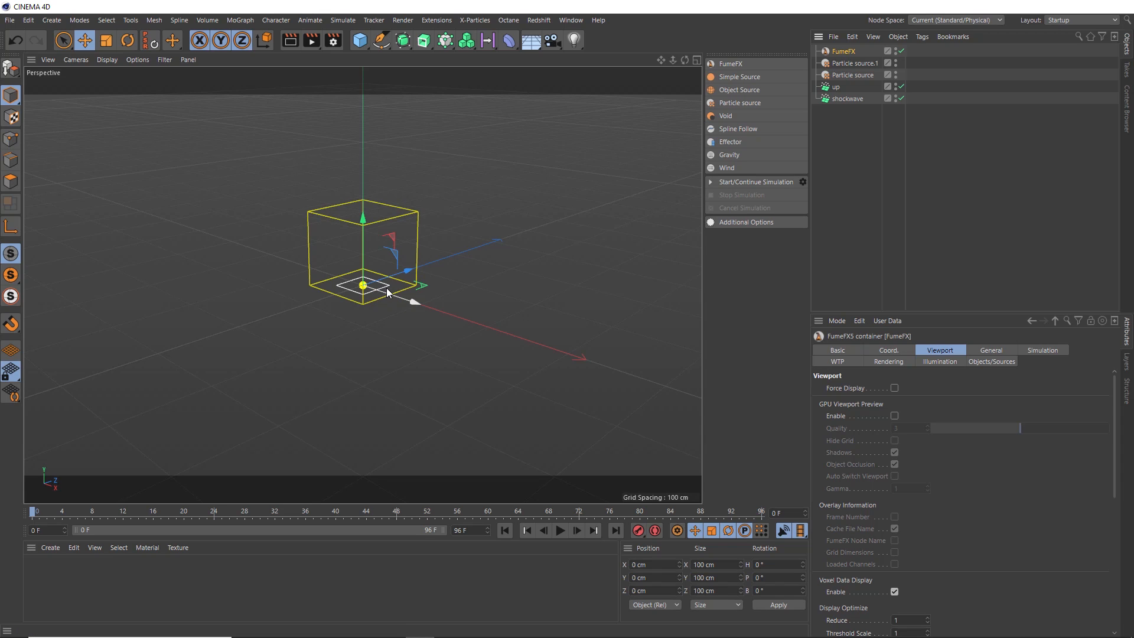
mouse_move(969, 361)
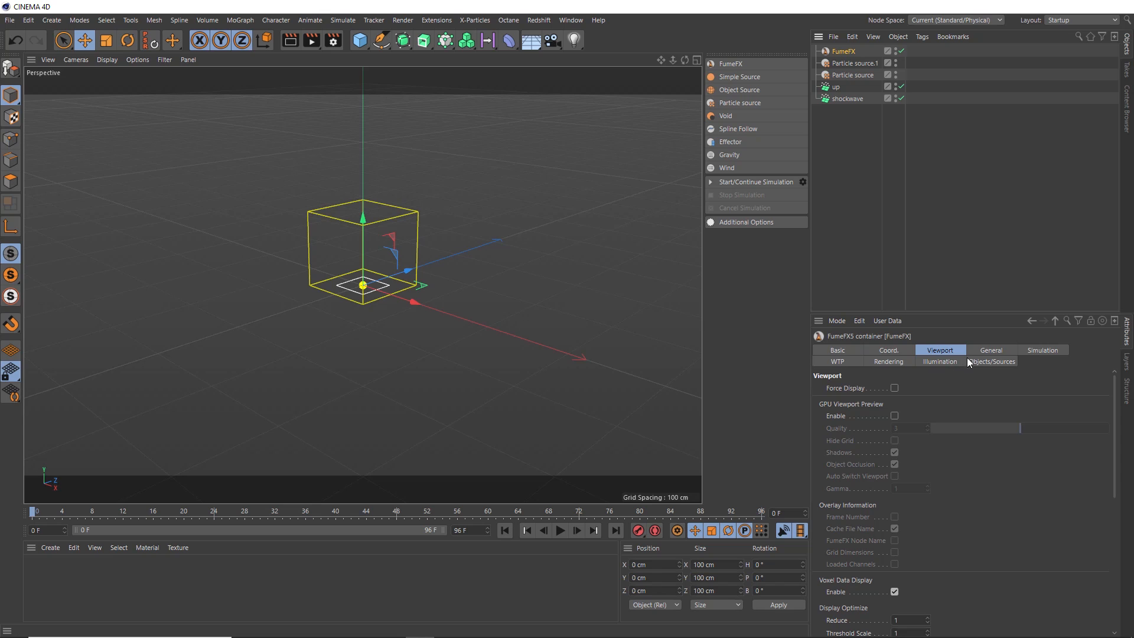
click(991, 350)
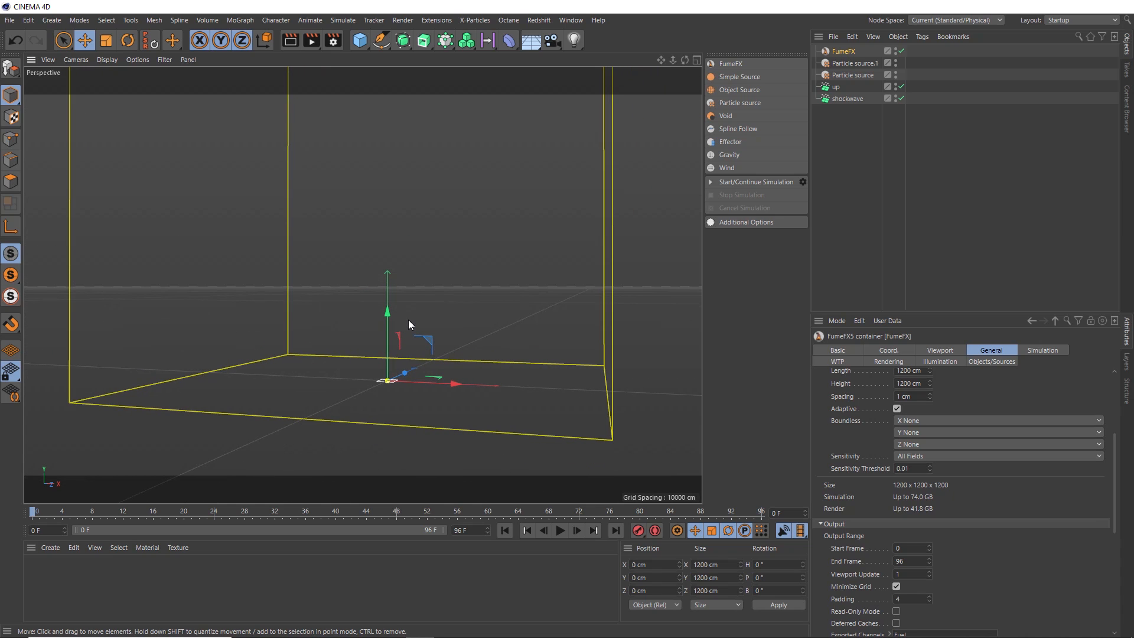
mouse_move(415, 327)
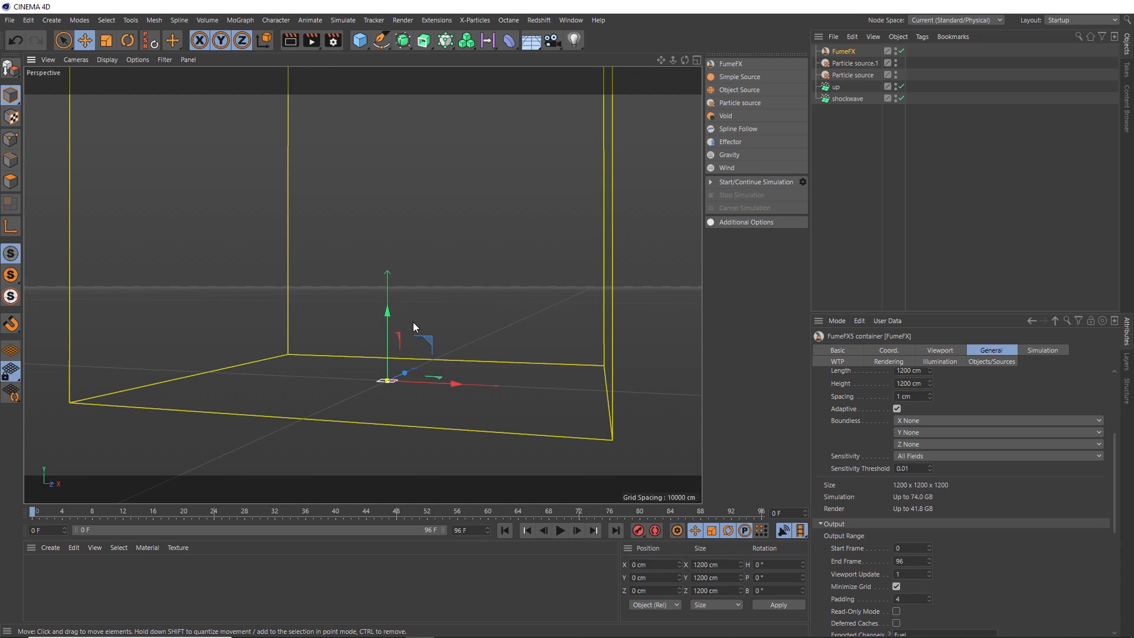
Enable the container's GPU viewport preview and show its simulation sources list
click(939, 350)
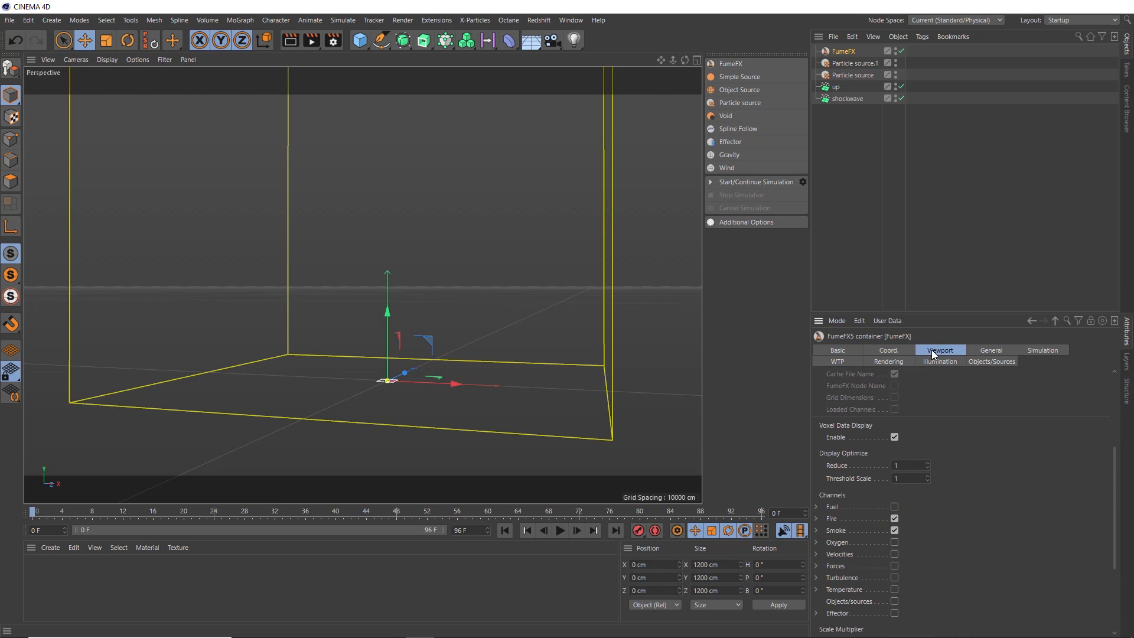
click(941, 350)
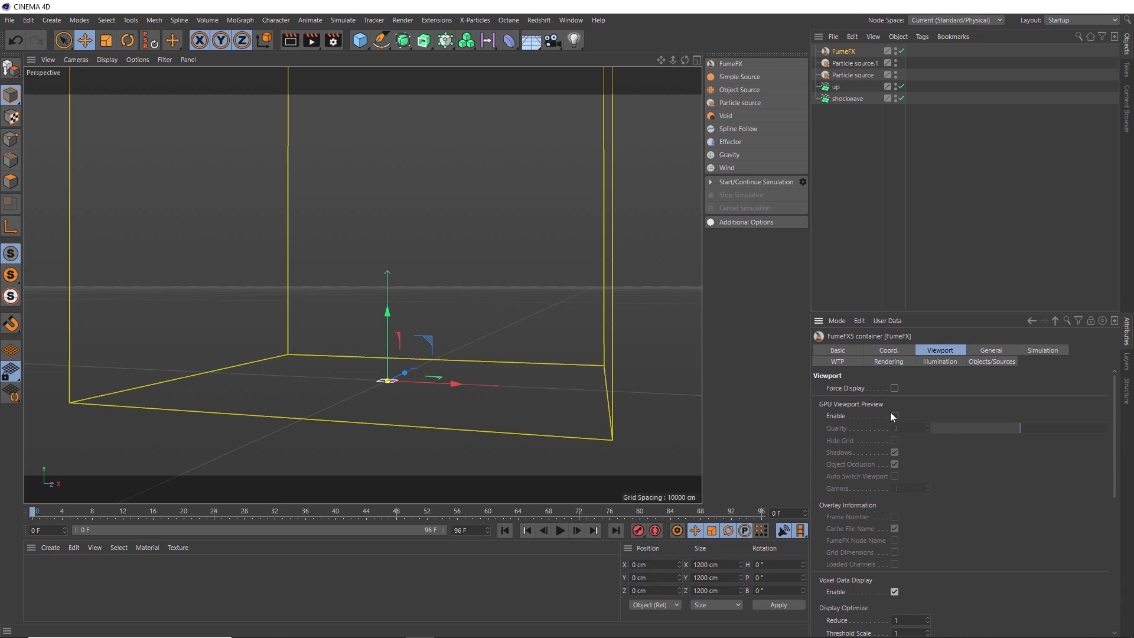
click(894, 415)
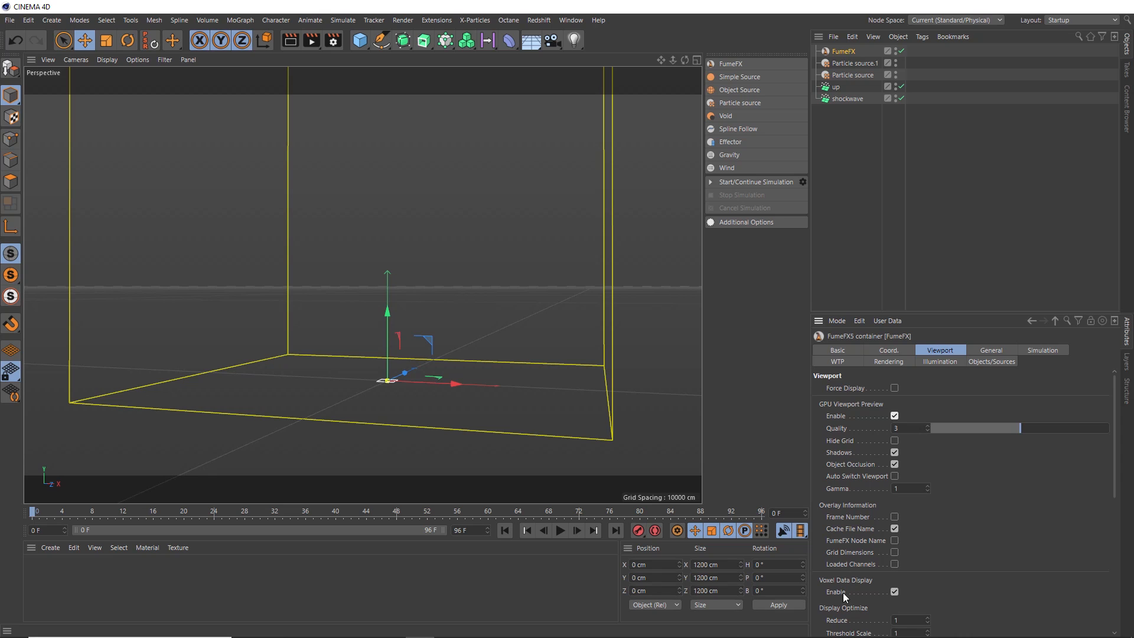
mouse_move(976, 372)
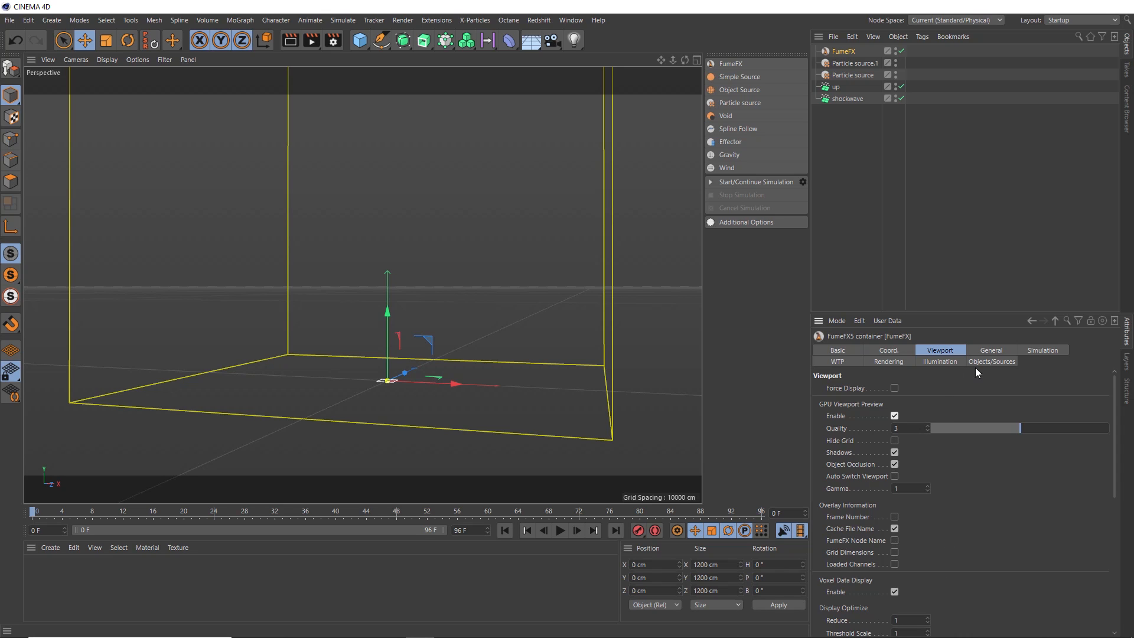
click(992, 362)
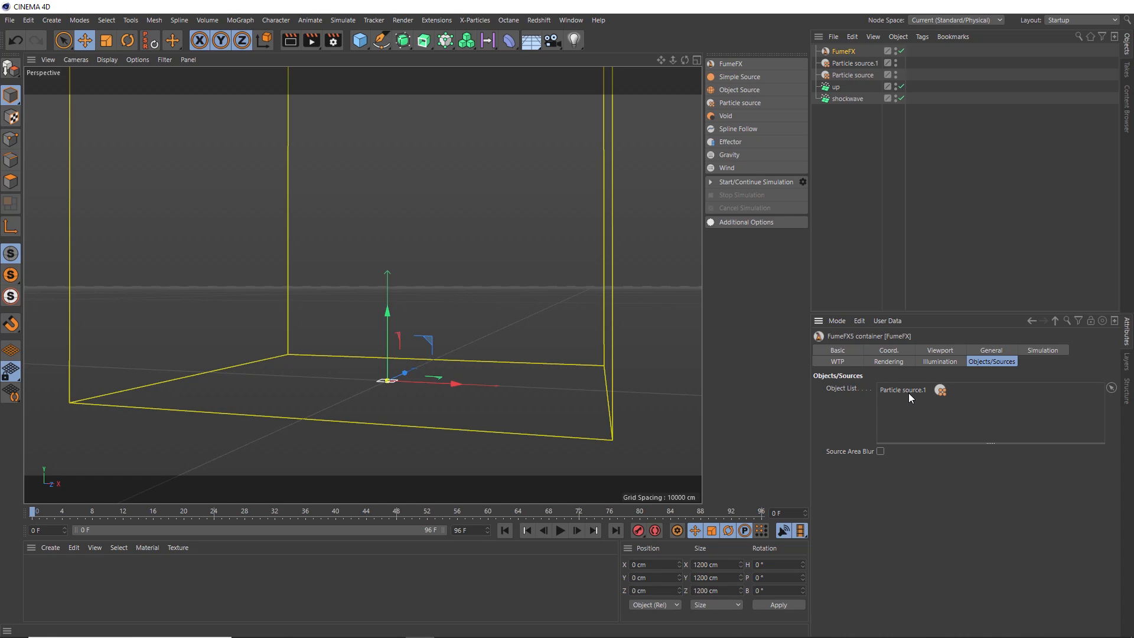
mouse_move(923, 397)
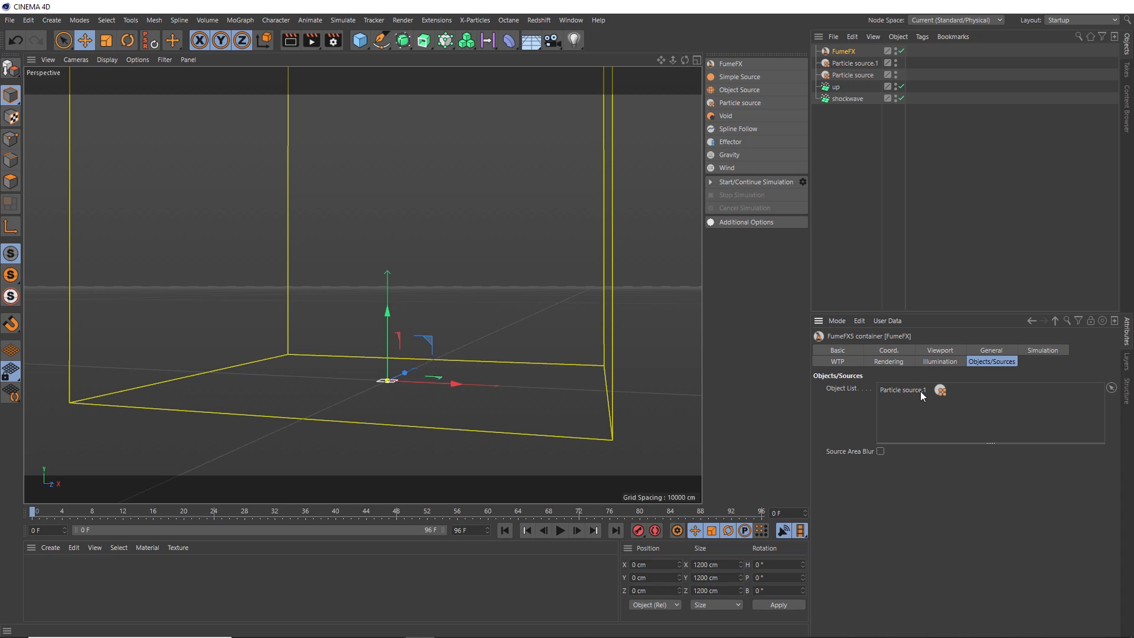
Add Particle source to the container's Object List so both sources feed it
click(856, 75)
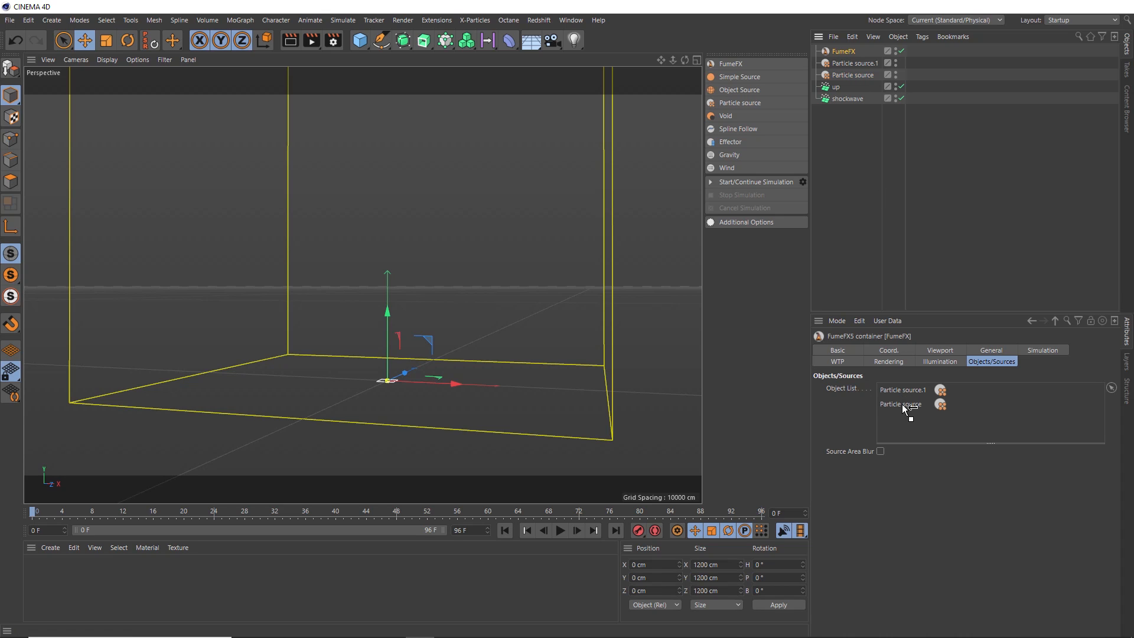
click(991, 349)
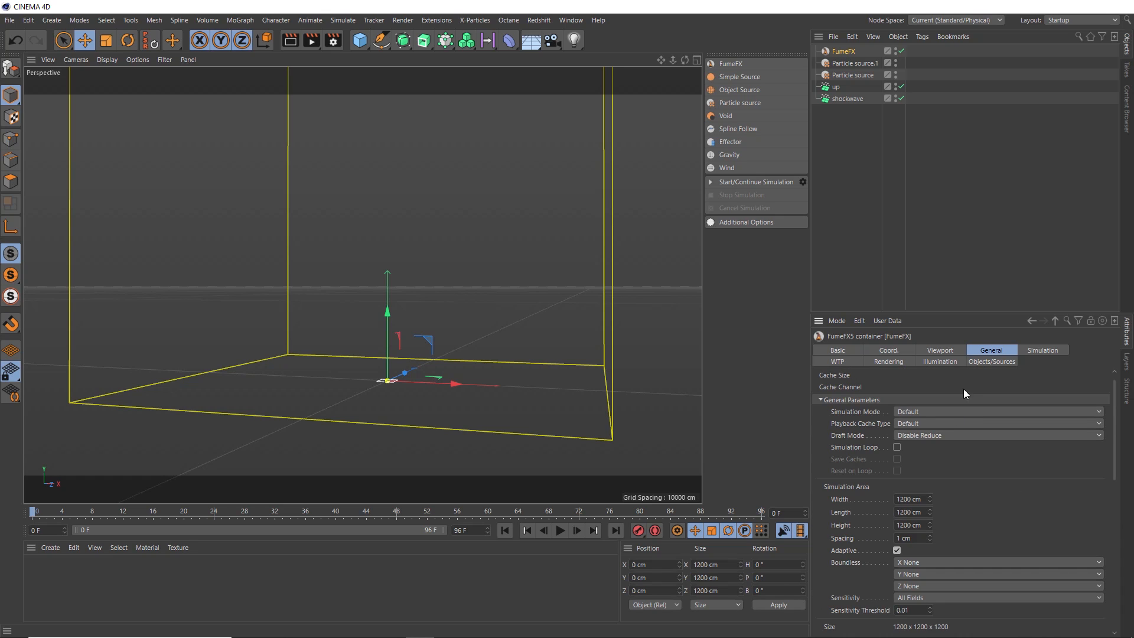
mouse_move(921, 485)
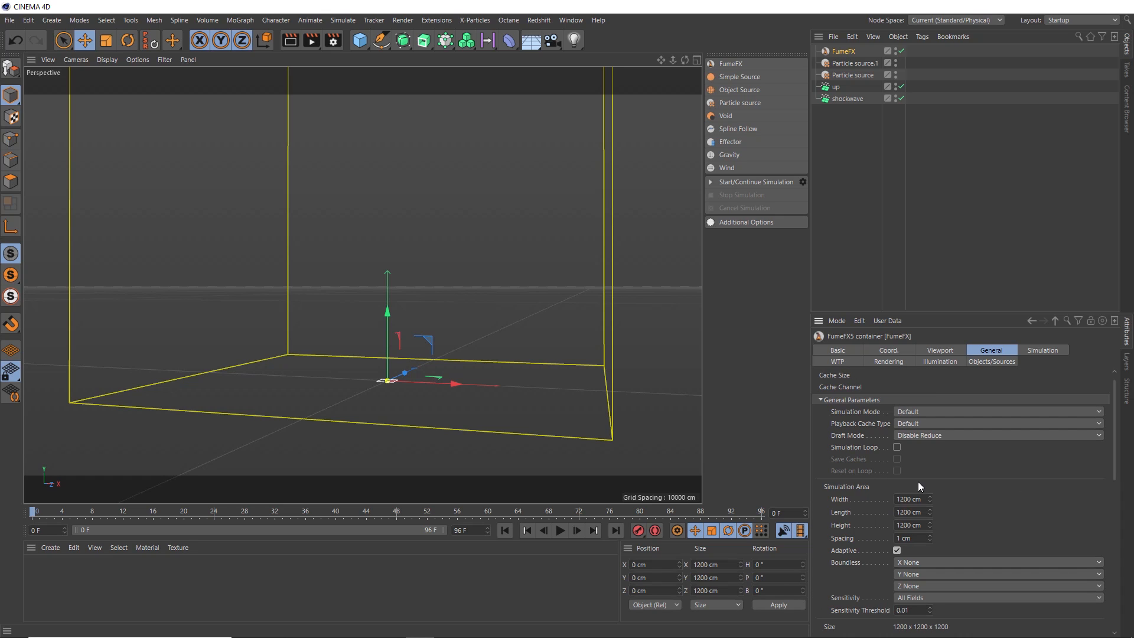
mouse_move(866, 531)
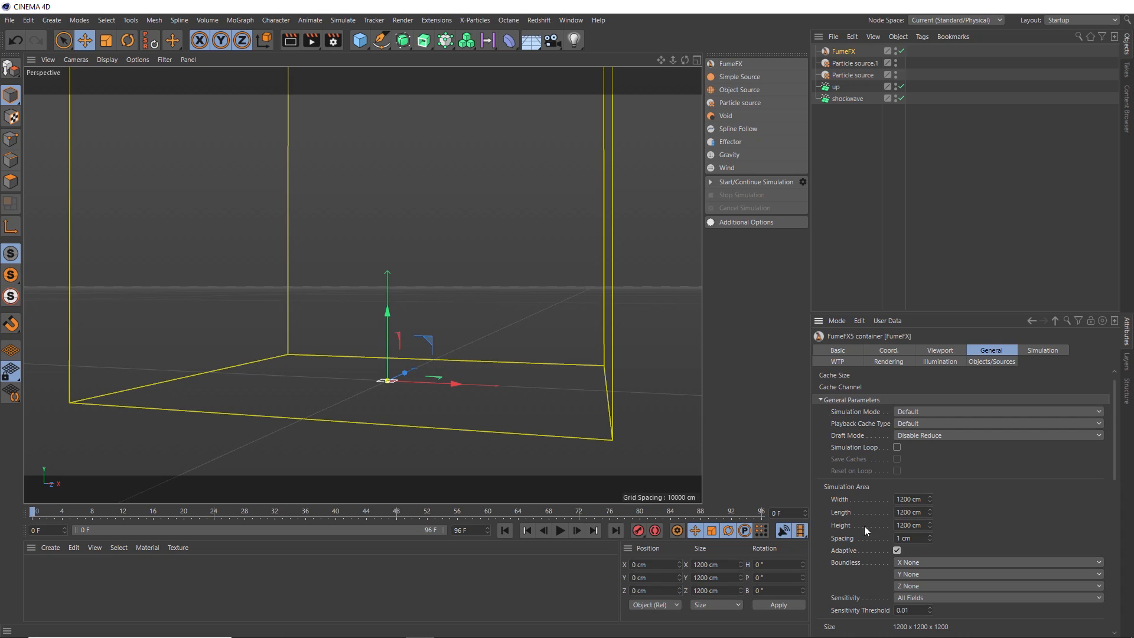
mouse_move(866, 541)
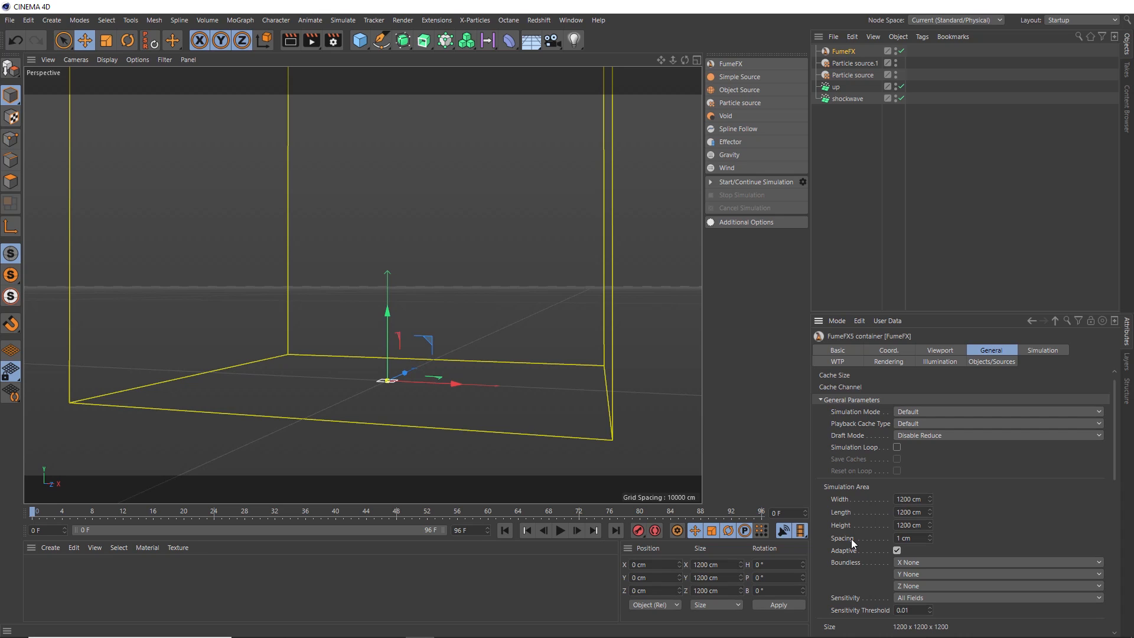
mouse_move(949, 541)
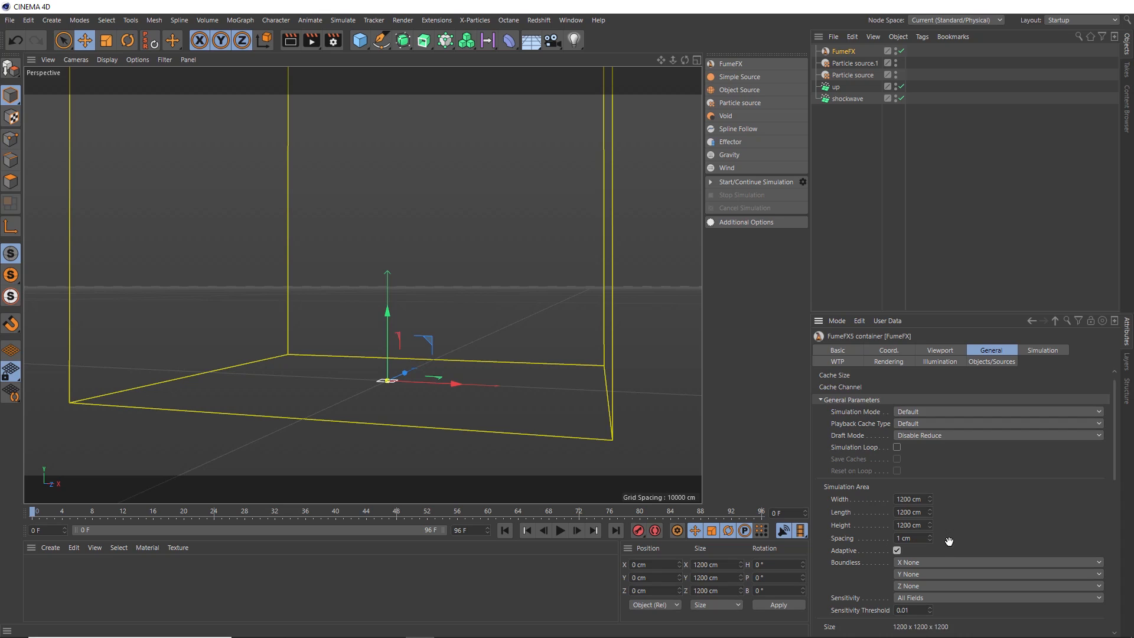
Set grid Spacing to 5 cm, giving a 240³ grid and frames 0–96 output
scroll(down, 3)
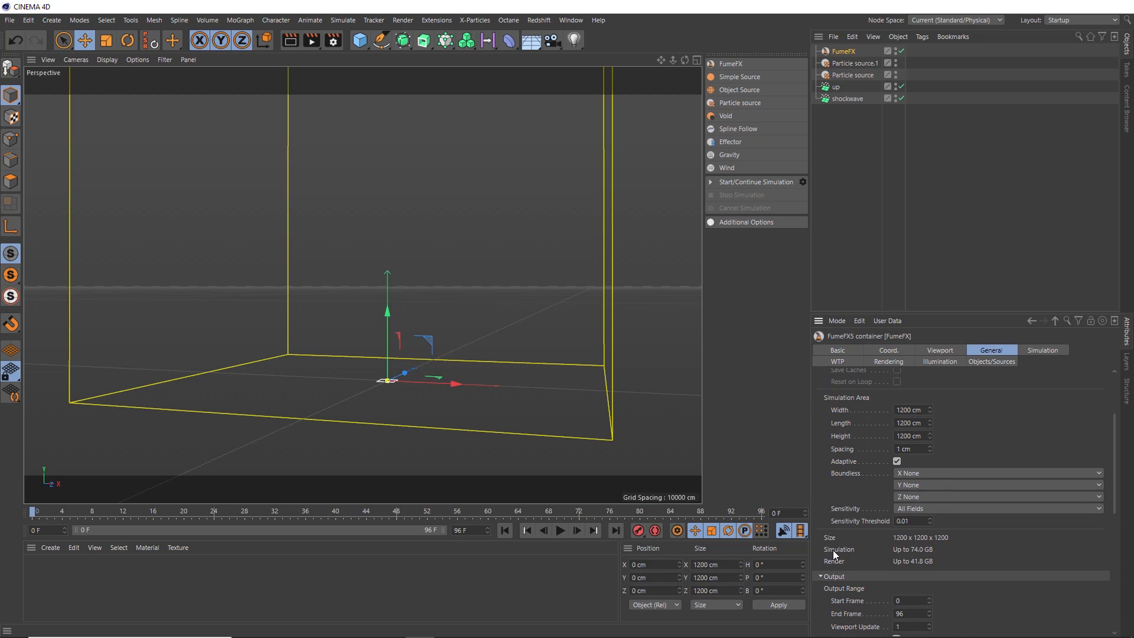
mouse_move(930, 556)
text(5)
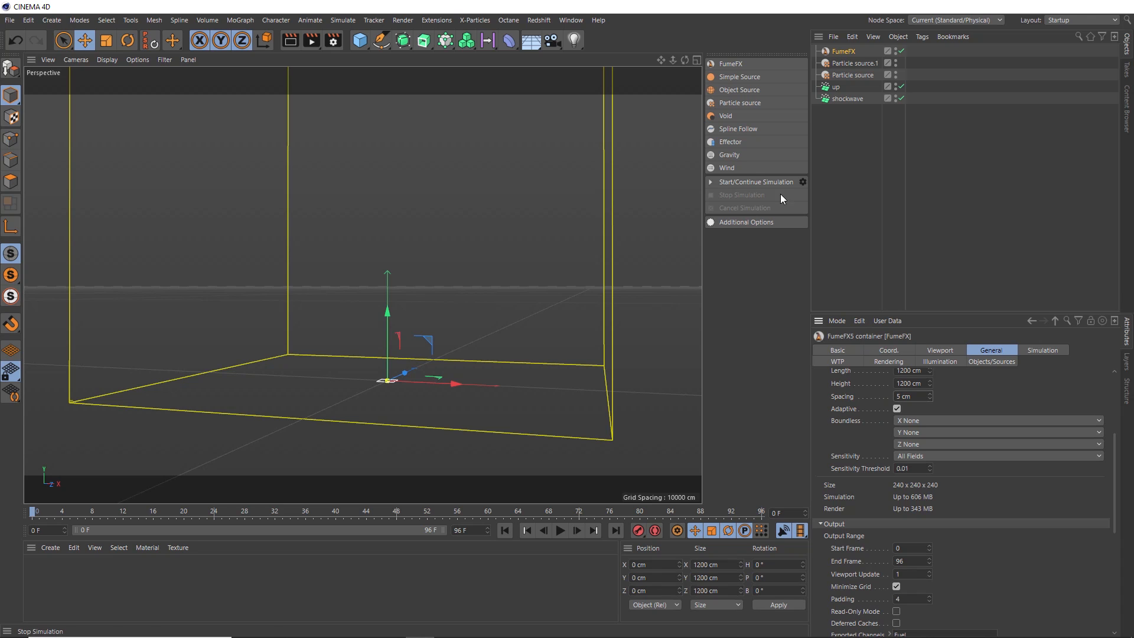
Run the FumeFX simulation through frame 96, play back the smoke cloud and rewind to frame 0
click(755, 182)
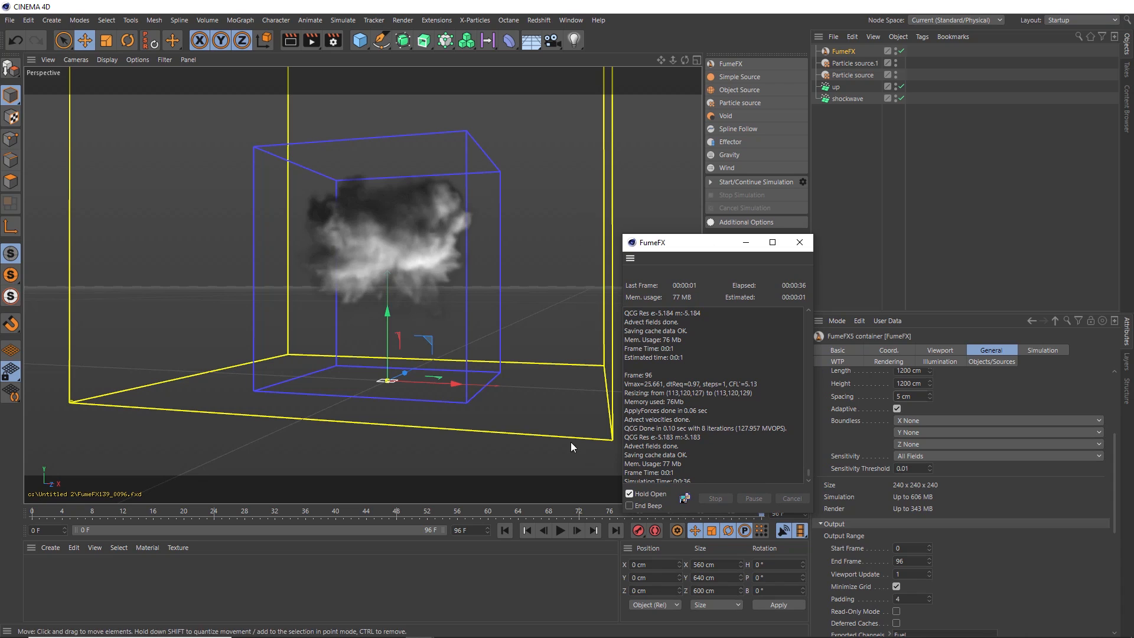
click(560, 530)
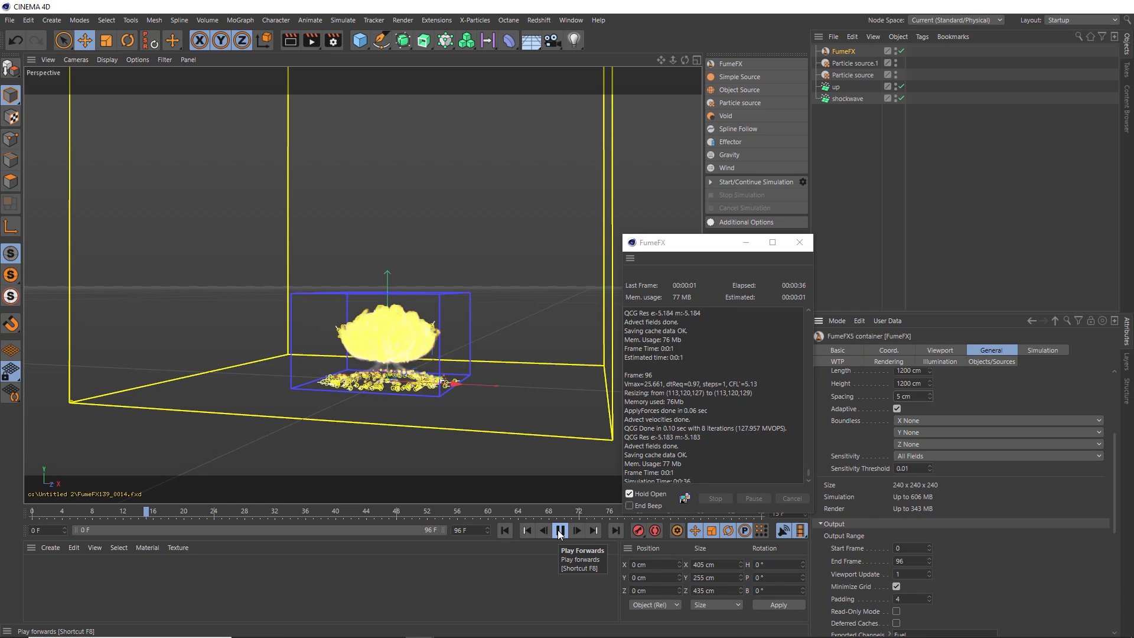
click(559, 531)
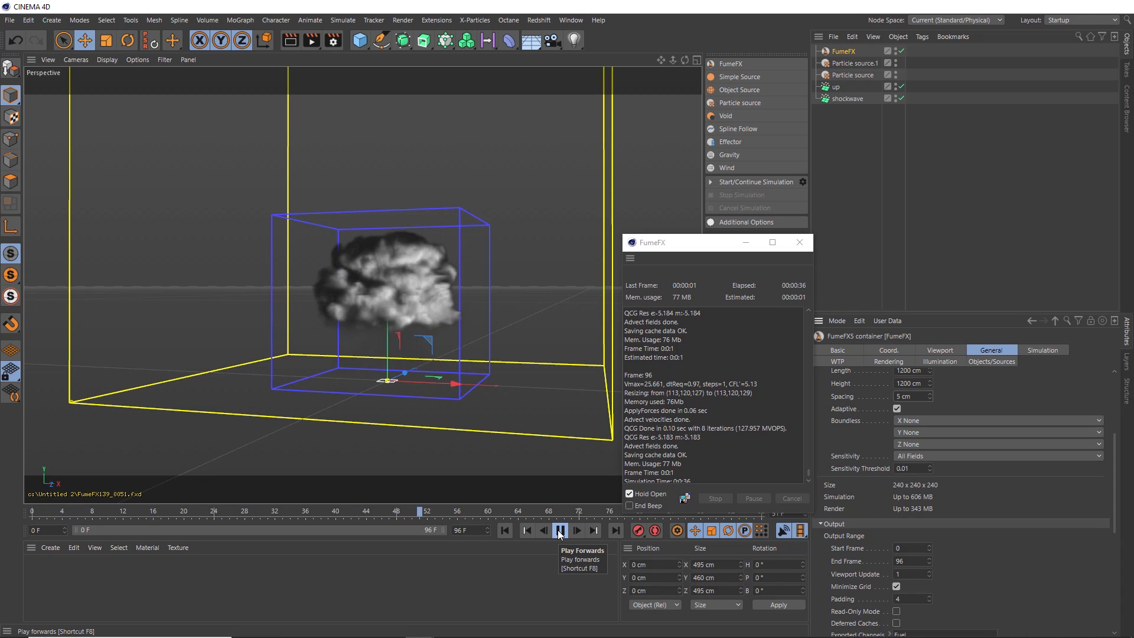
click(559, 531)
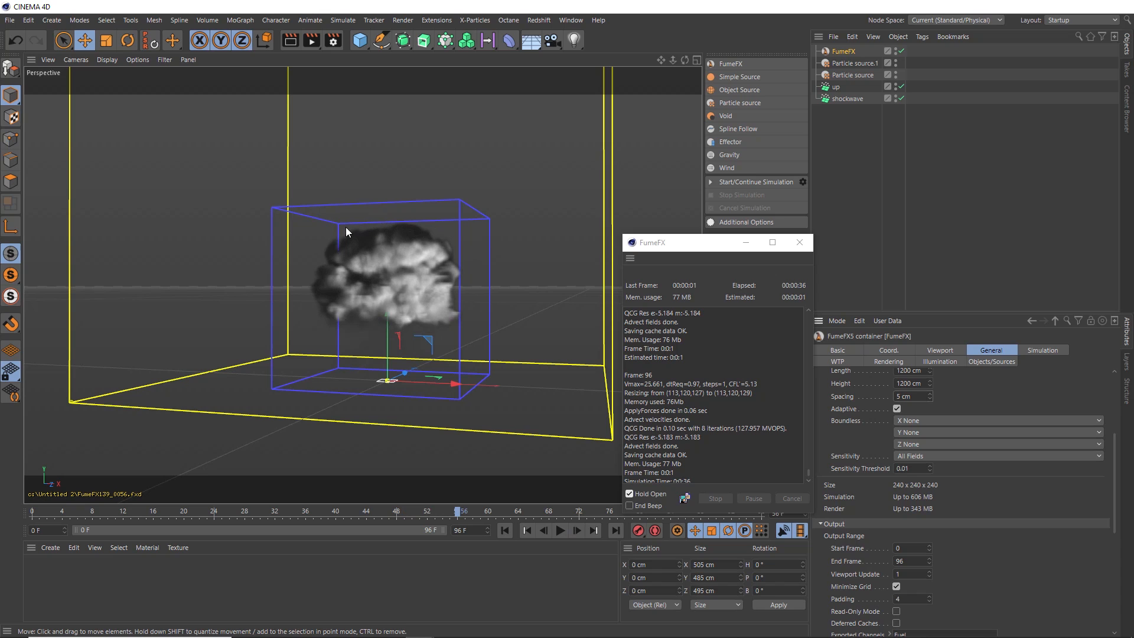
mouse_move(347, 321)
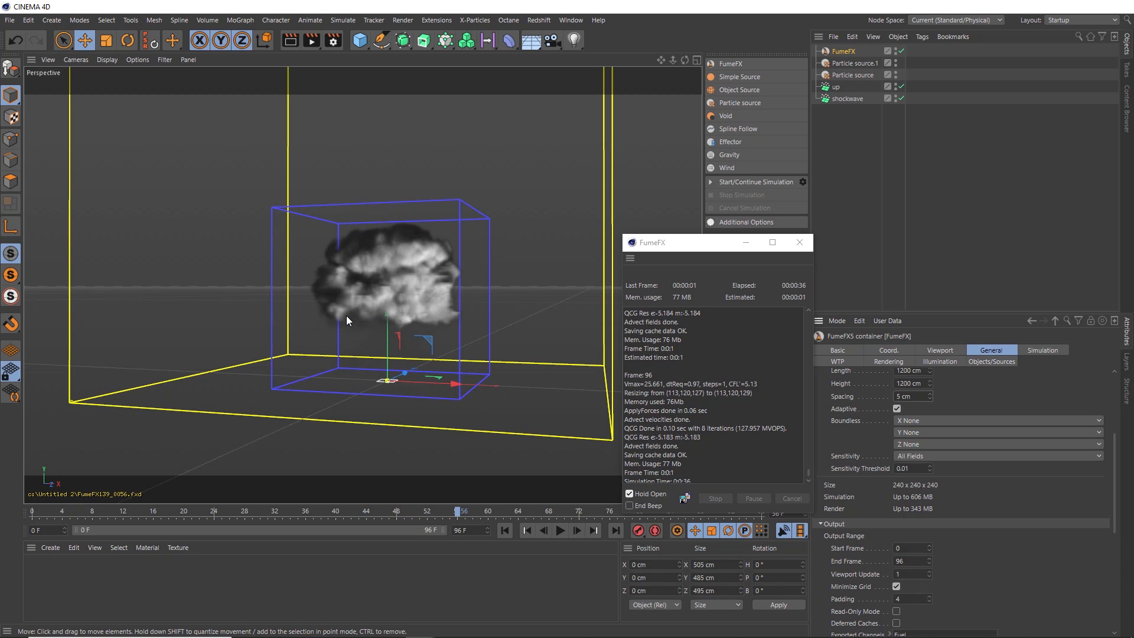
click(527, 531)
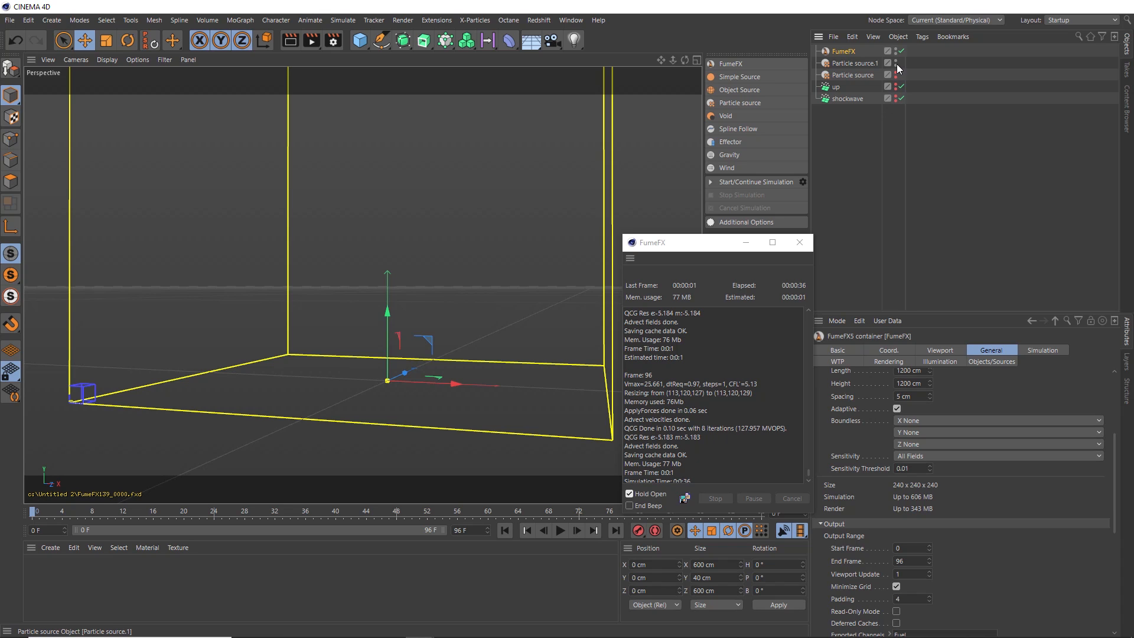
mouse_move(898, 67)
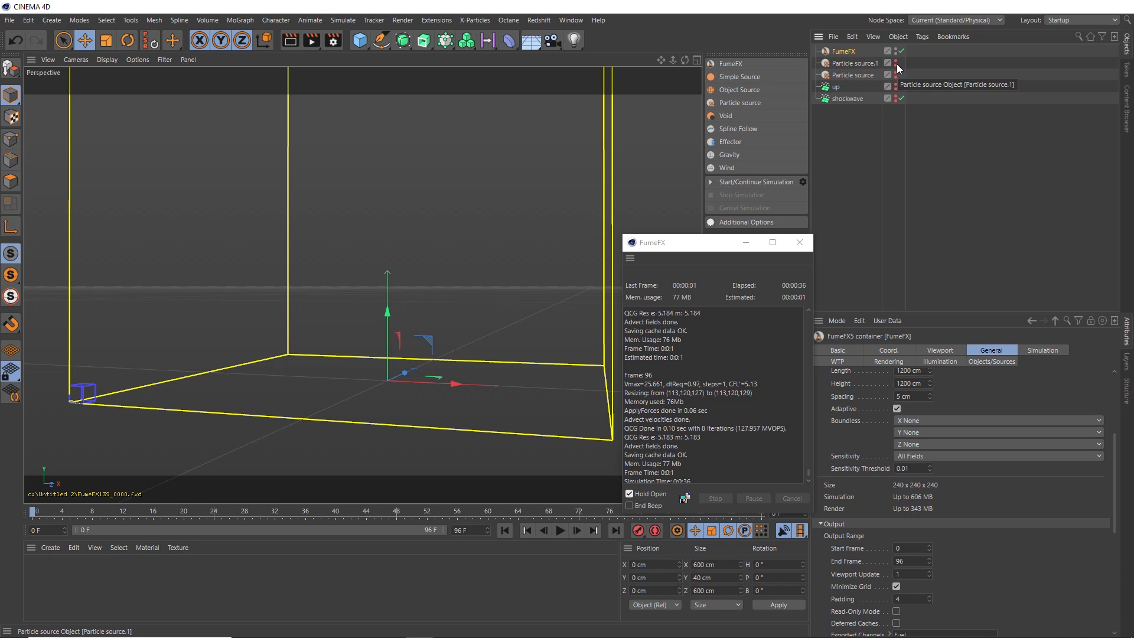
click(1043, 349)
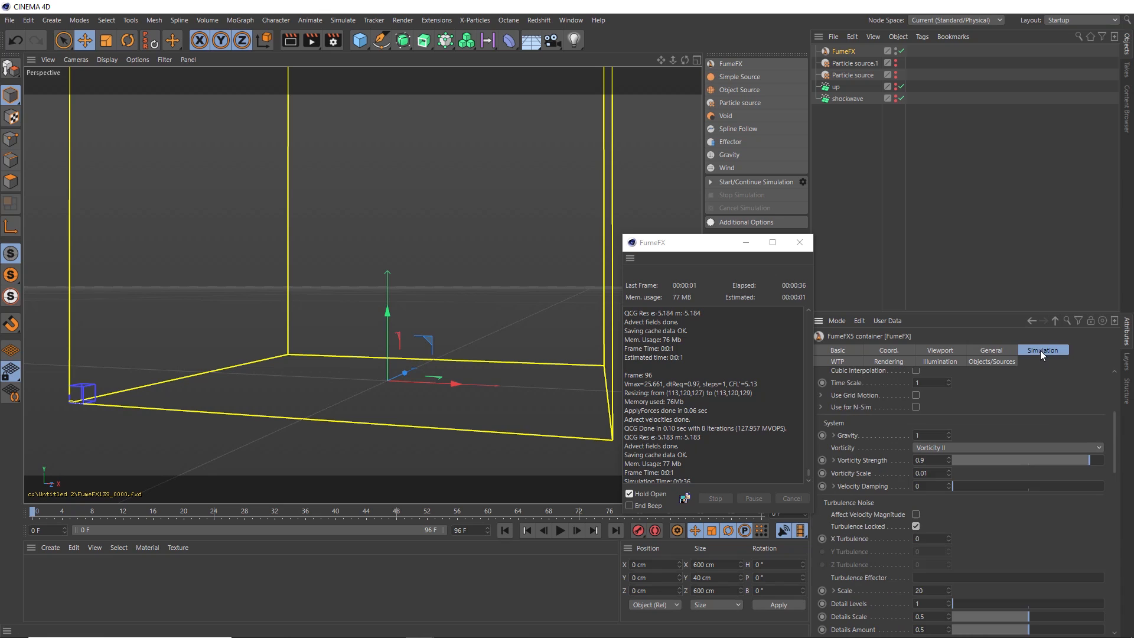
Lower the solver's Maximum Iterations from 200 to 150
click(837, 387)
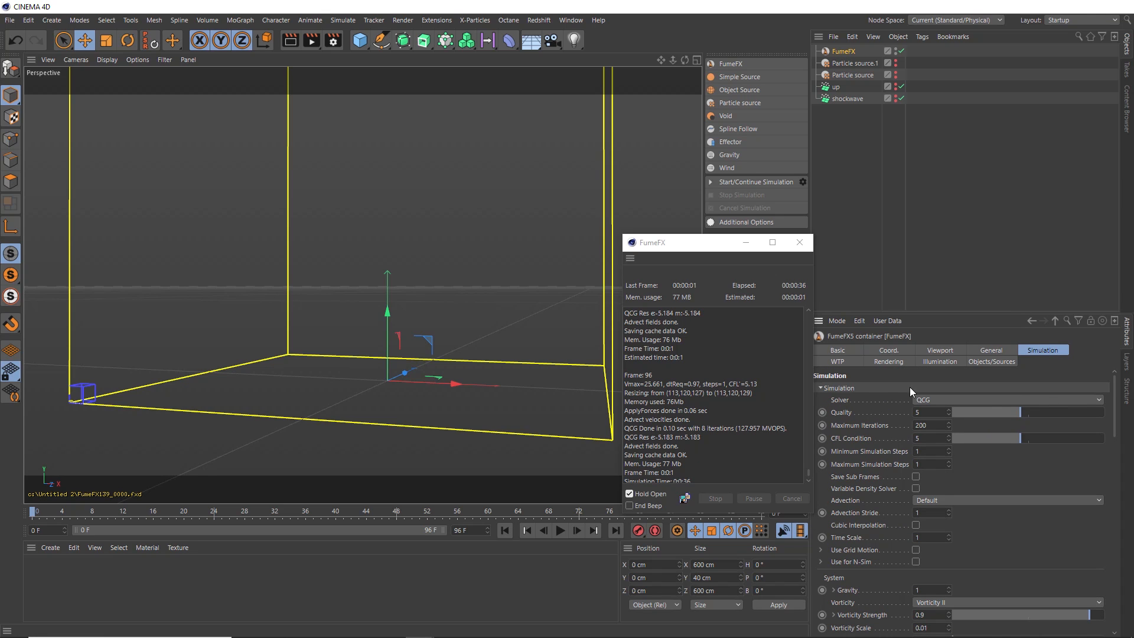
mouse_move(880, 426)
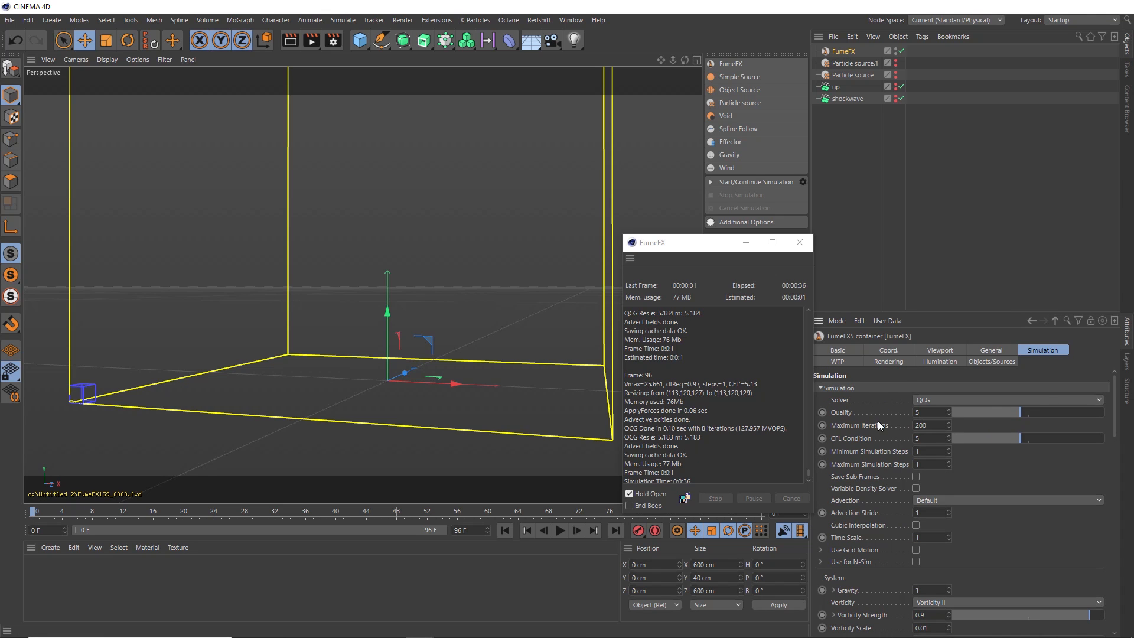
mouse_move(901, 430)
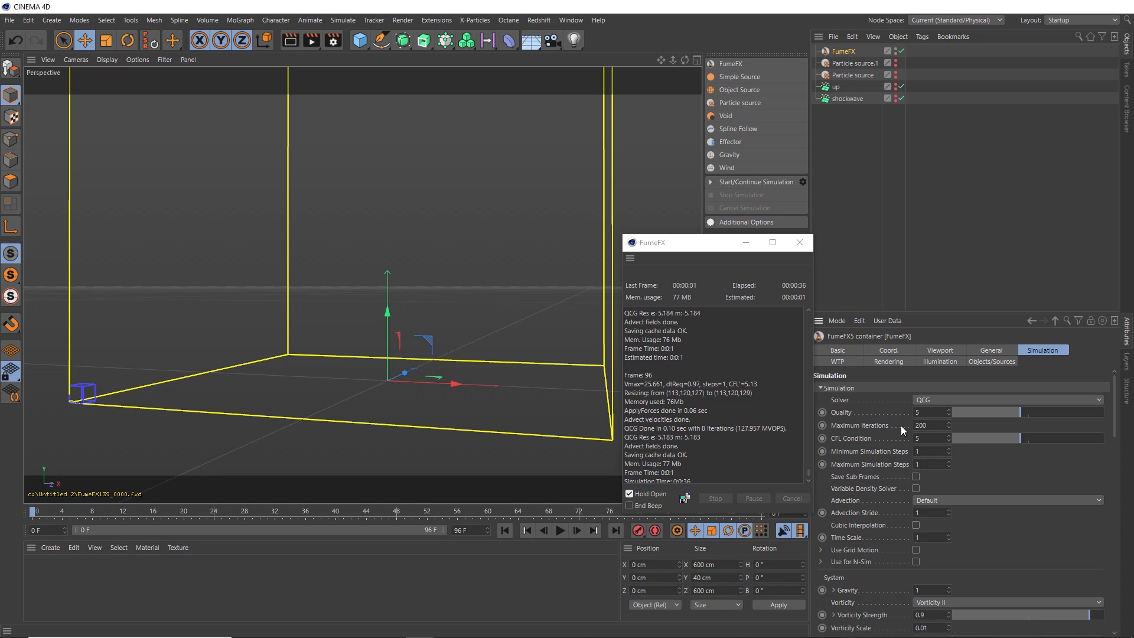
mouse_move(920, 426)
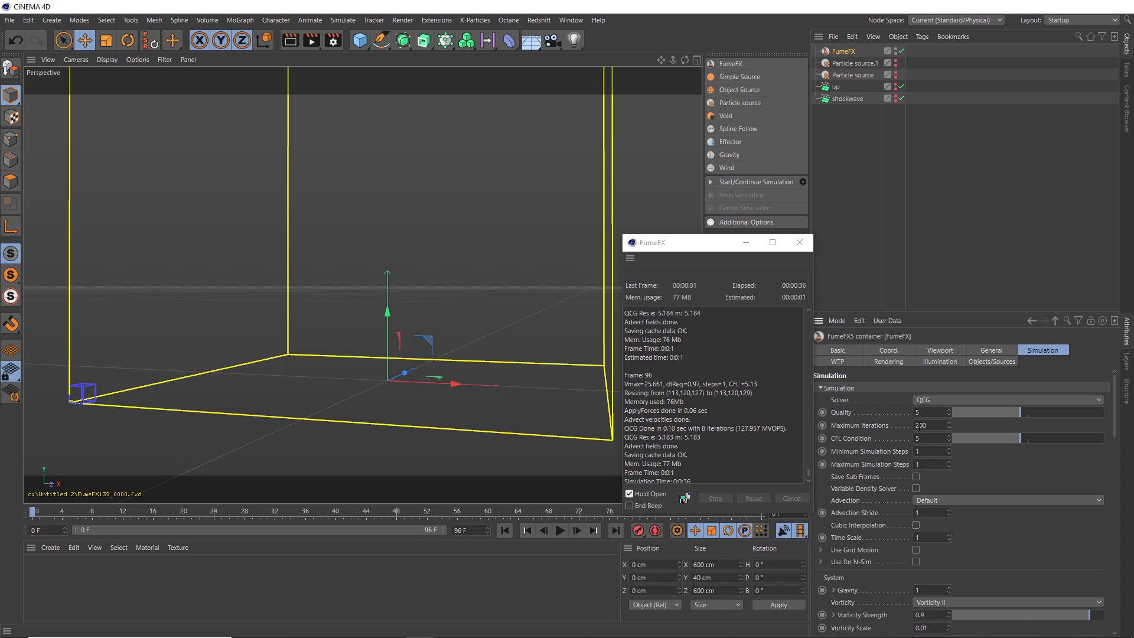
triple_click(929, 426)
text(130)
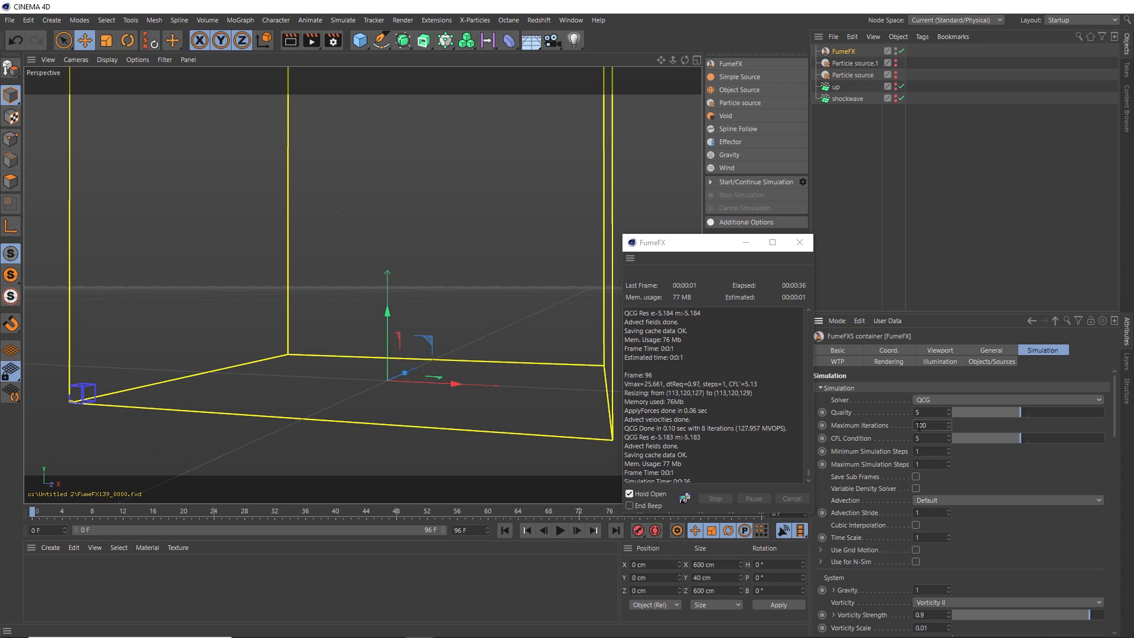
Set heat production 60, enable fire-creates-smoke, smoke buoyancy -1.5 and dissipation strength 2
scroll(down, 3)
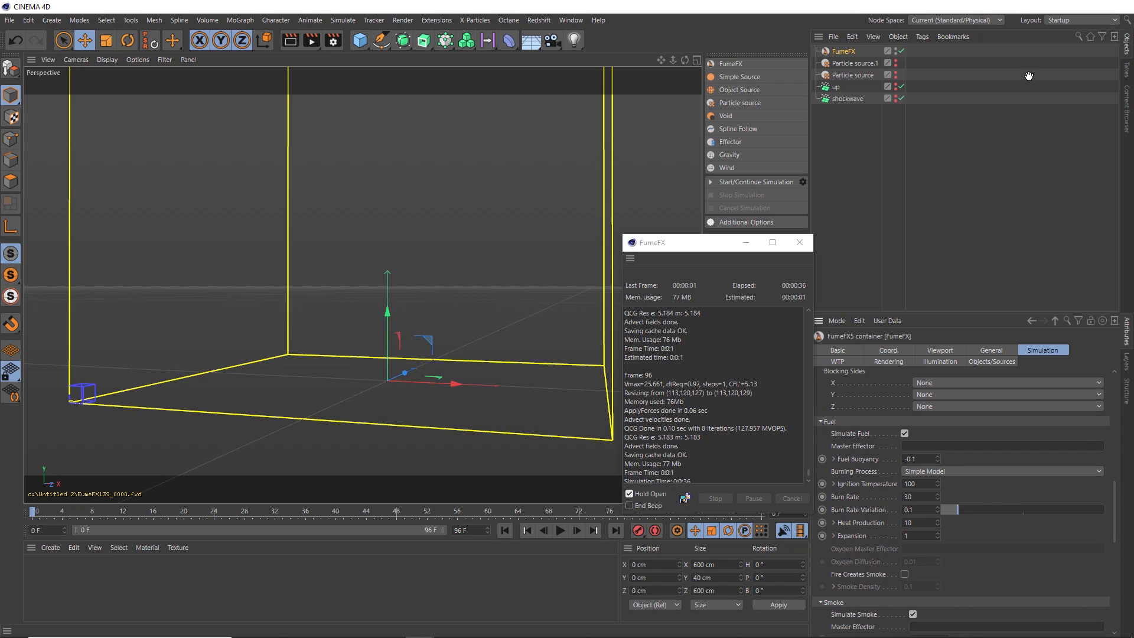
scroll(down, 3)
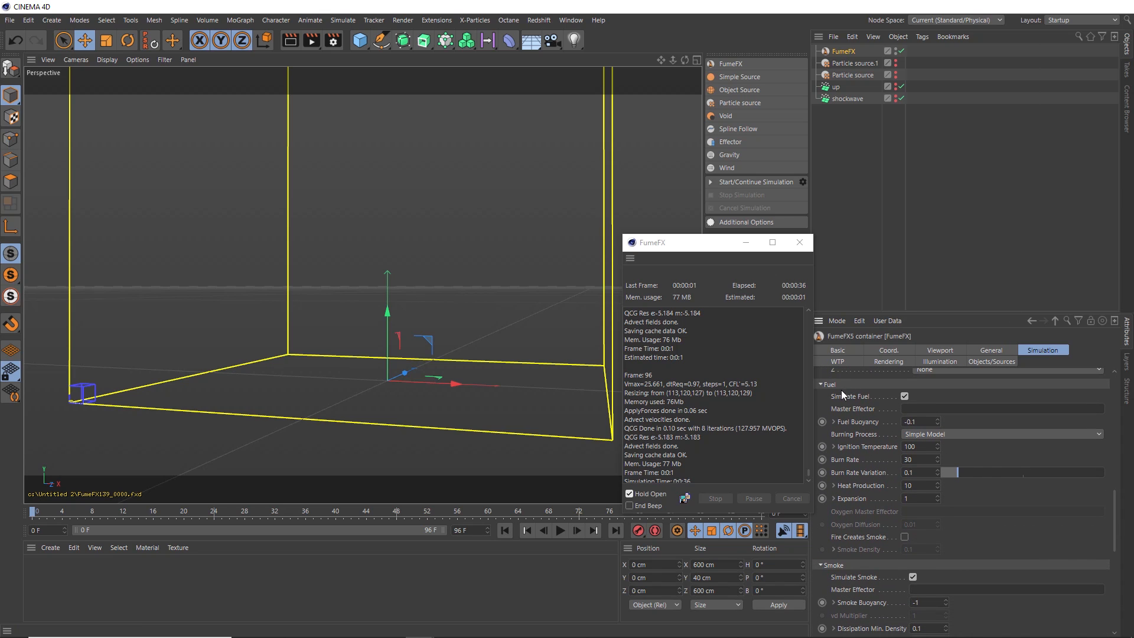
mouse_move(881, 418)
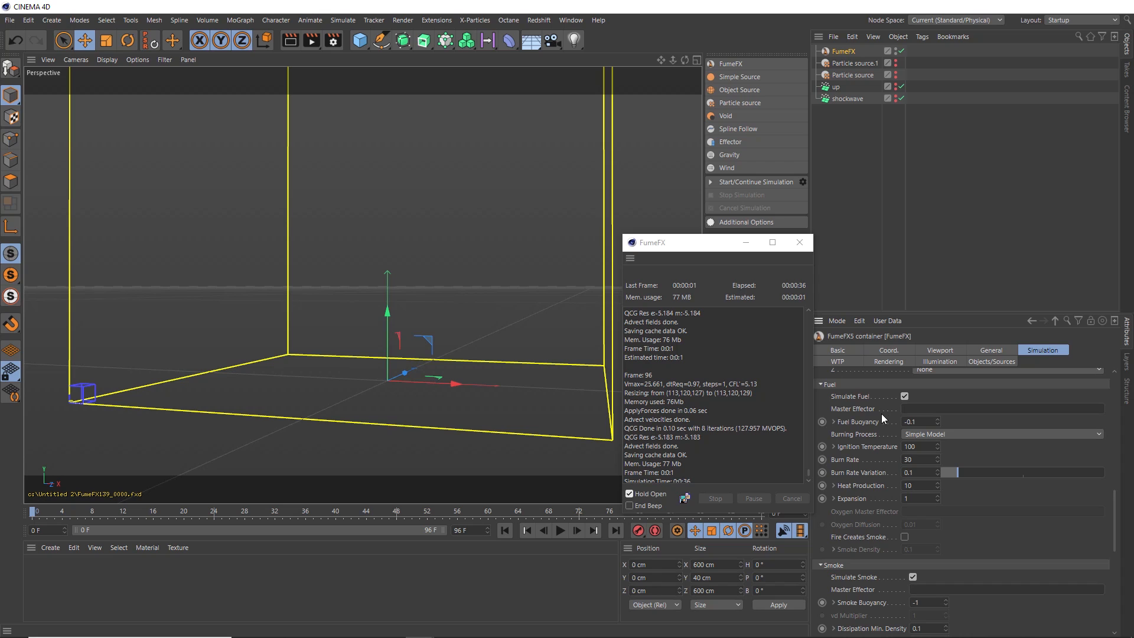
mouse_move(873, 492)
text(60)
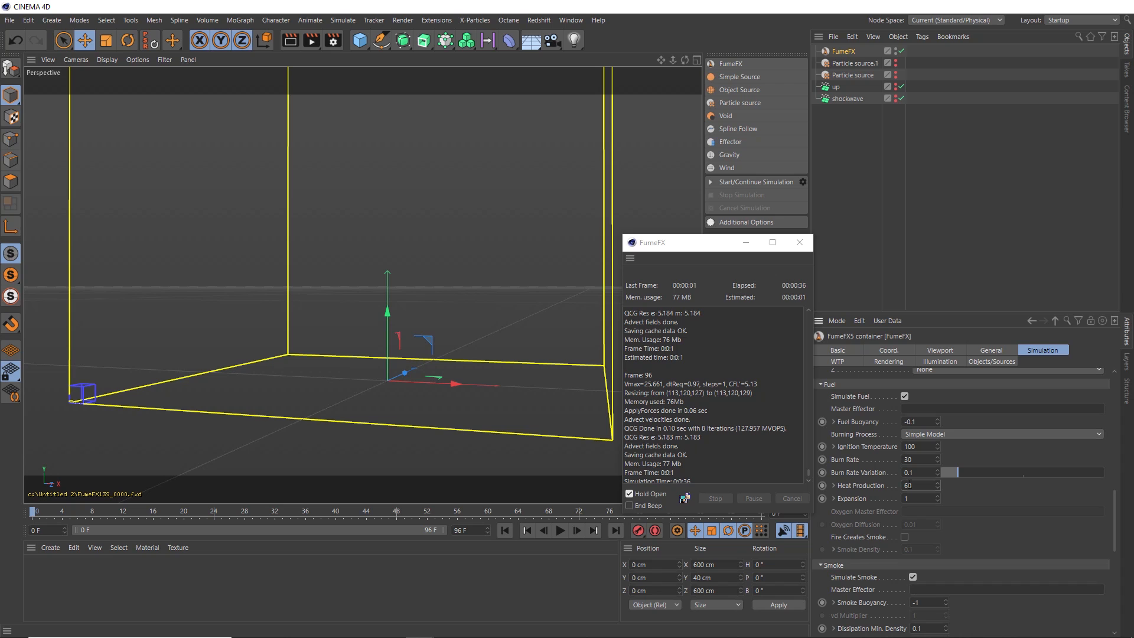
mouse_move(840, 546)
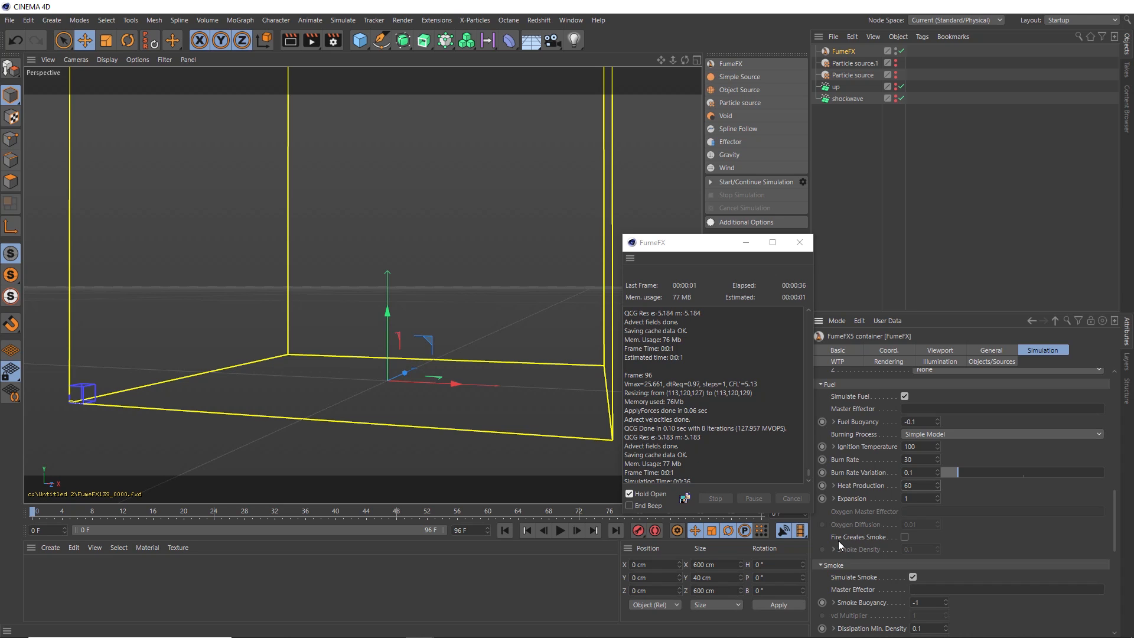
click(904, 537)
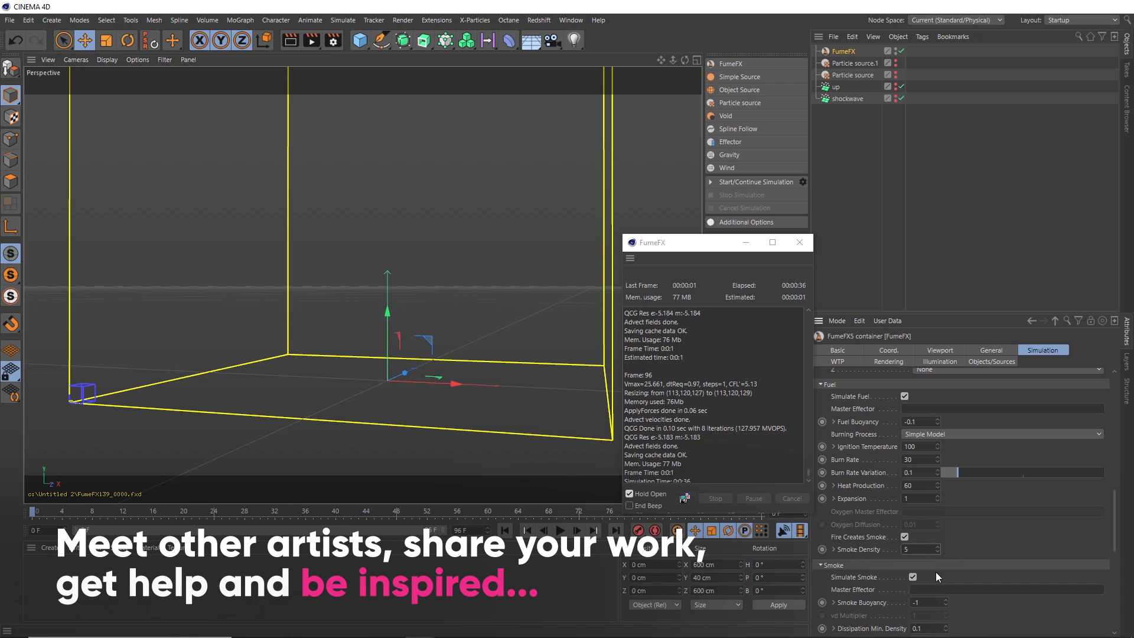
scroll(down, 3)
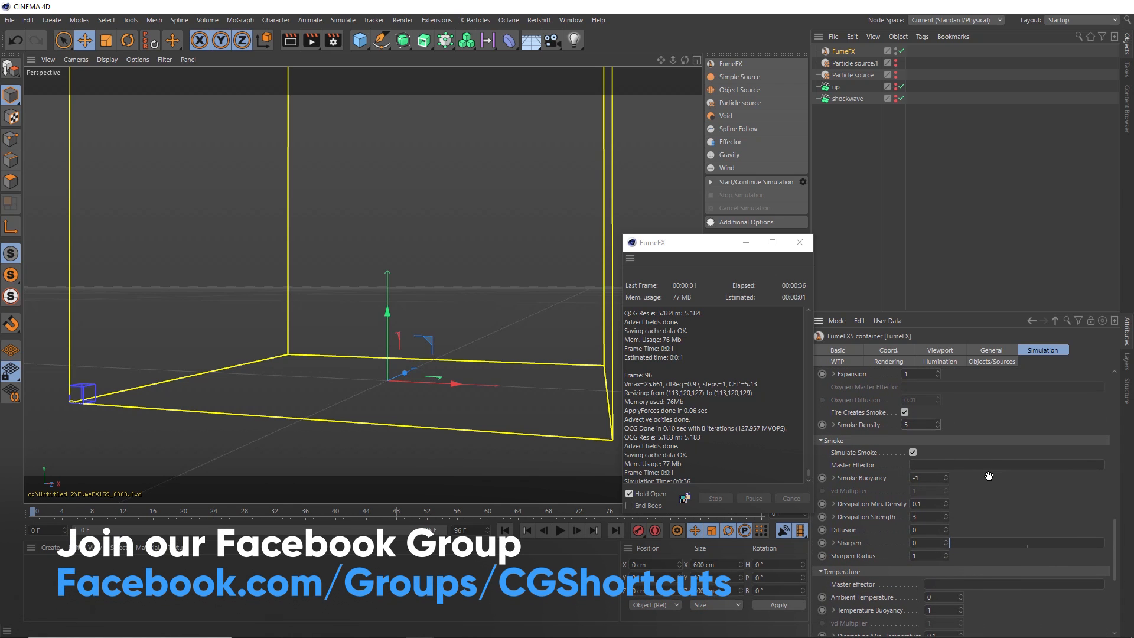
mouse_move(854, 479)
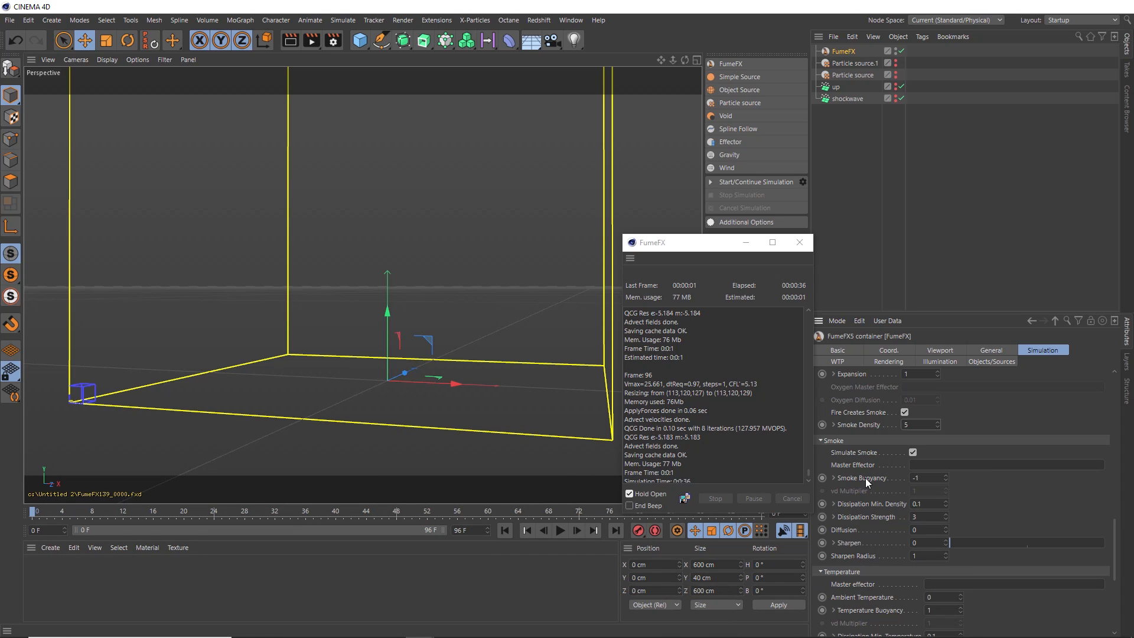
click(928, 478)
text(.5)
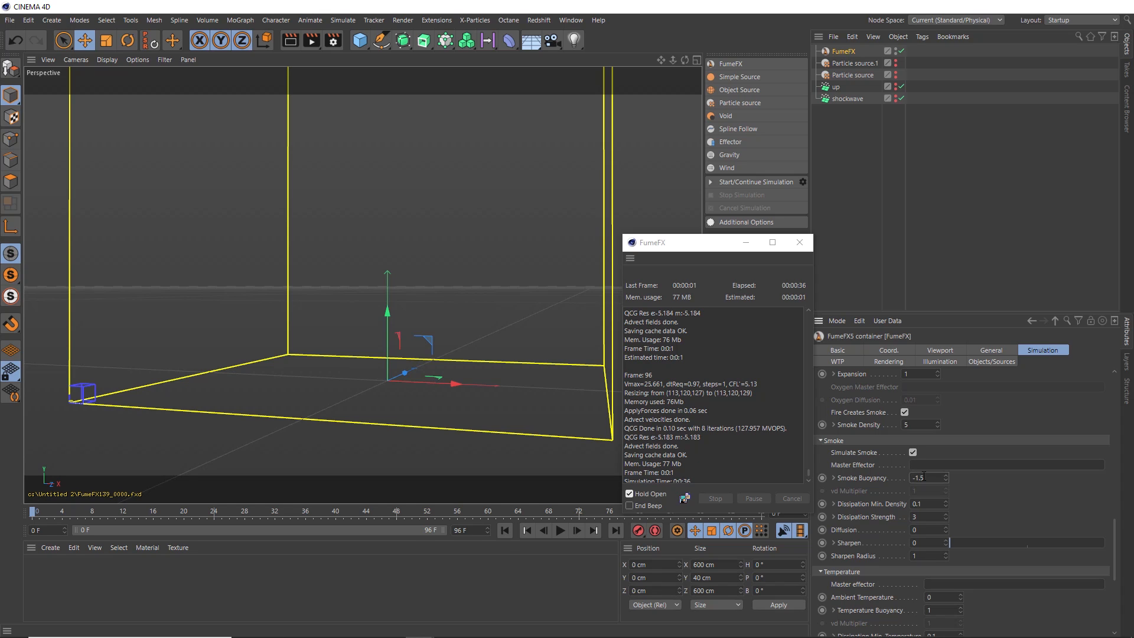
mouse_move(878, 520)
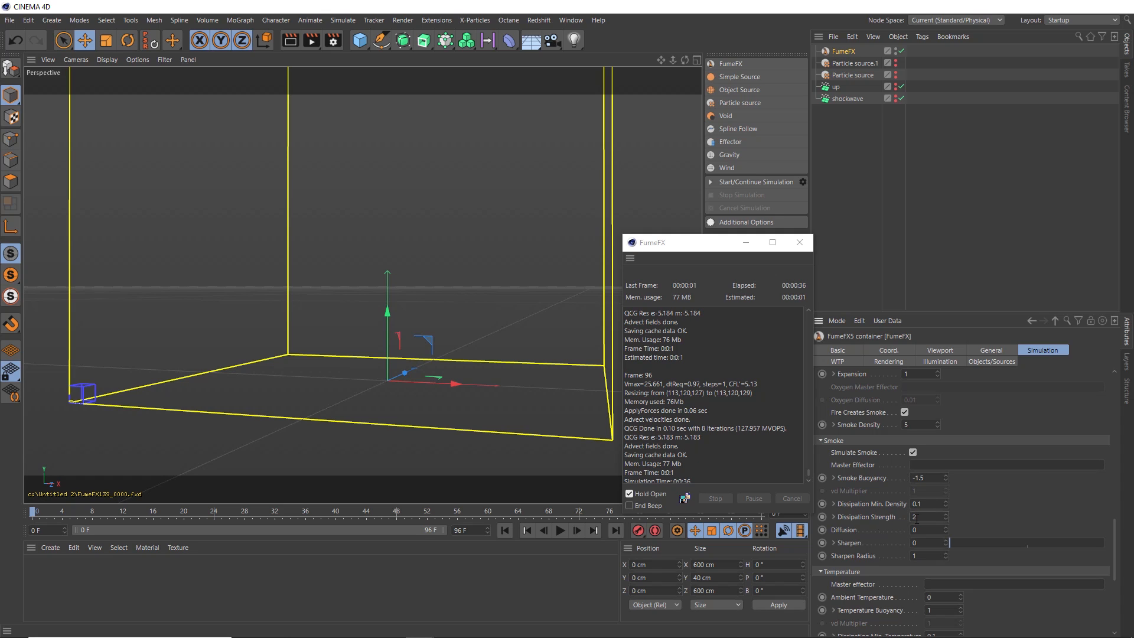
mouse_move(994, 620)
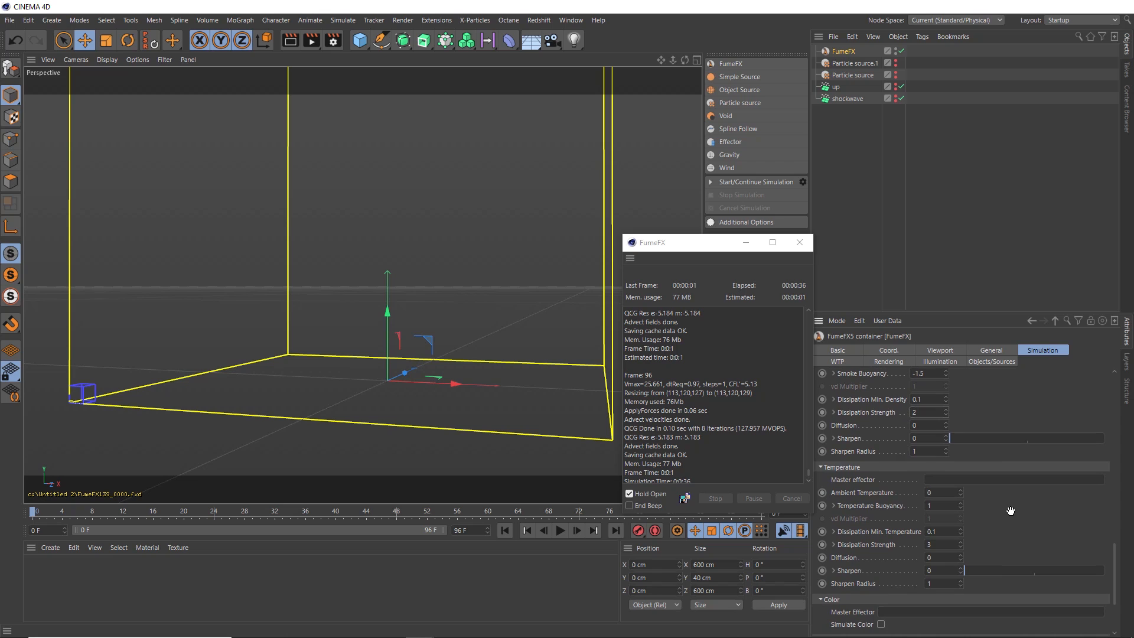
mouse_move(906, 537)
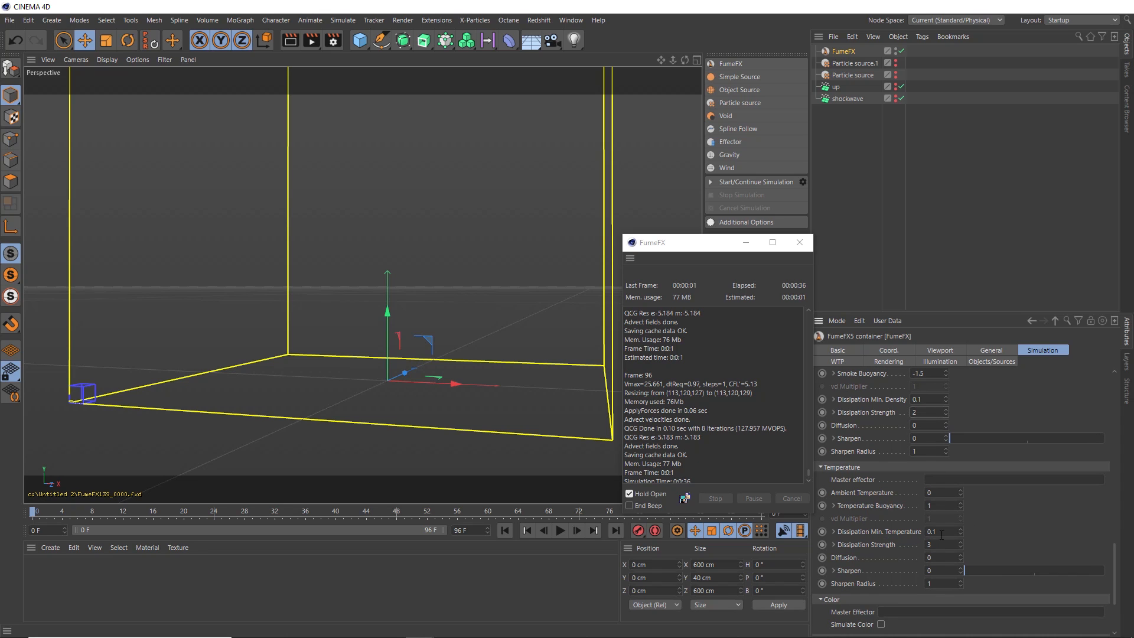
Set temperature dissipation min 0.5, strength 0.09, diffusion 1, and Wavelet Turbulence extra detail
text(0.5)
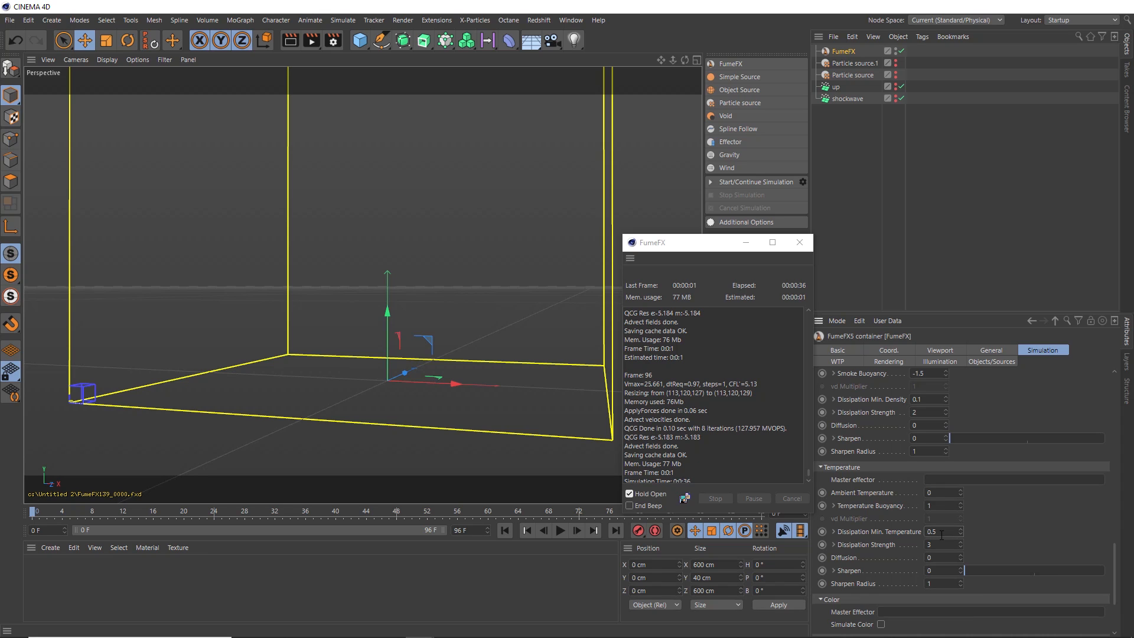
mouse_move(889, 553)
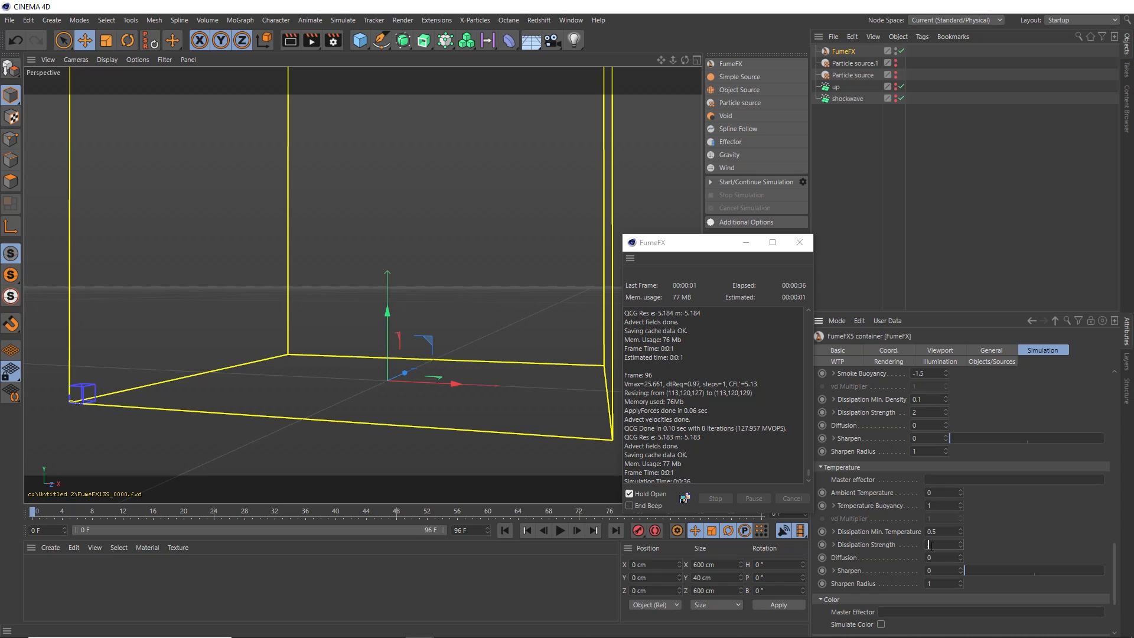
text(0.09)
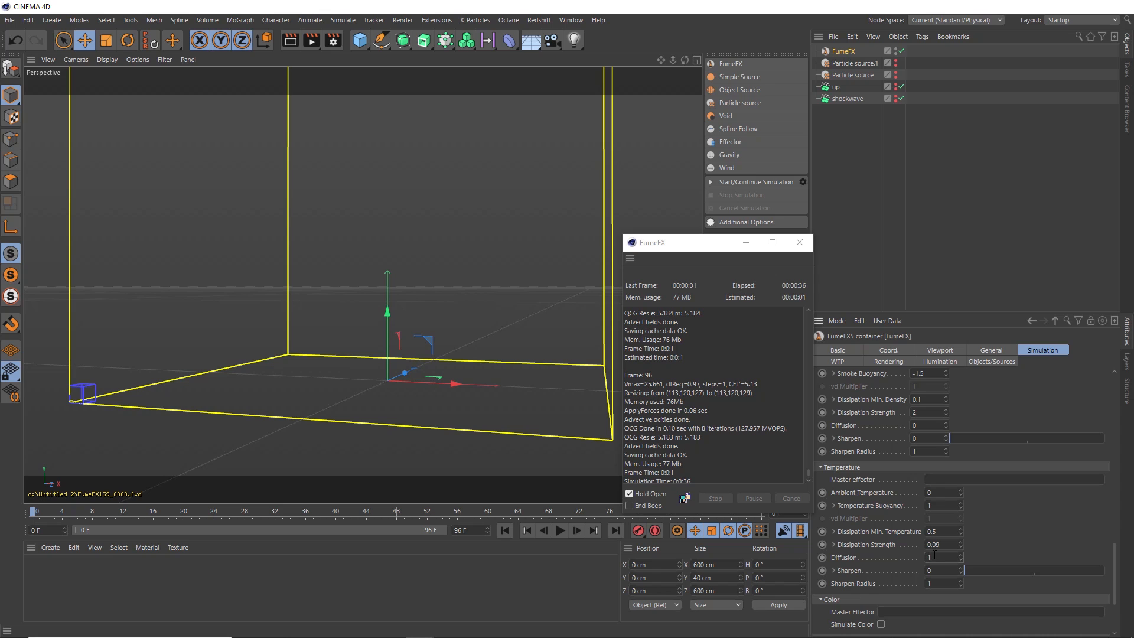
mouse_move(999, 545)
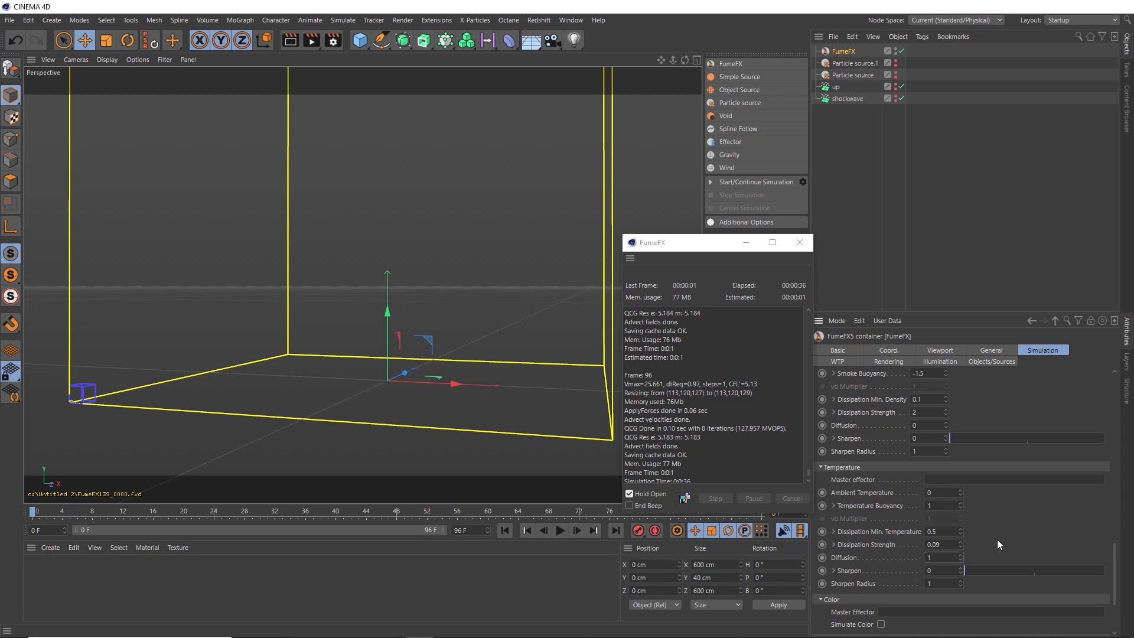
scroll(down, 3)
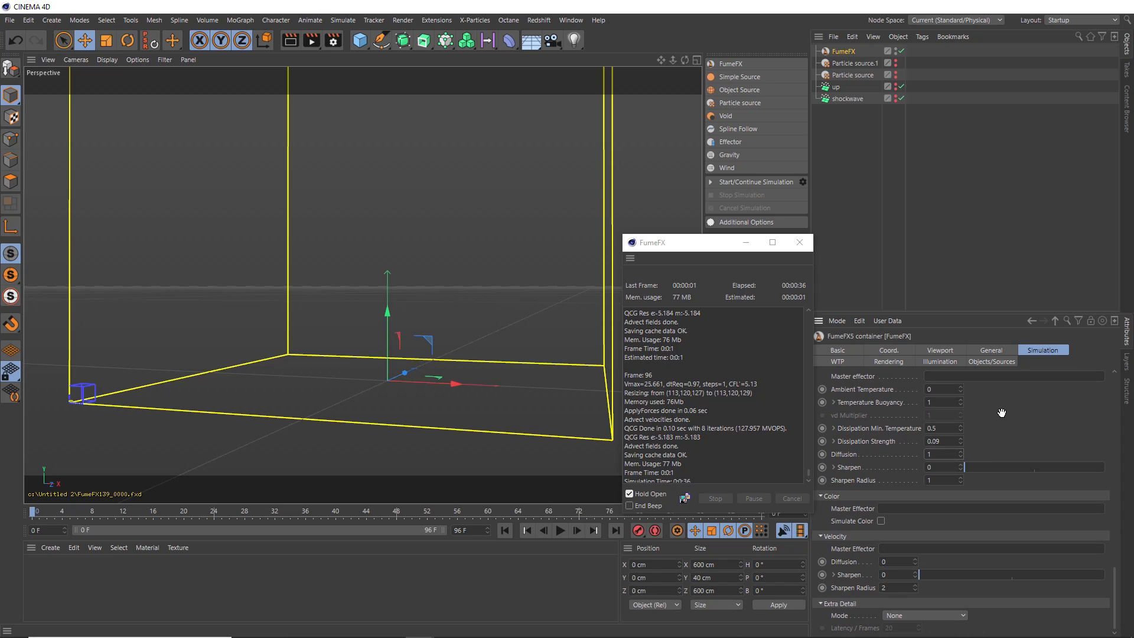
mouse_move(850, 606)
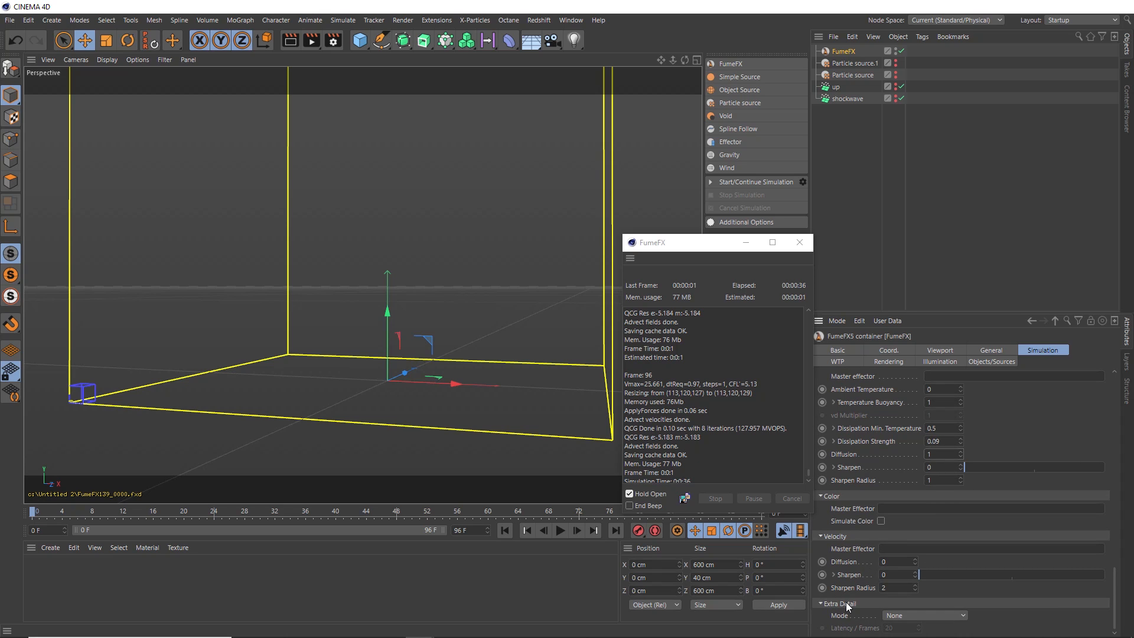
click(924, 615)
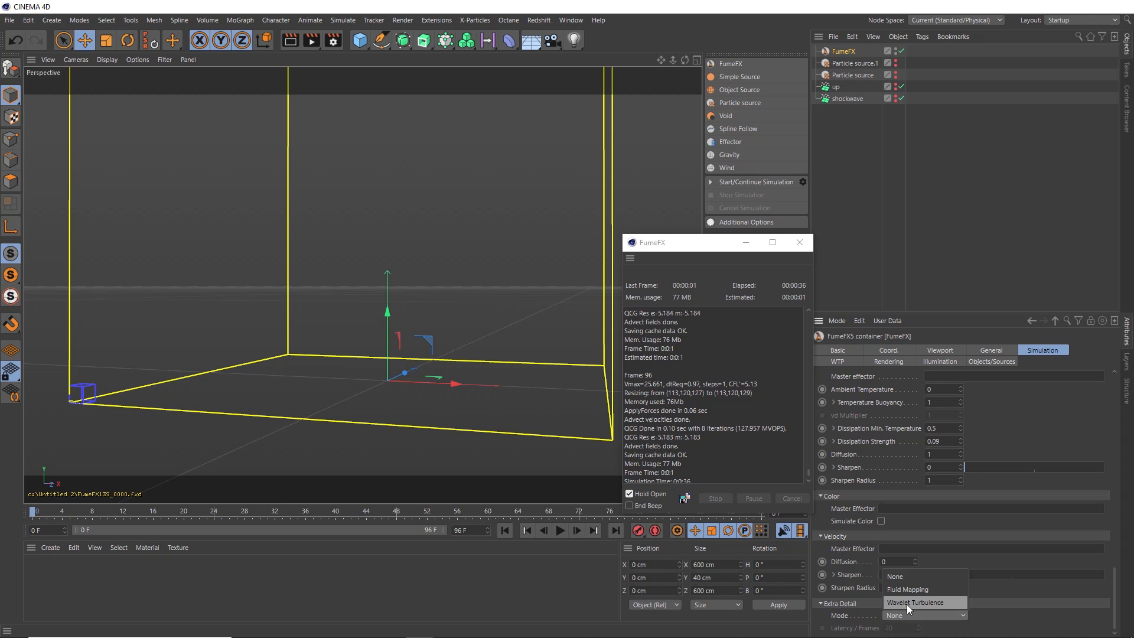
click(913, 603)
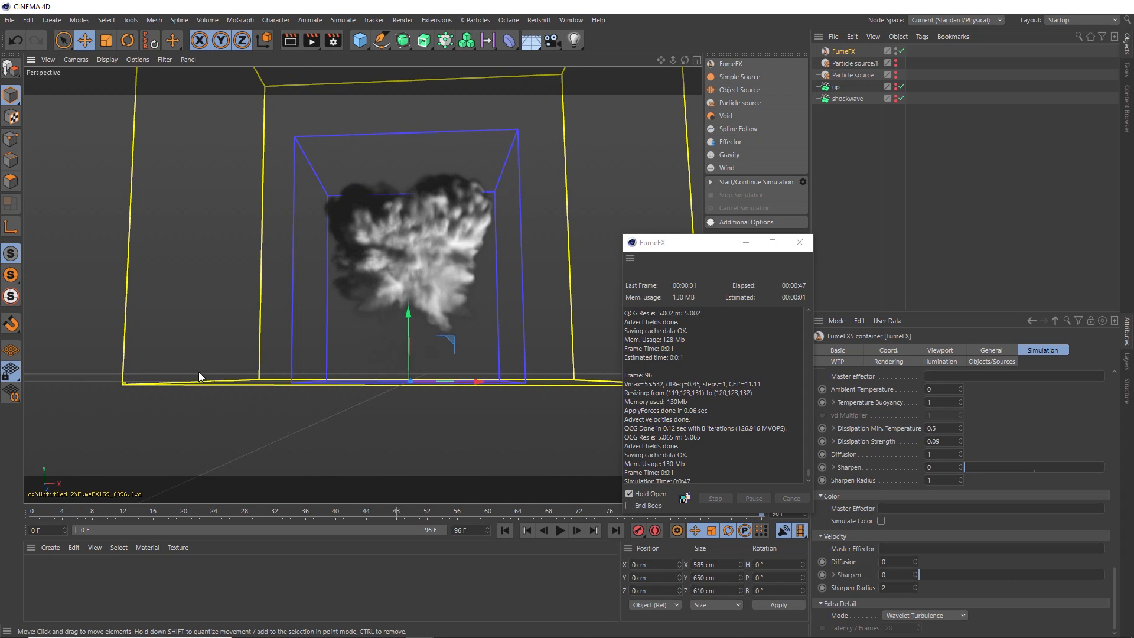
mouse_move(465, 397)
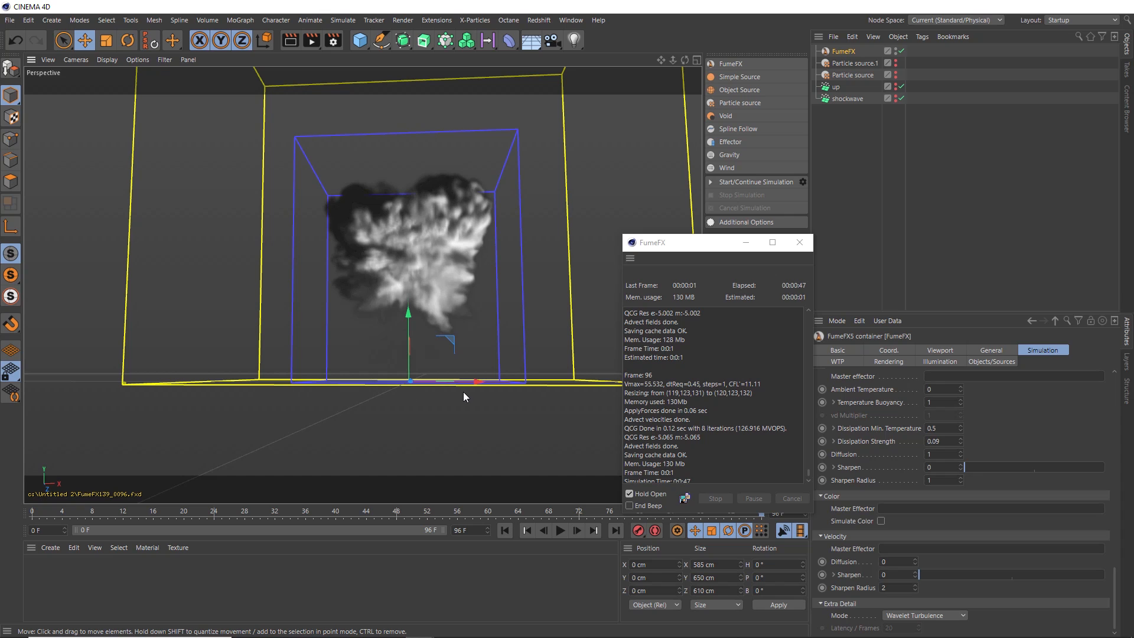
mouse_move(843, 51)
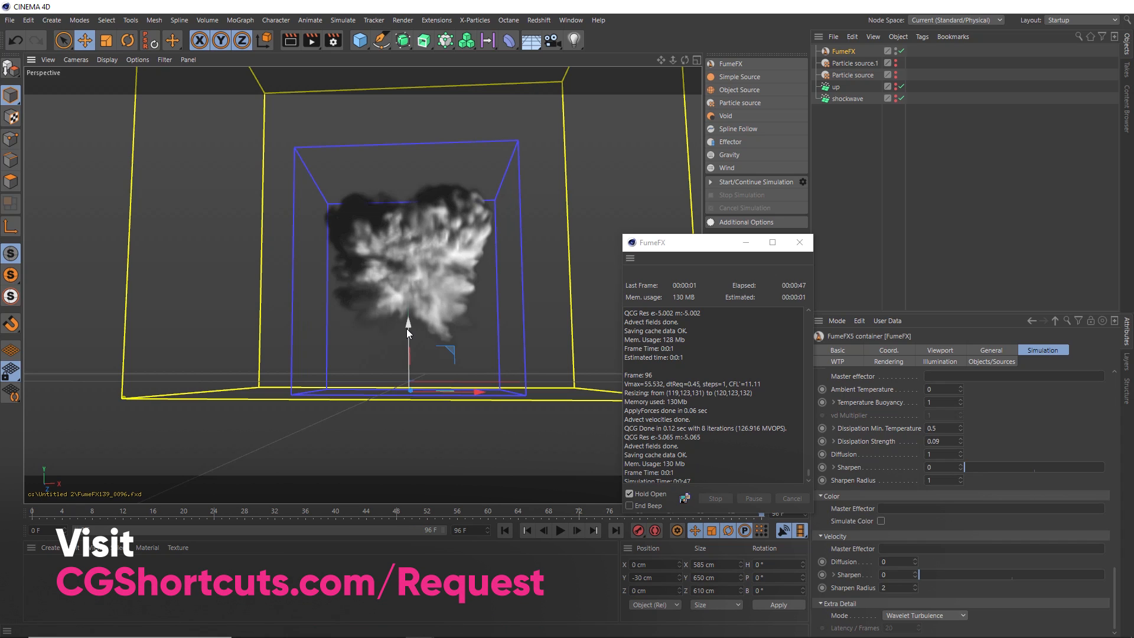
Unlock turbulence so X, Y and Z each use 0.1 noise
click(505, 530)
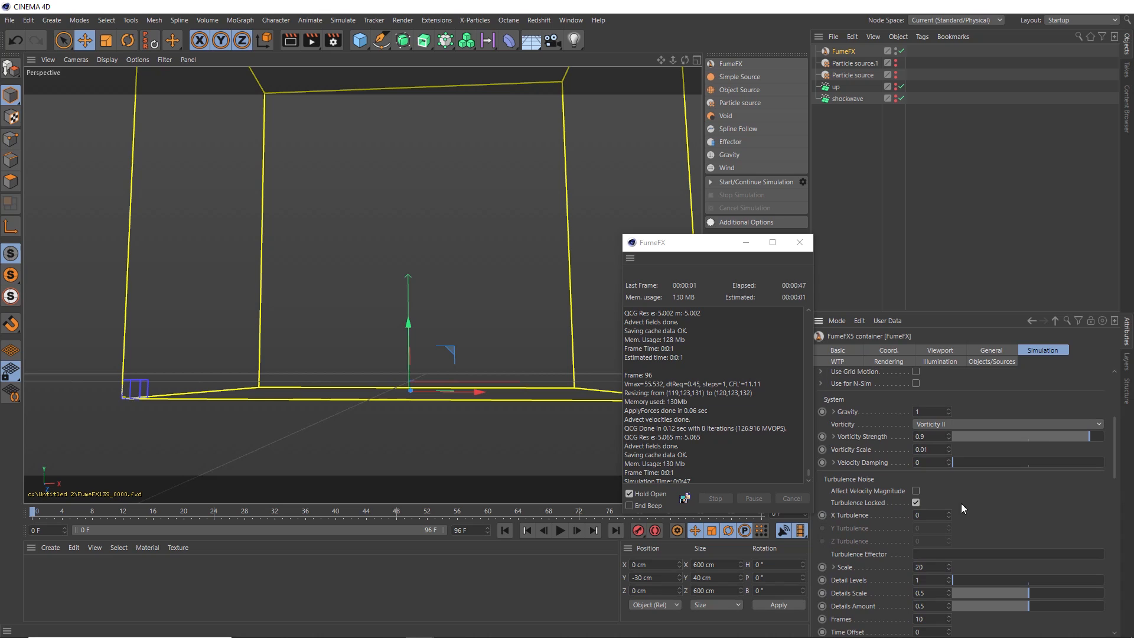
mouse_move(913, 428)
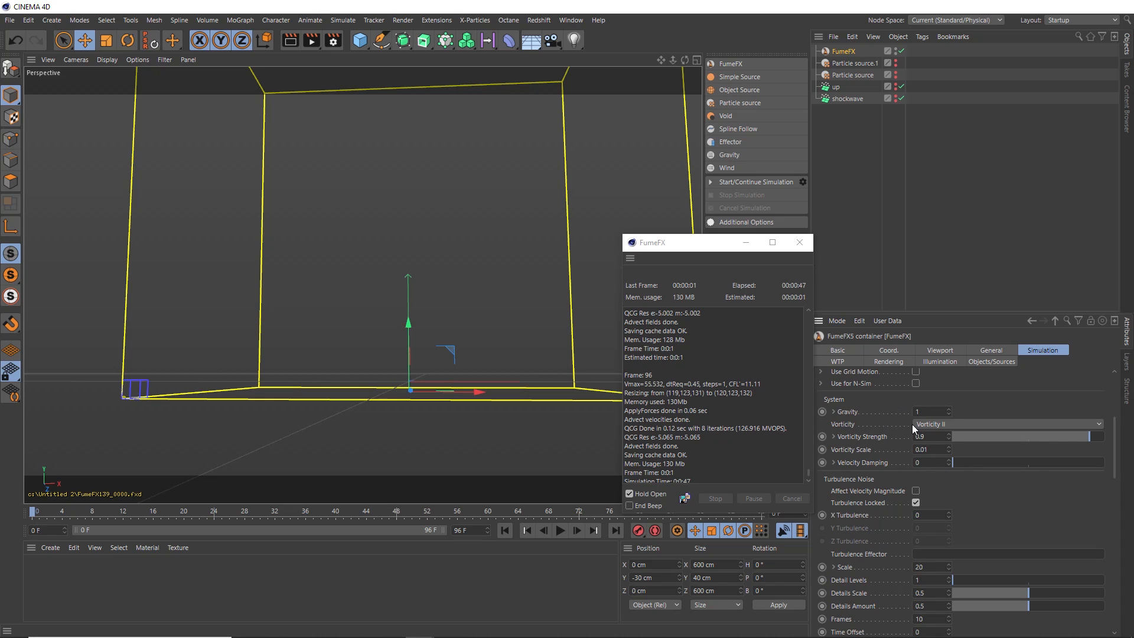
mouse_move(933, 429)
text(0.2)
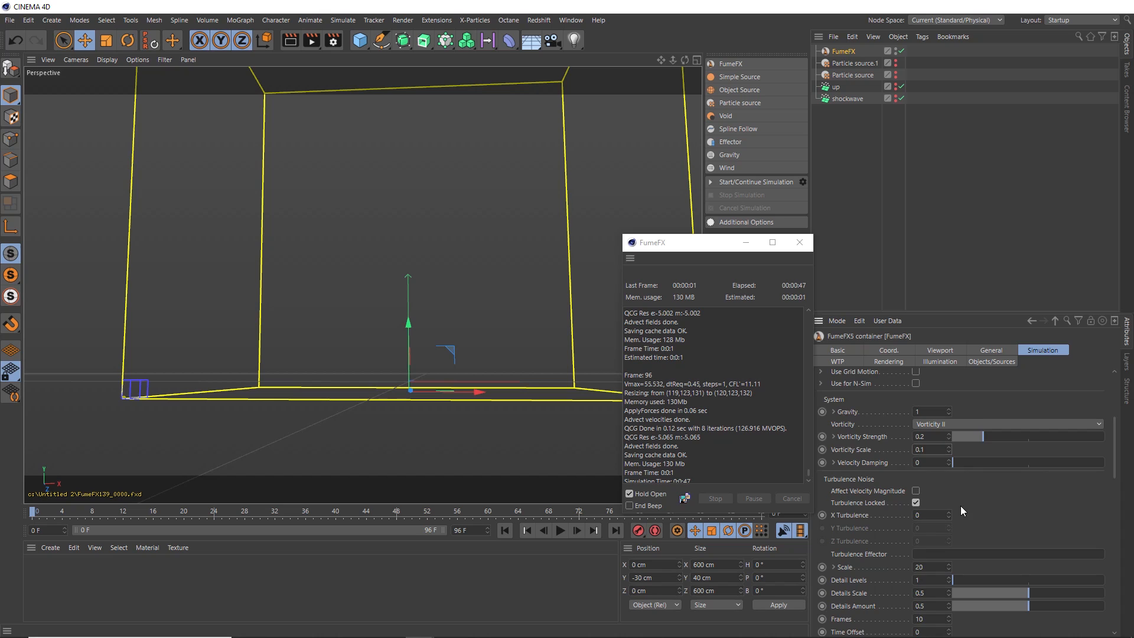
scroll(down, 3)
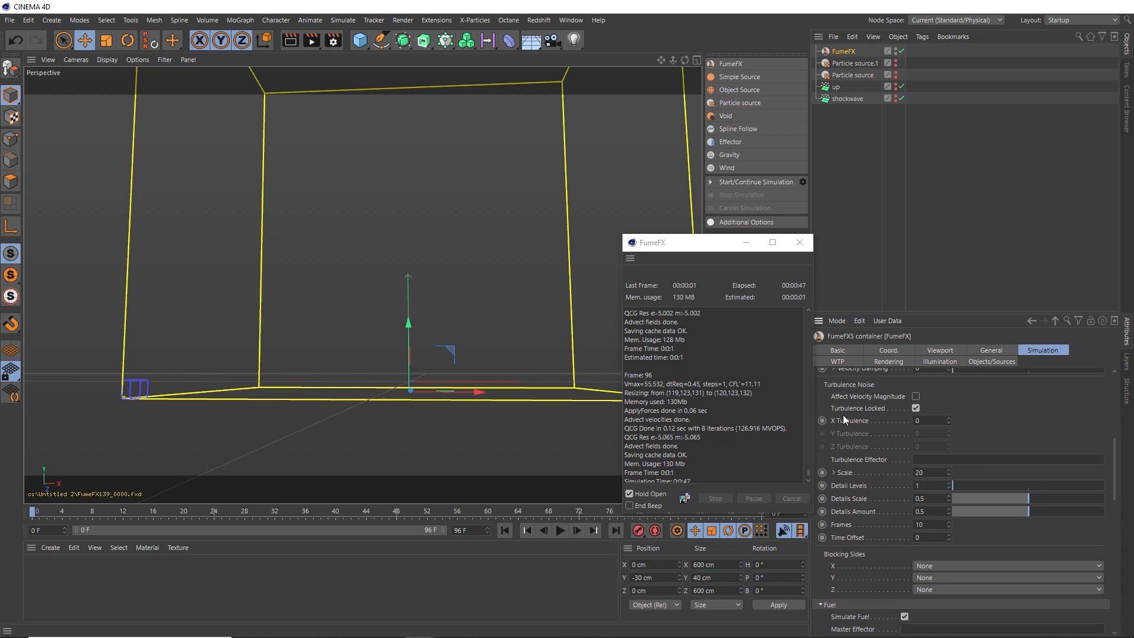
mouse_move(866, 487)
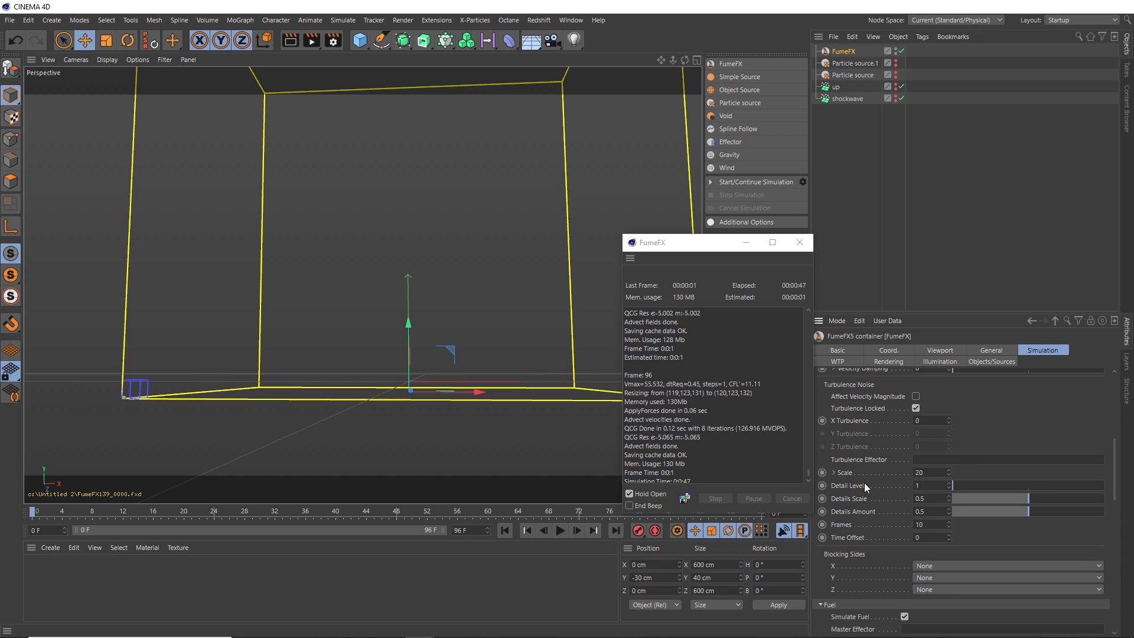
click(933, 486)
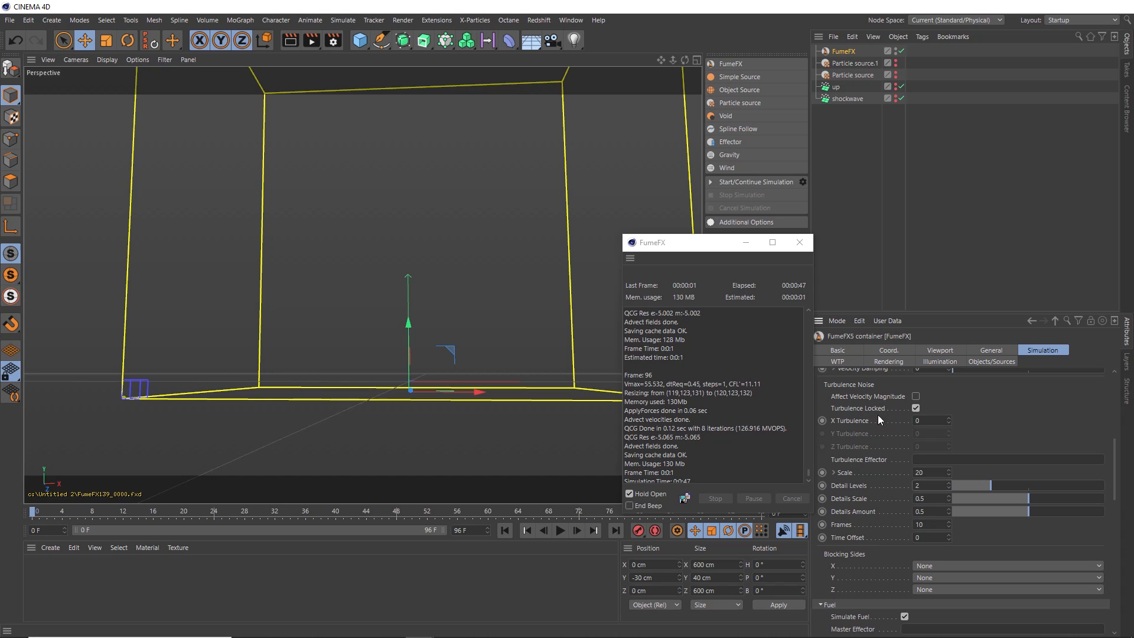
click(915, 408)
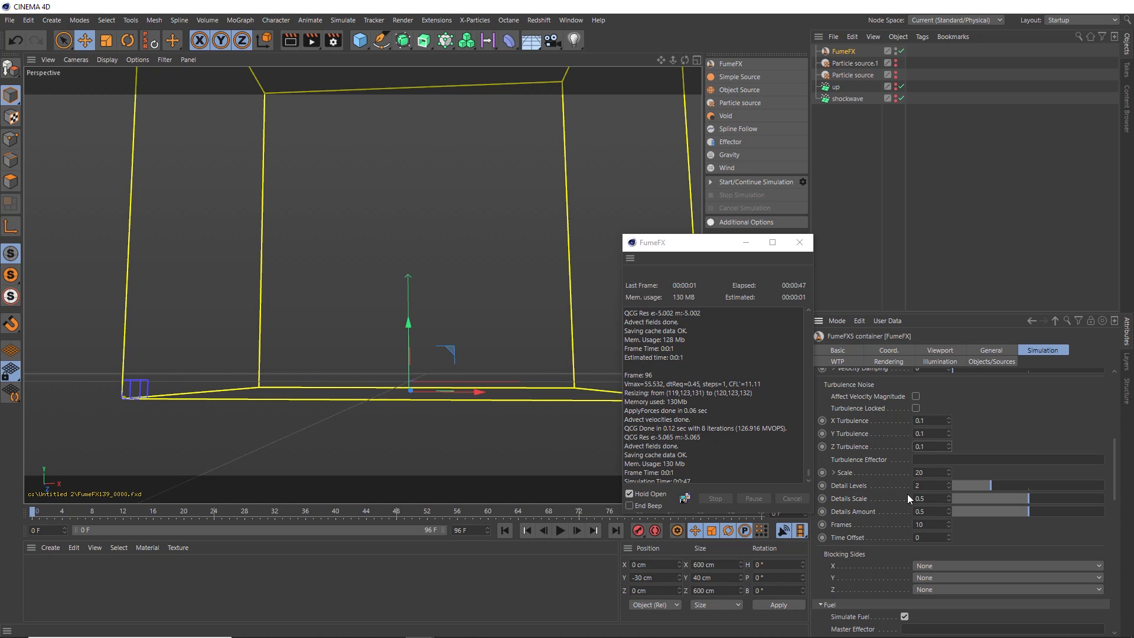
mouse_move(888, 541)
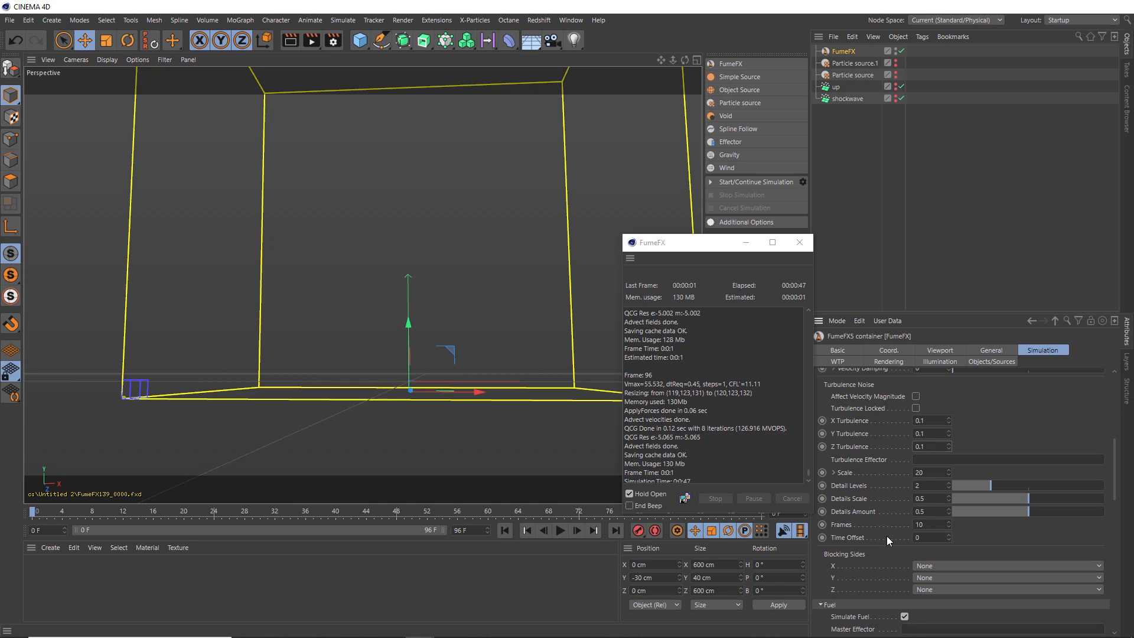
mouse_move(912, 567)
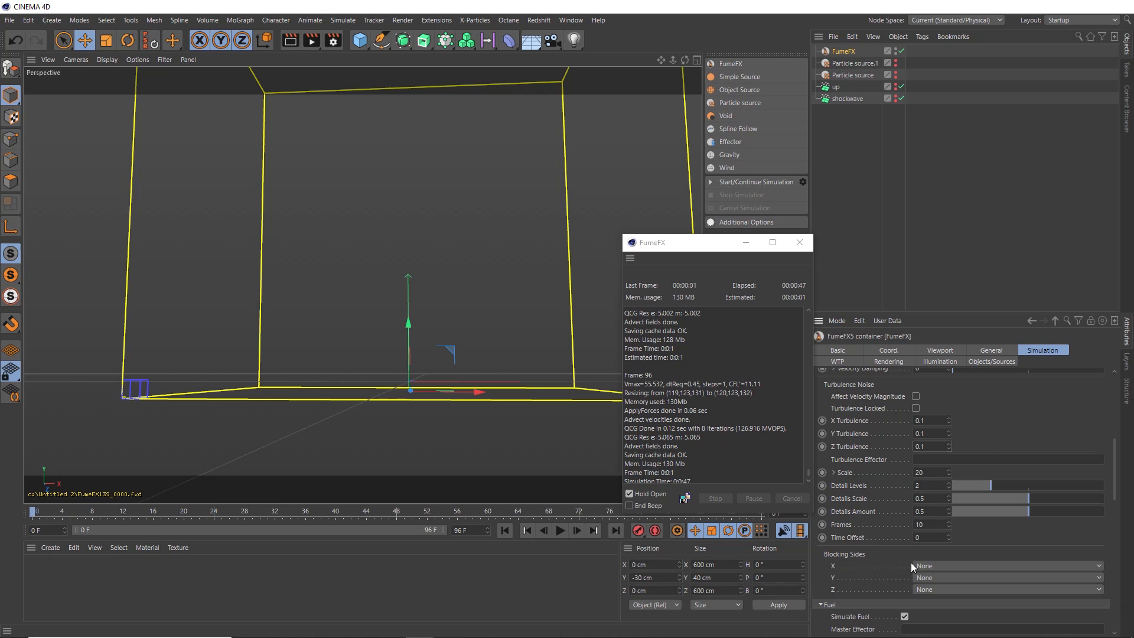
Set the X, Y and Z blocking sides to Both
click(1005, 565)
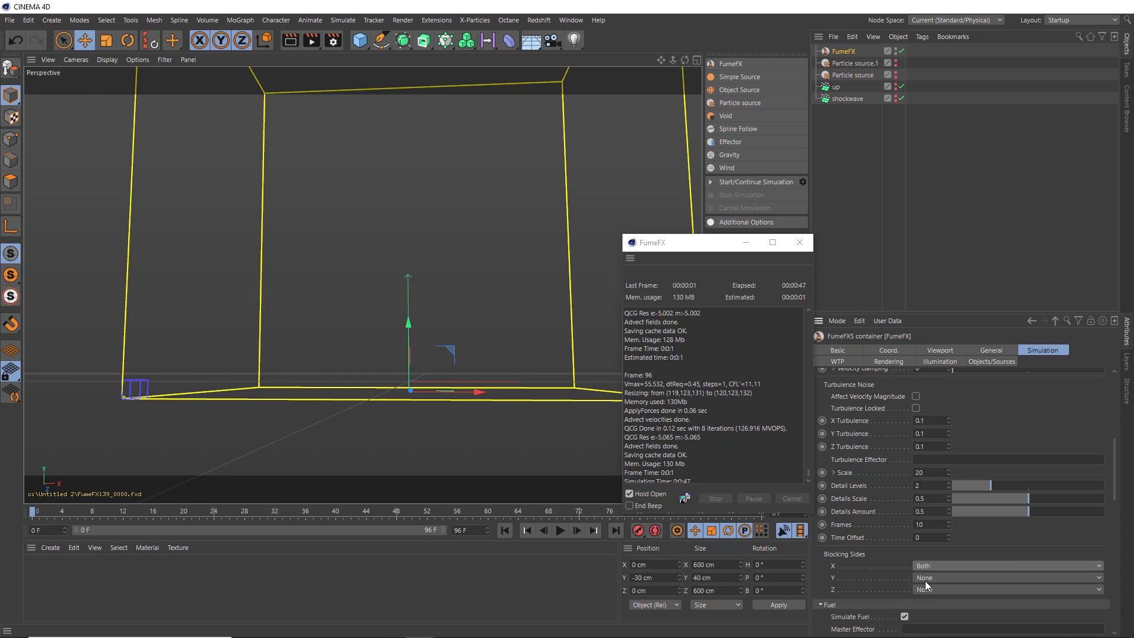
click(1006, 590)
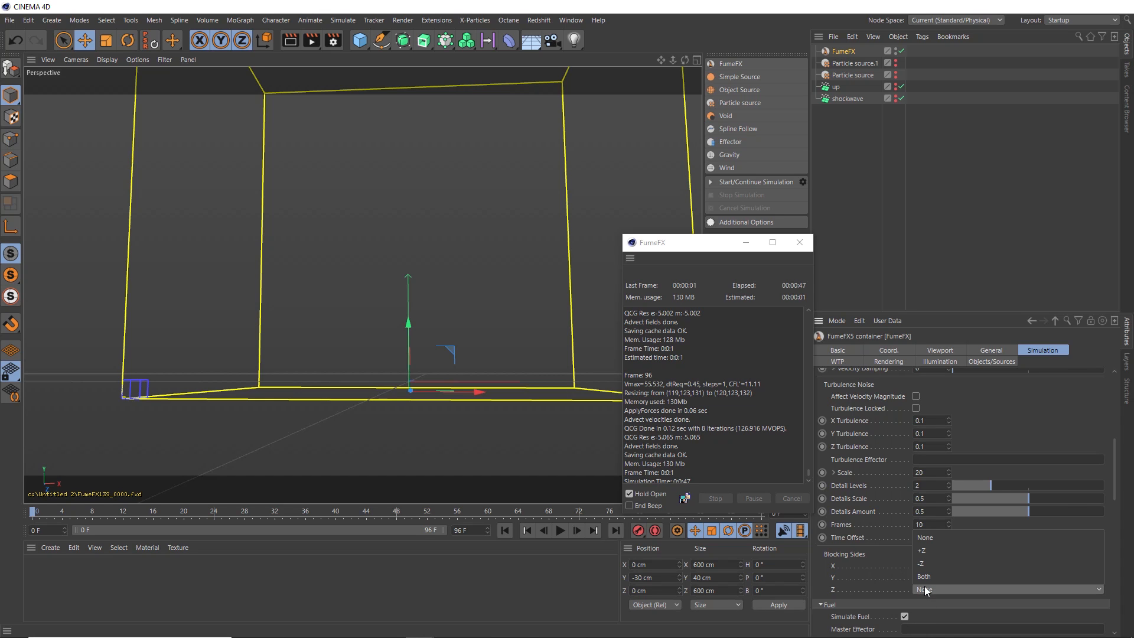
click(925, 577)
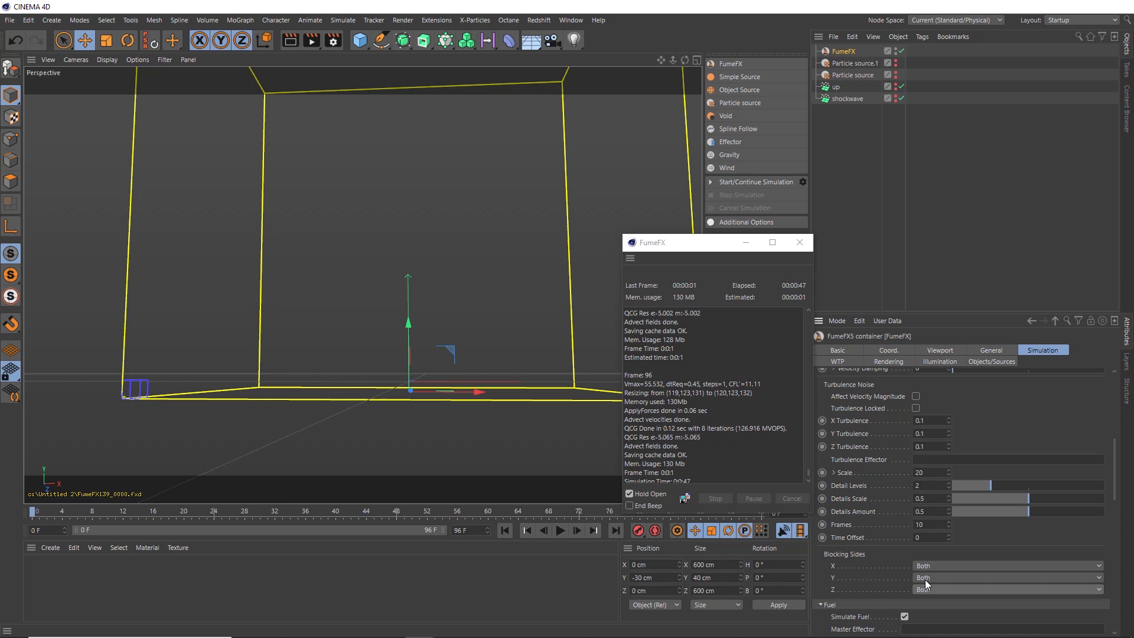
mouse_move(981, 354)
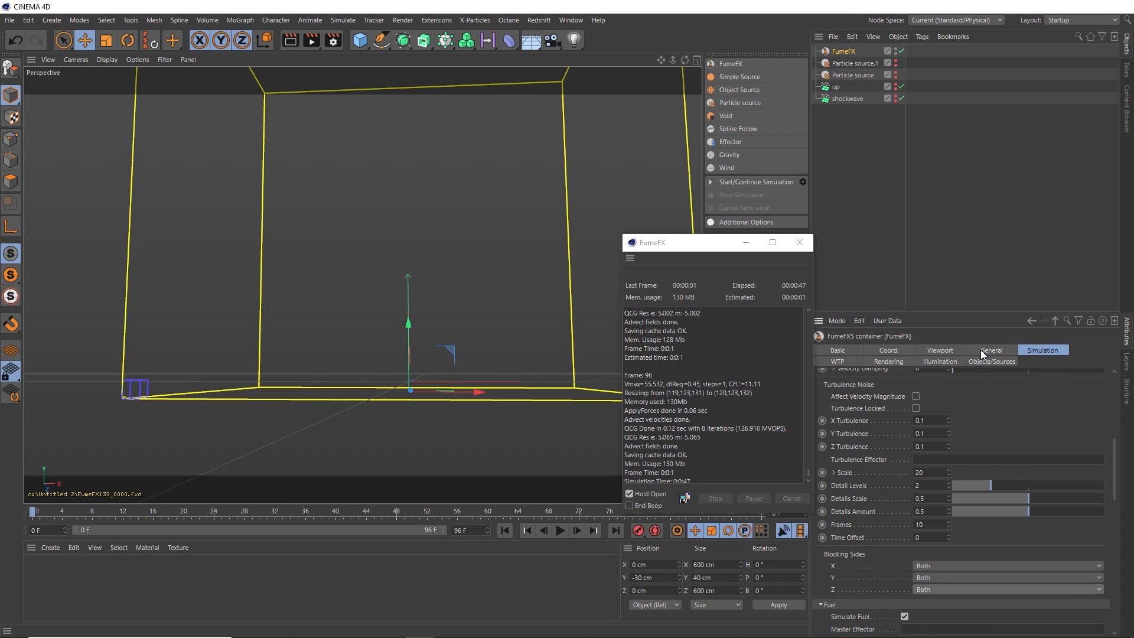
Switch the cache output file type to VDB and simulate the mushroom cloud
click(990, 349)
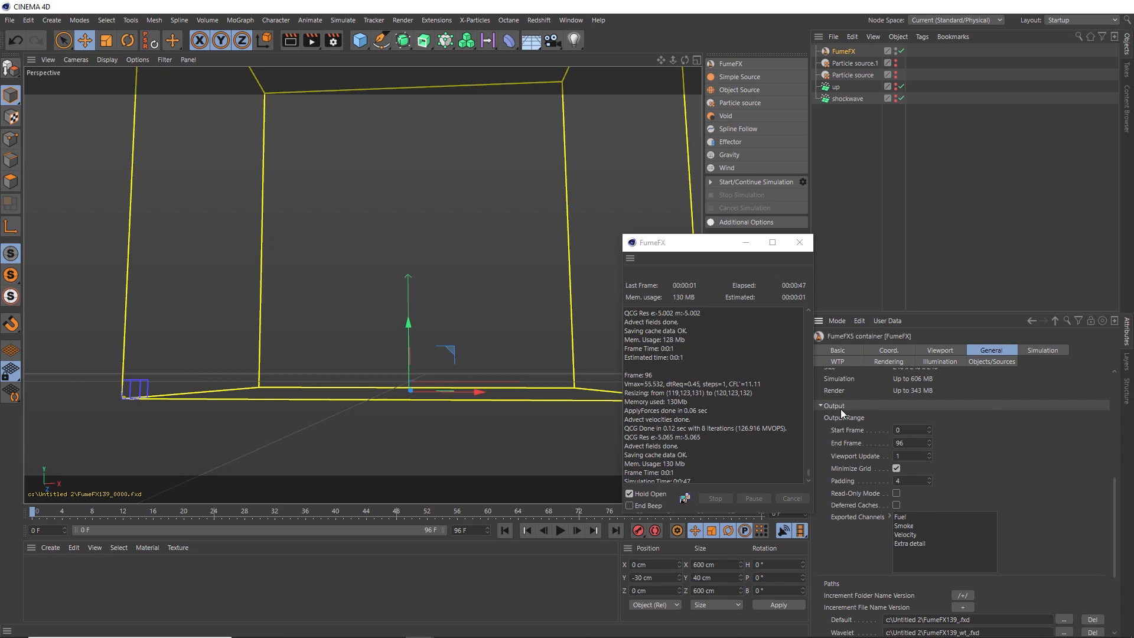
scroll(down, 3)
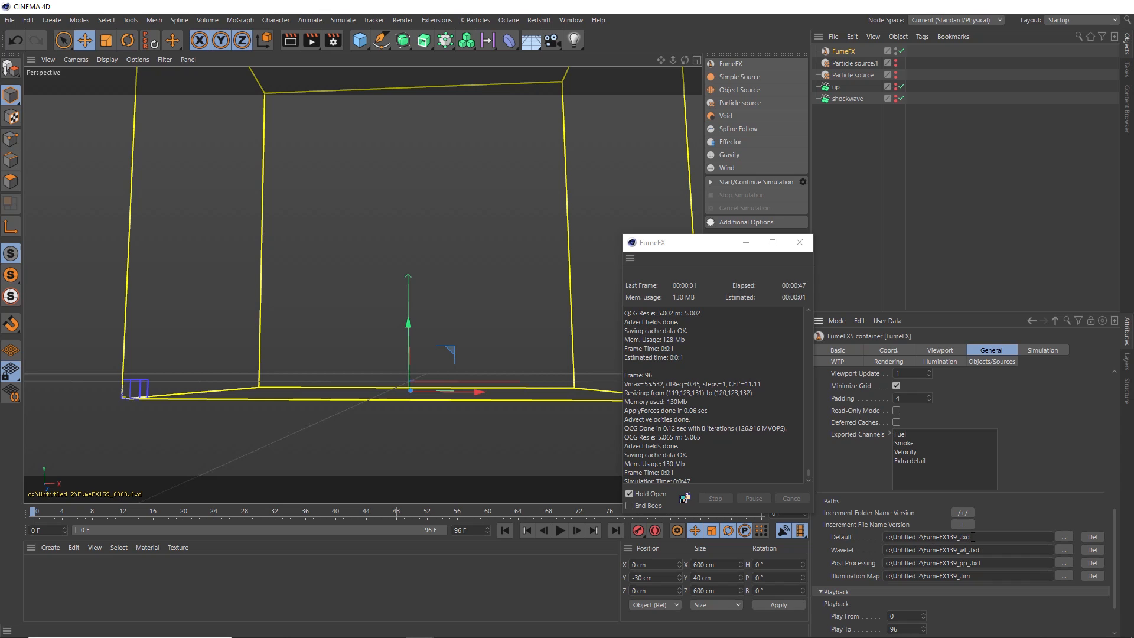
click(968, 537)
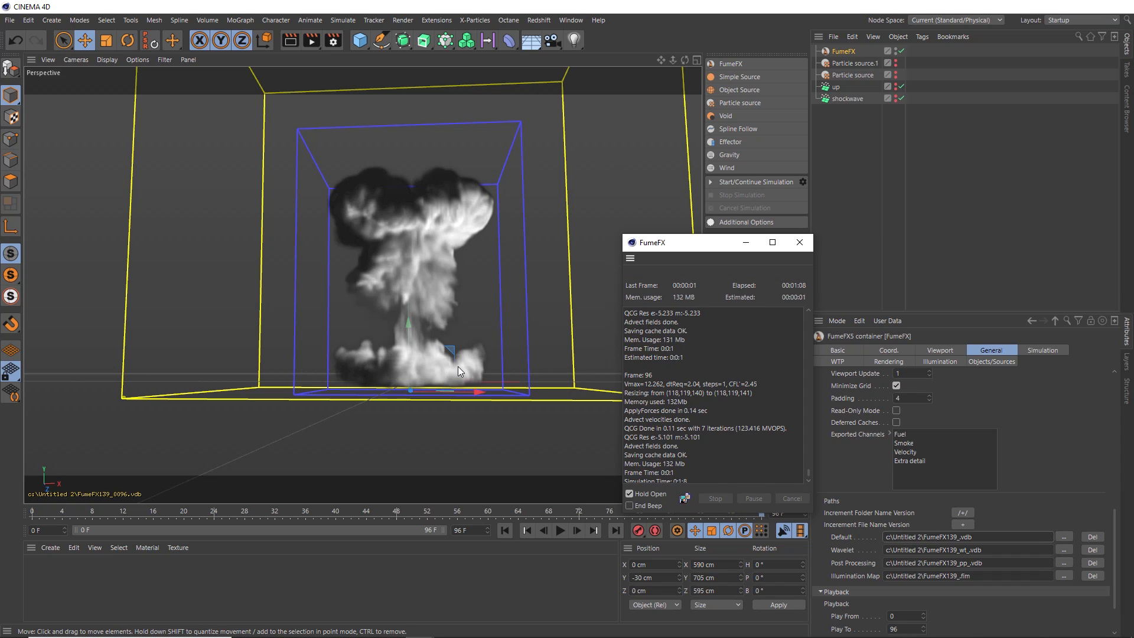
Play the cached explosion from frame 0 and return to the start
click(505, 531)
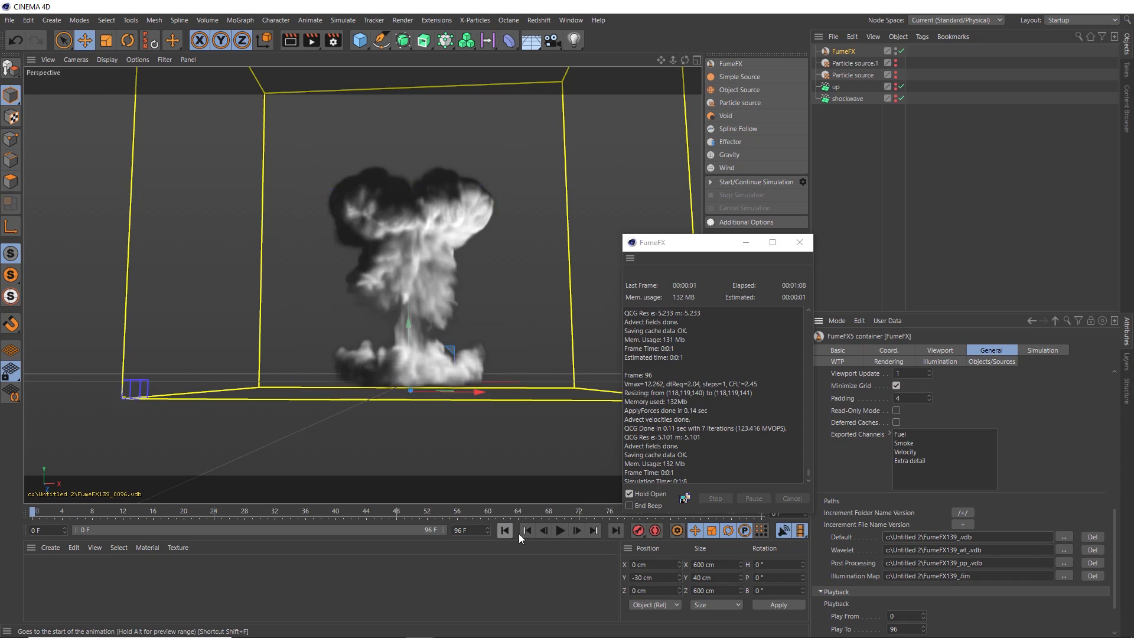
click(560, 531)
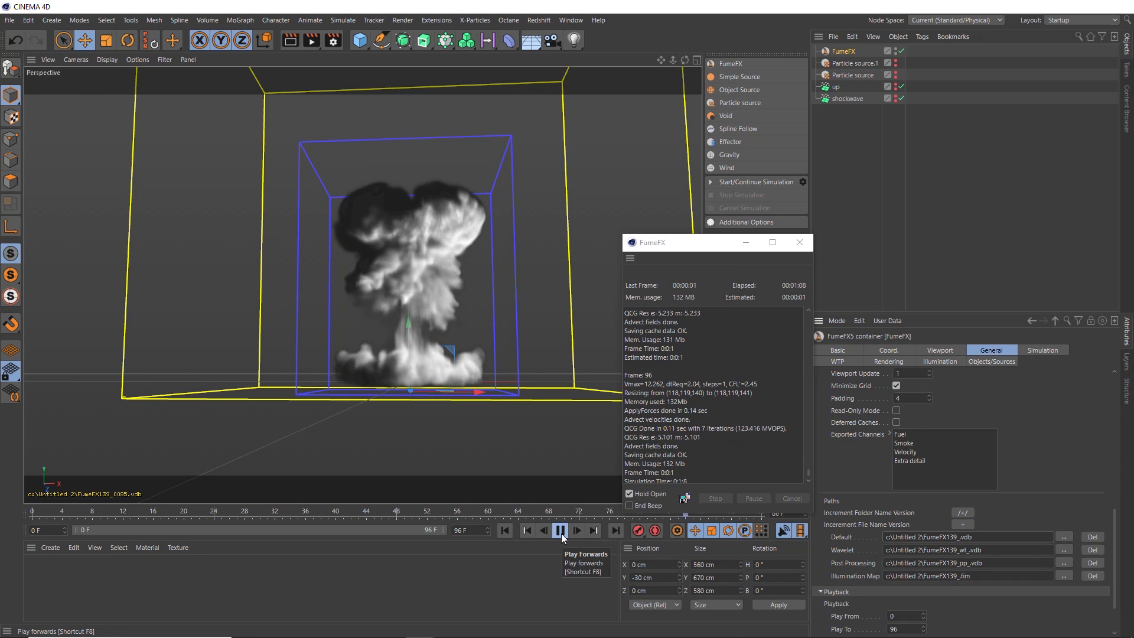
click(560, 530)
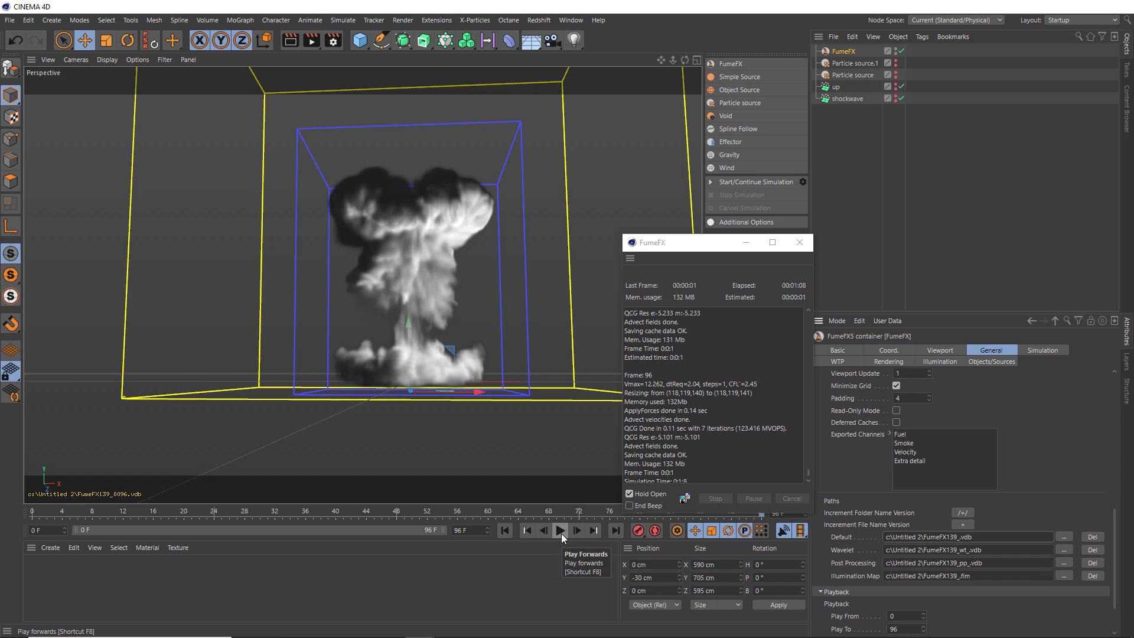
click(527, 531)
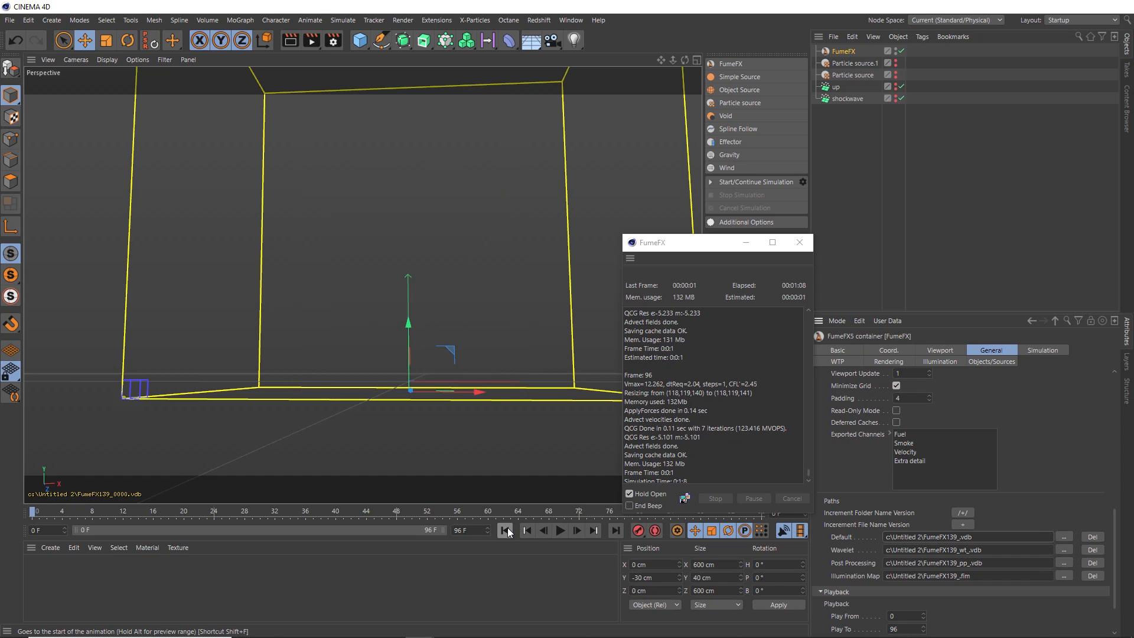
mouse_move(507, 530)
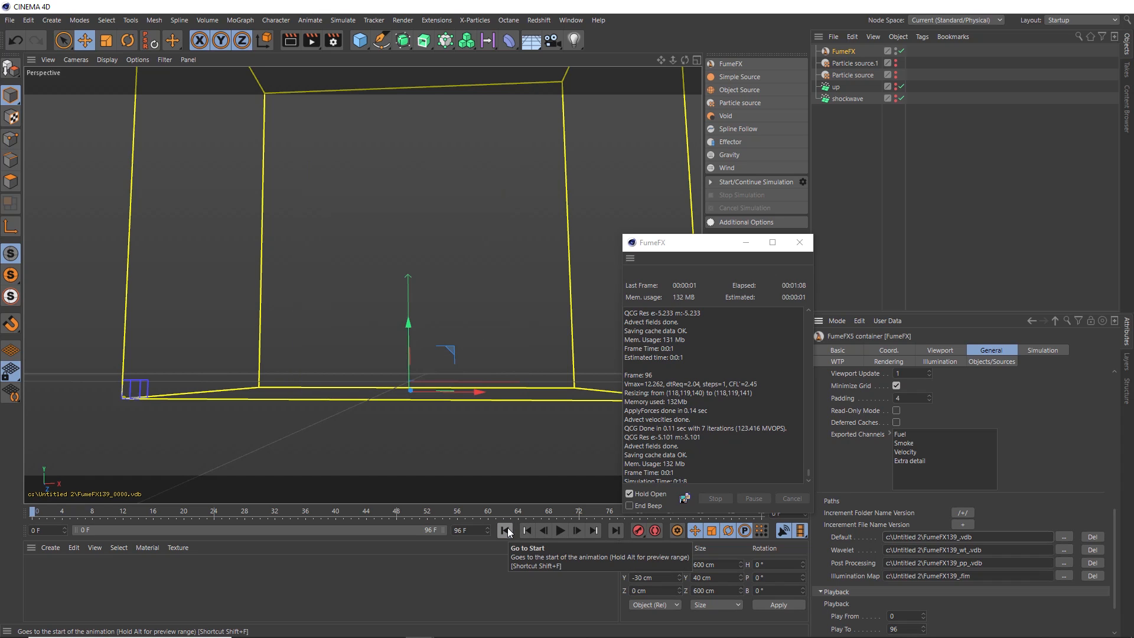
mouse_move(592, 530)
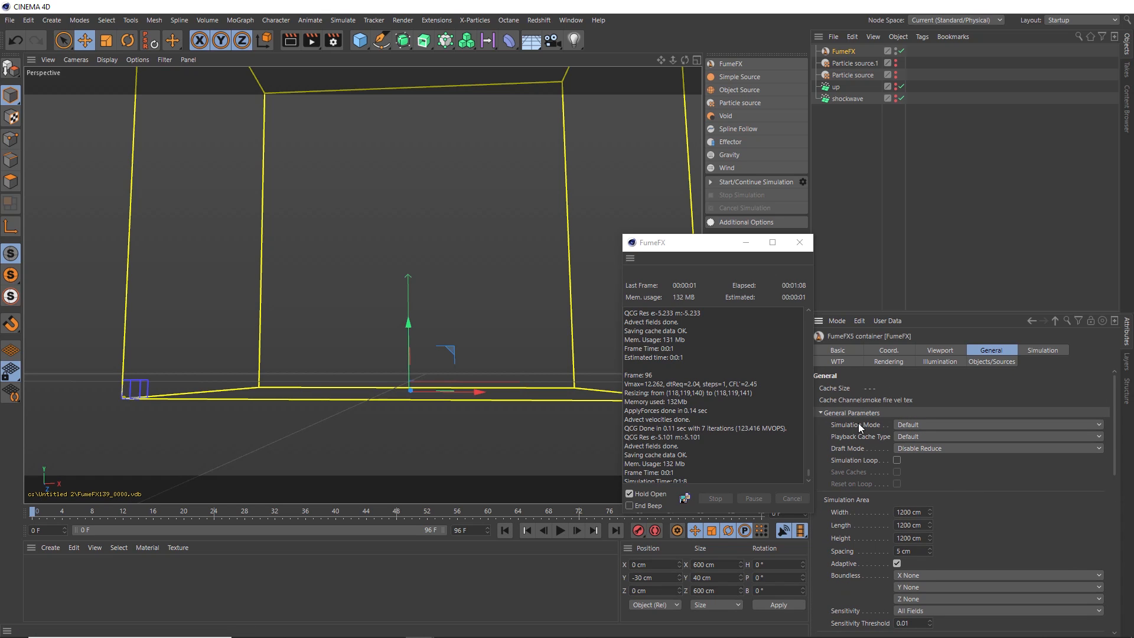
Set simulation mode to Wavelet with Use Range on, grid detail scale 3 and strength 4
click(999, 424)
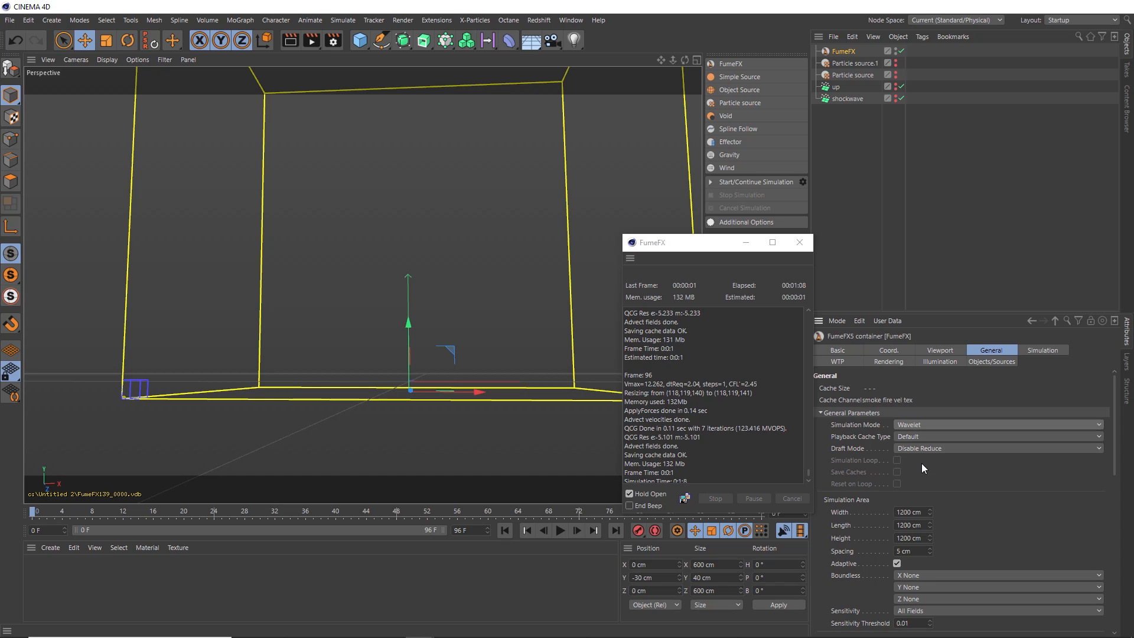
mouse_move(920, 468)
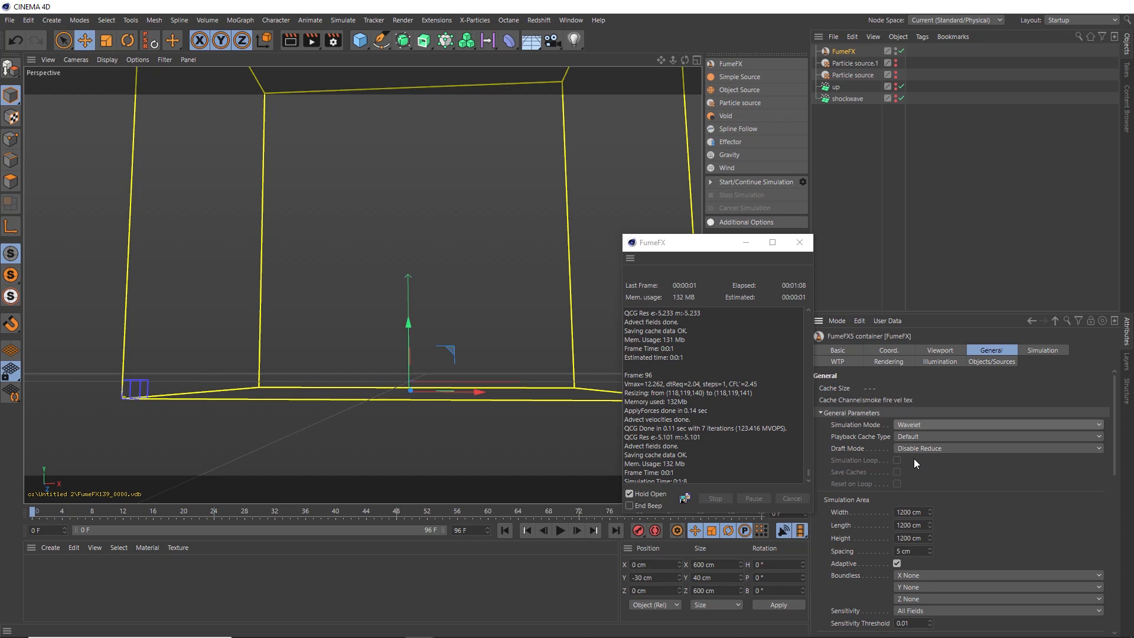
mouse_move(844, 366)
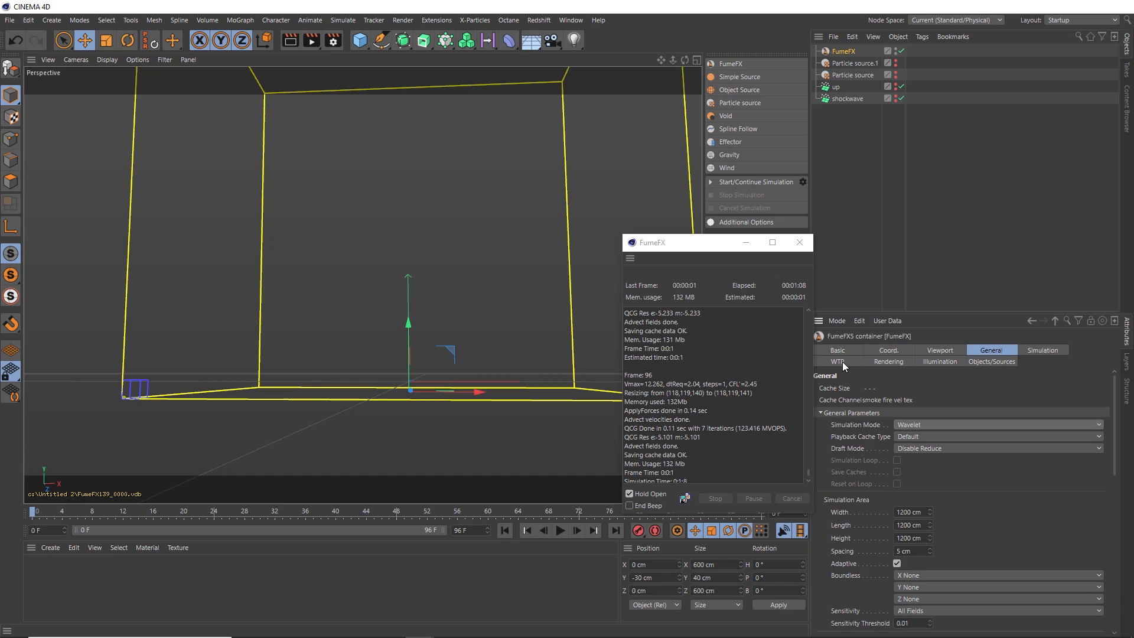
click(836, 362)
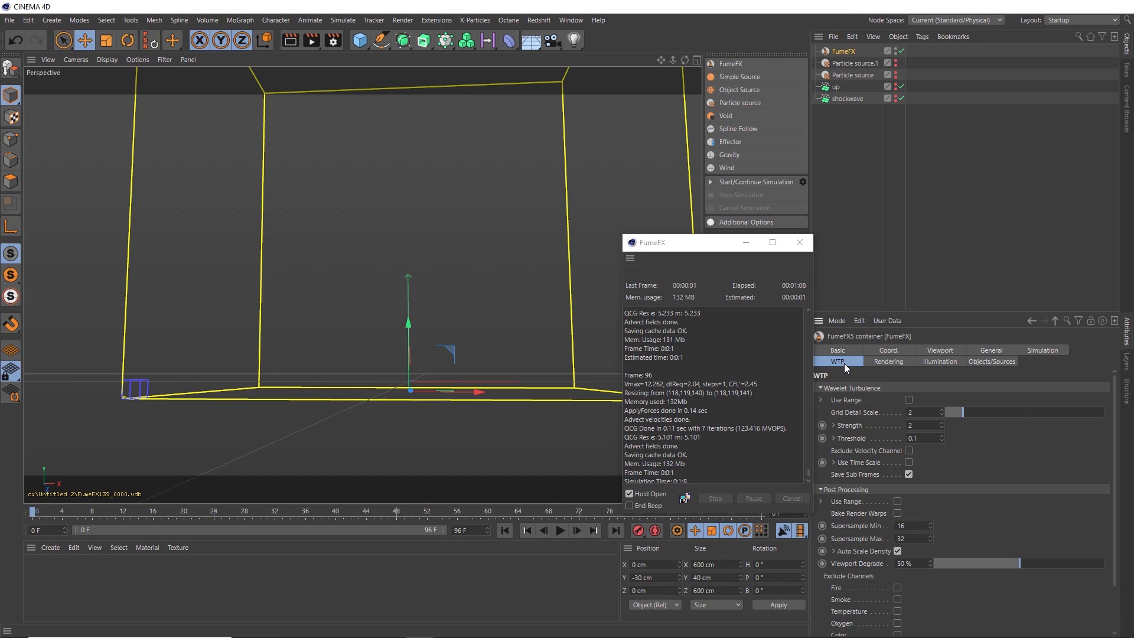
click(908, 399)
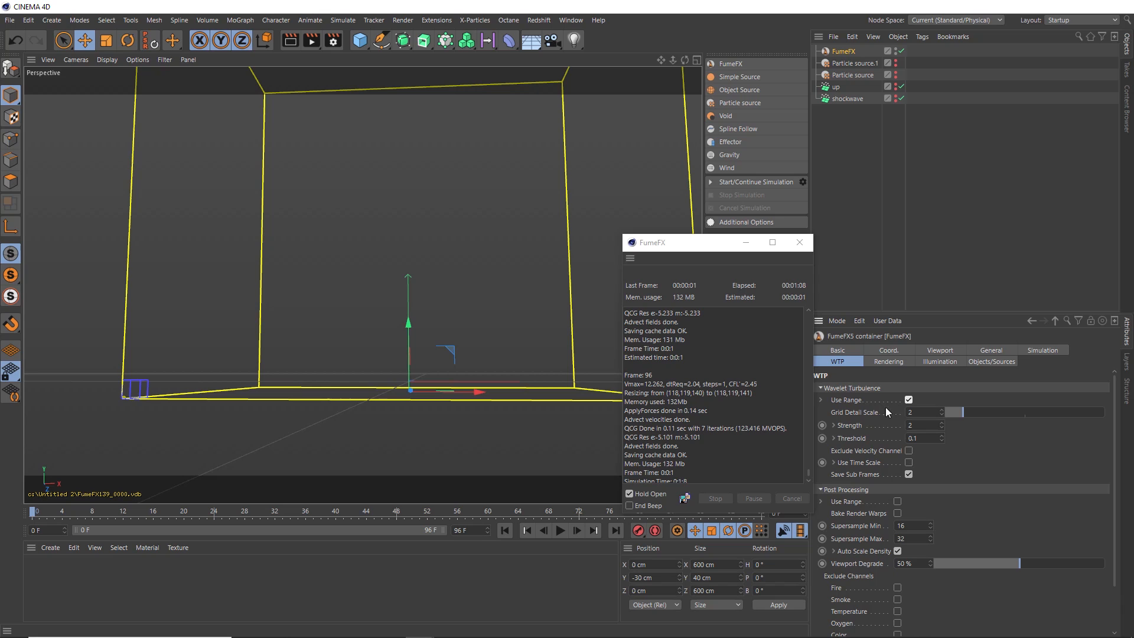
triple_click(924, 411)
text(3)
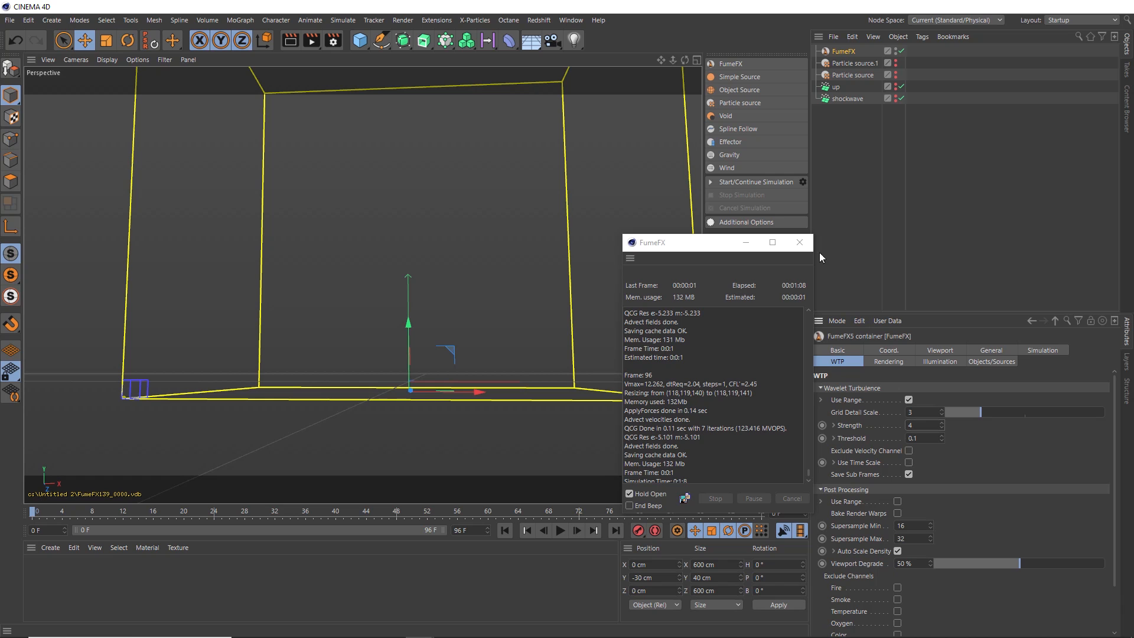
Run the wavelet pass and play the detailed mushroom cloud from frame 0
click(755, 182)
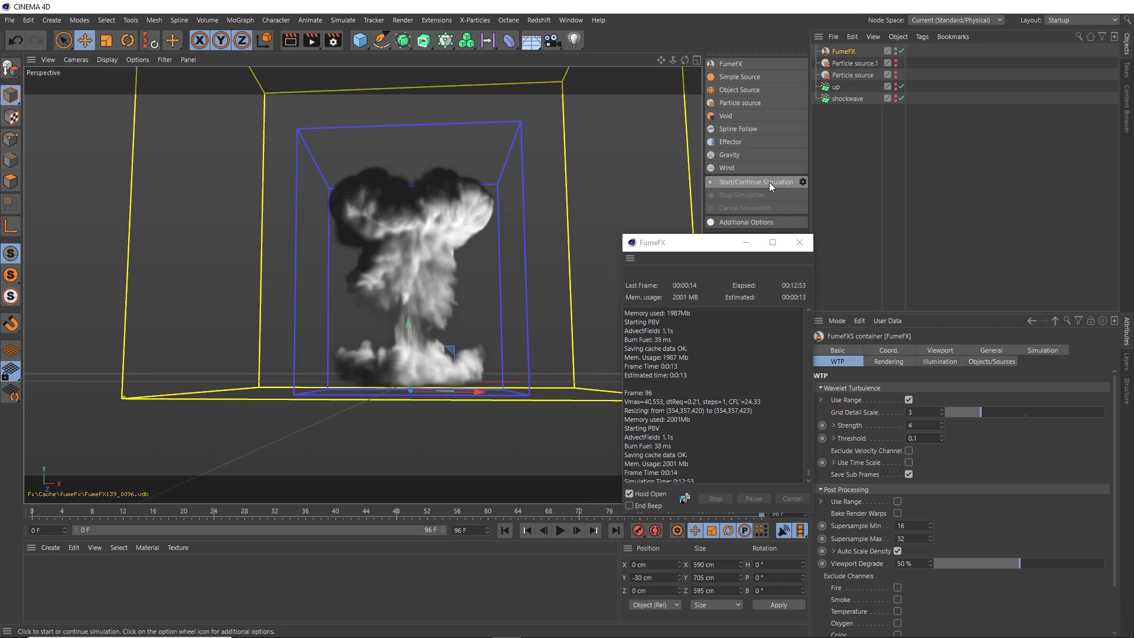
click(527, 531)
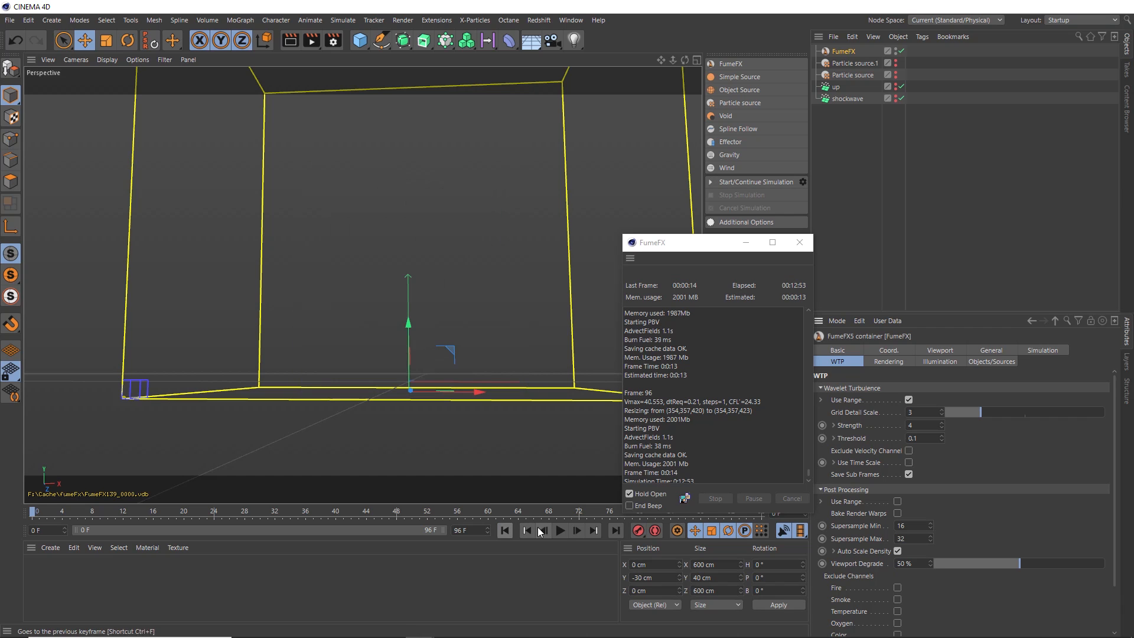
click(561, 531)
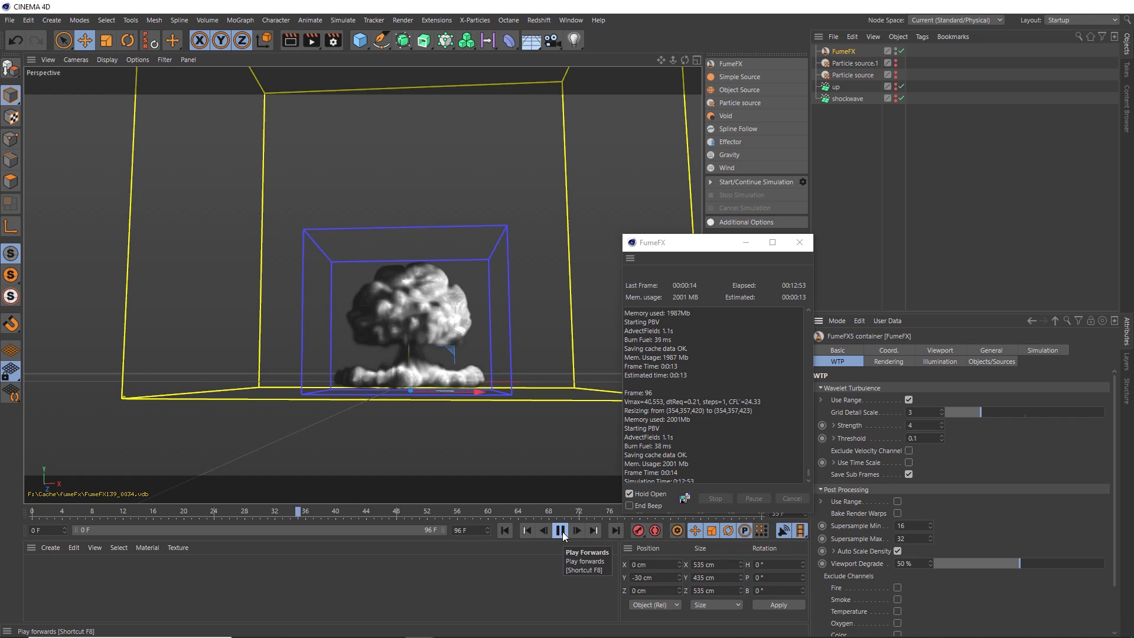